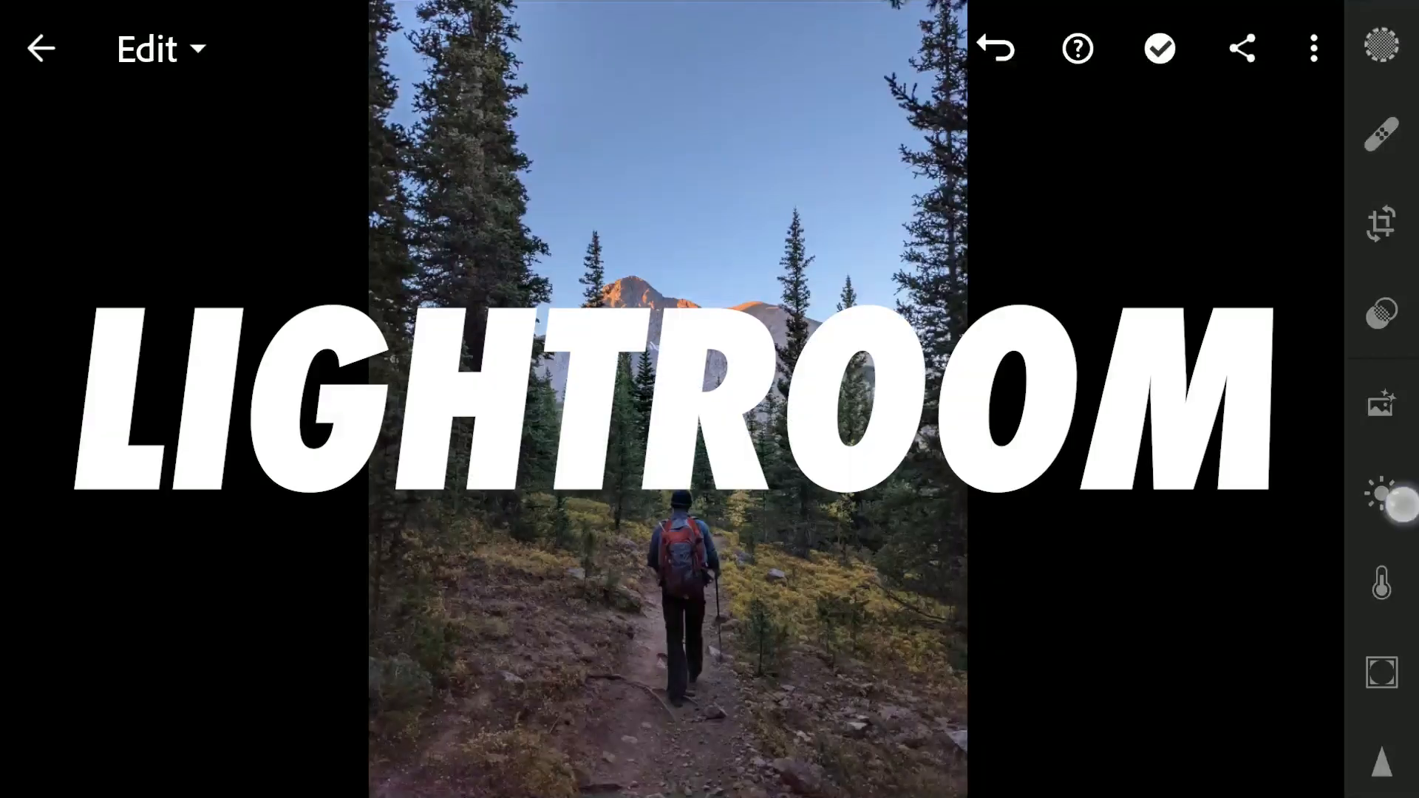
Adjust the Light sliders and raise Vibrance to 14 on the trail photo
click(1379, 493)
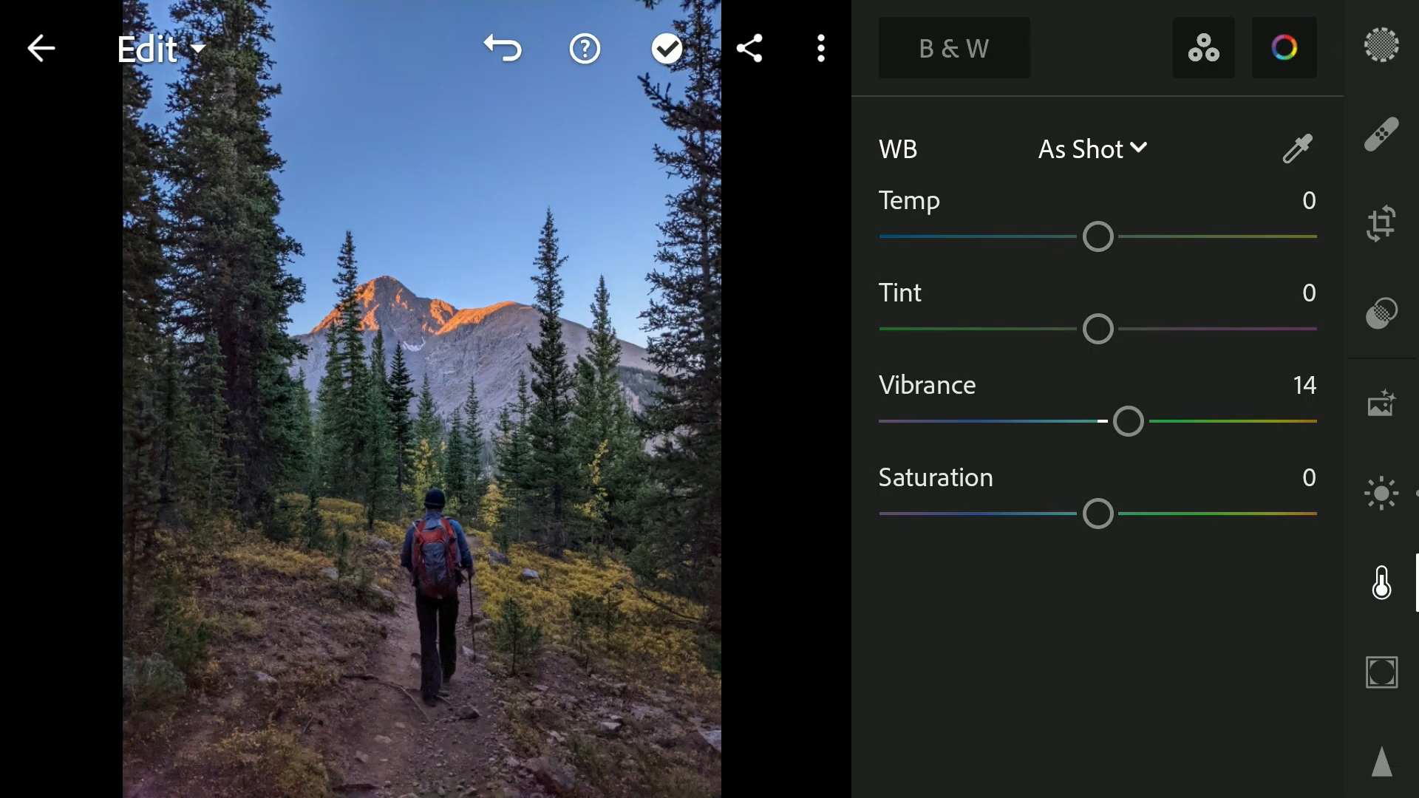
In Color Mix, set Orange saturation -100, Aqua hue -100 and saturation 92, and Green saturation 98
click(1282, 48)
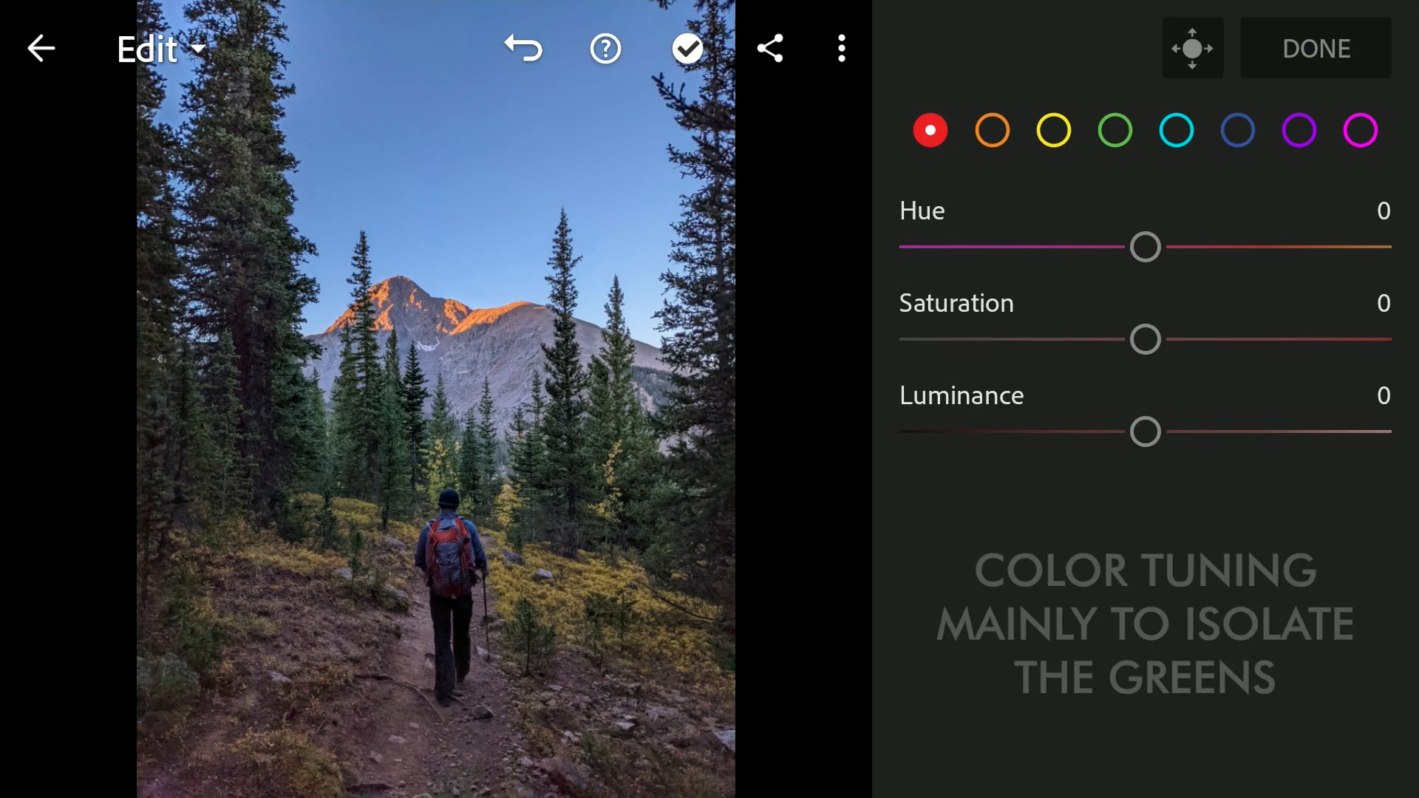
click(992, 130)
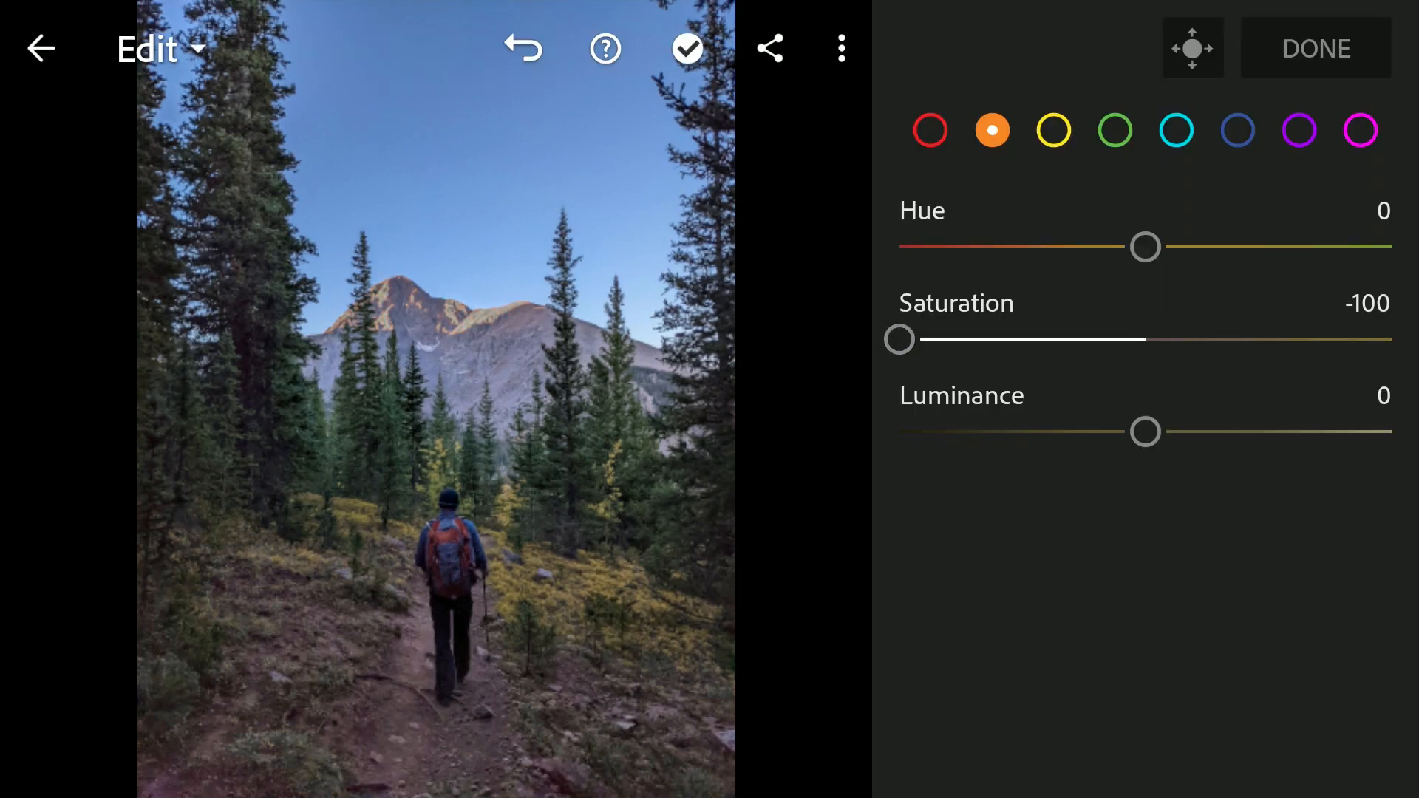
click(1052, 132)
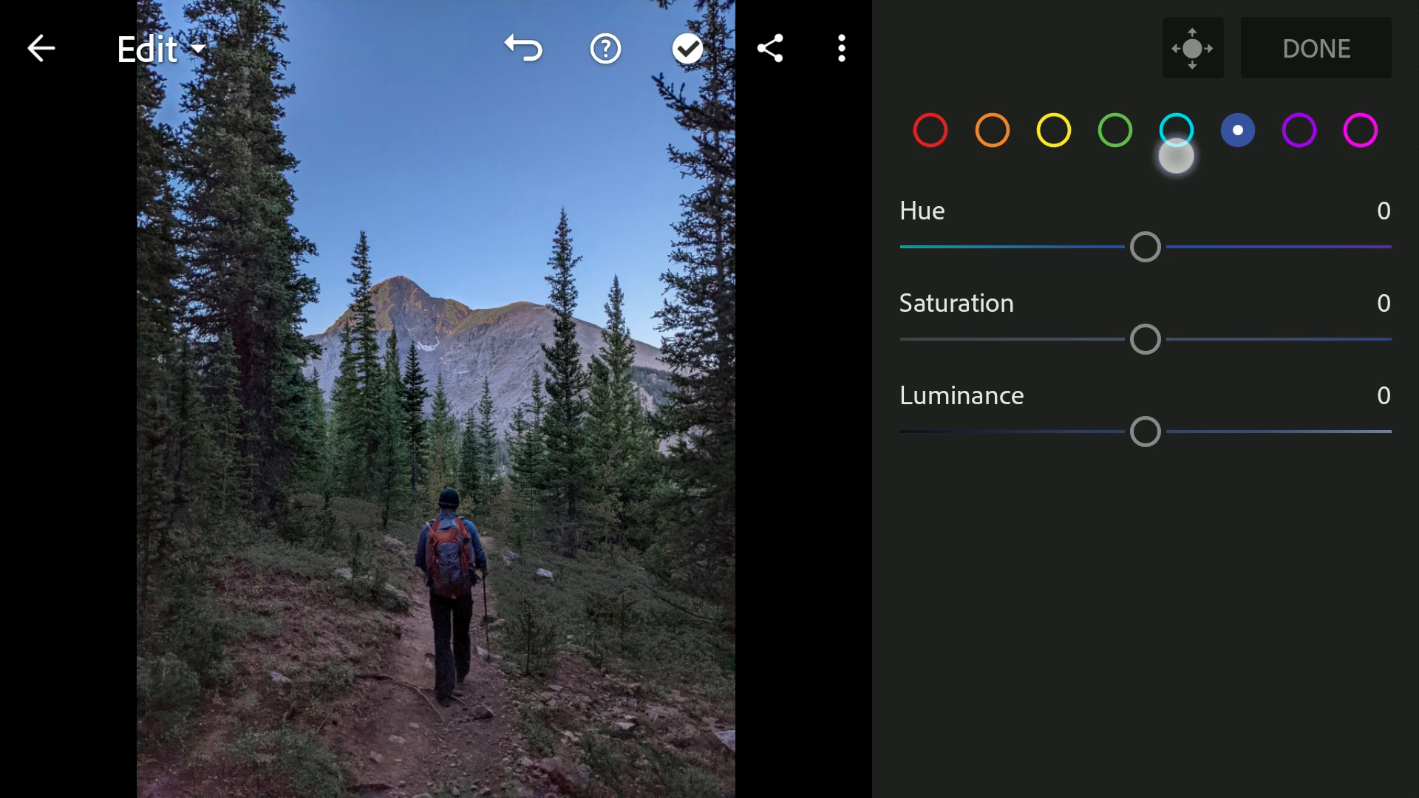
click(1177, 129)
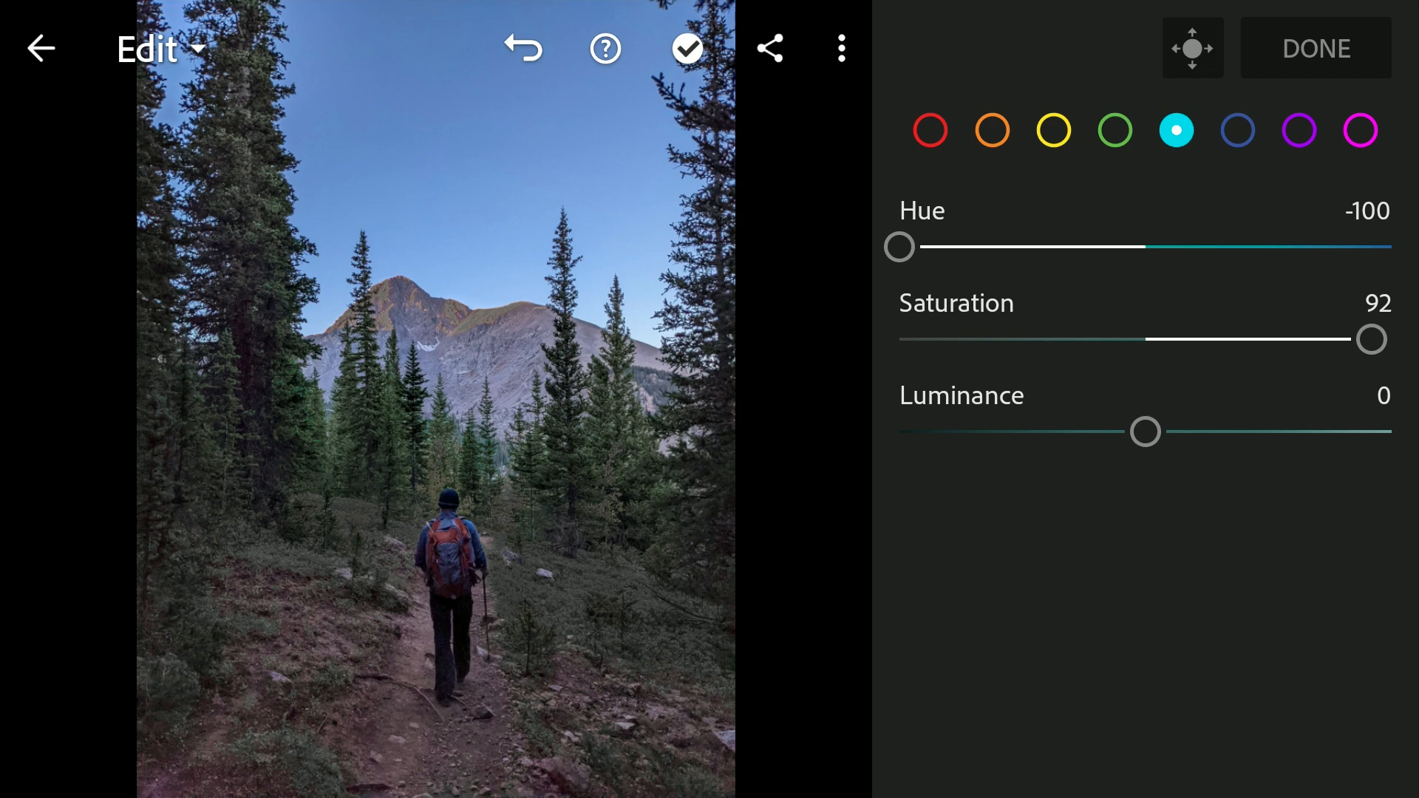
click(1359, 130)
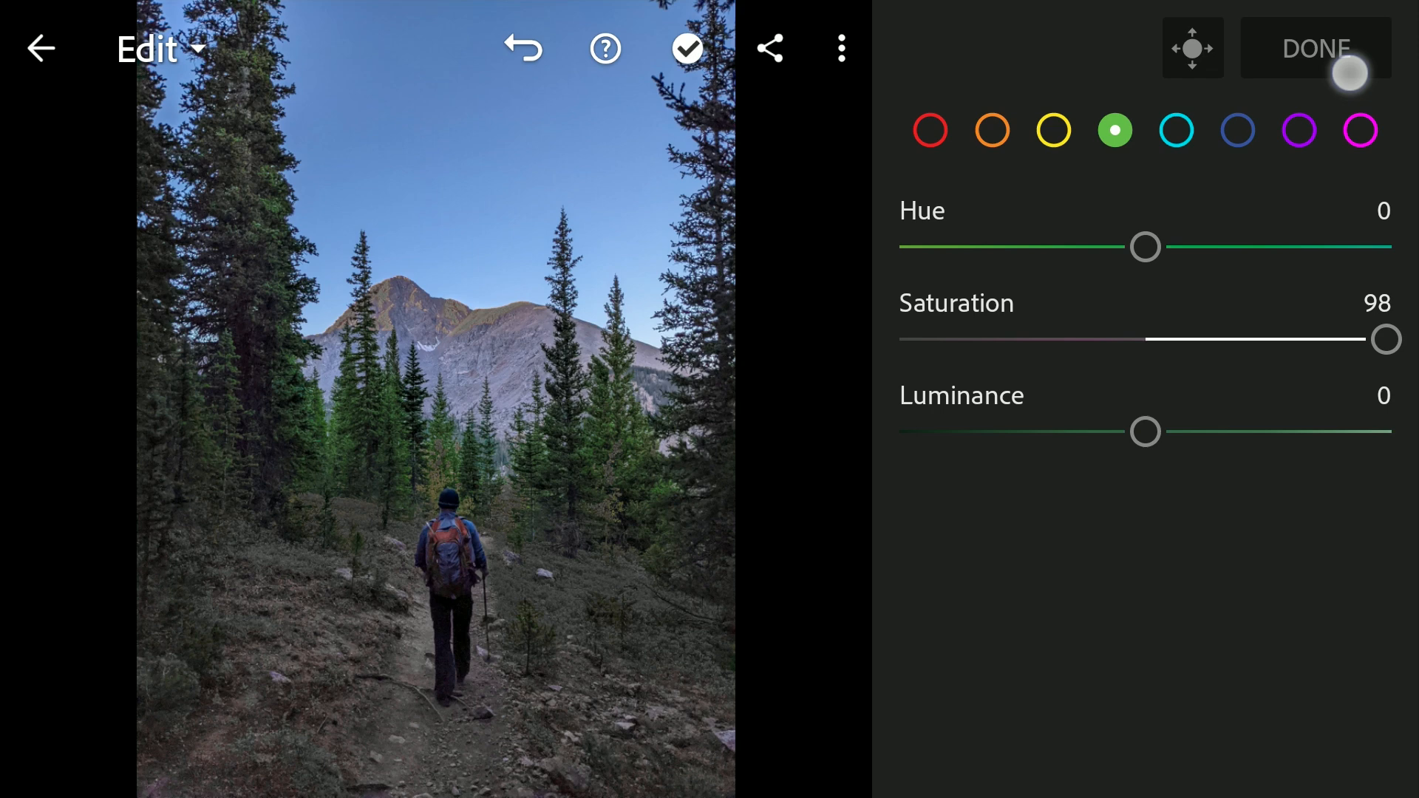
click(1314, 49)
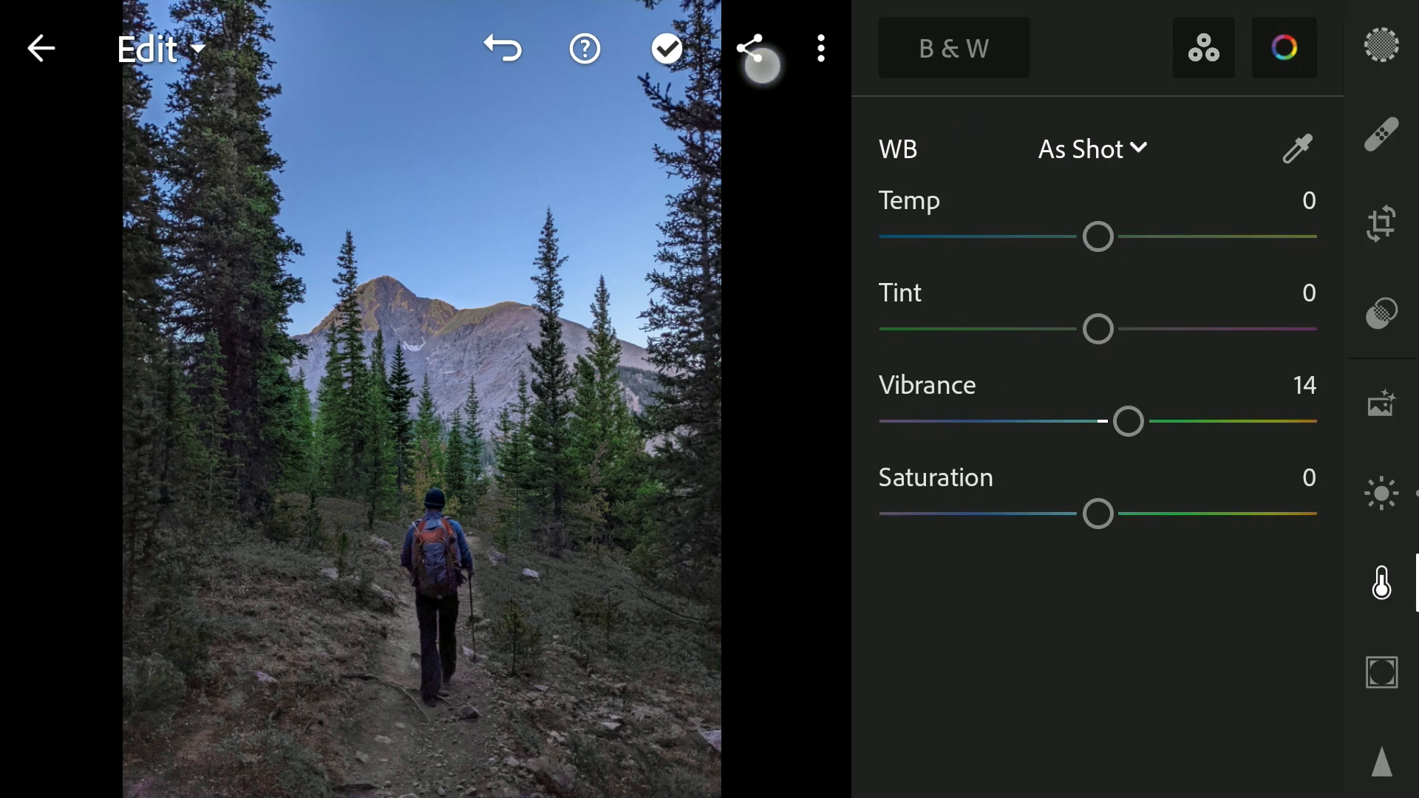
Send the trail photo to Snapseed and apply a Tune Image adjustment
click(750, 48)
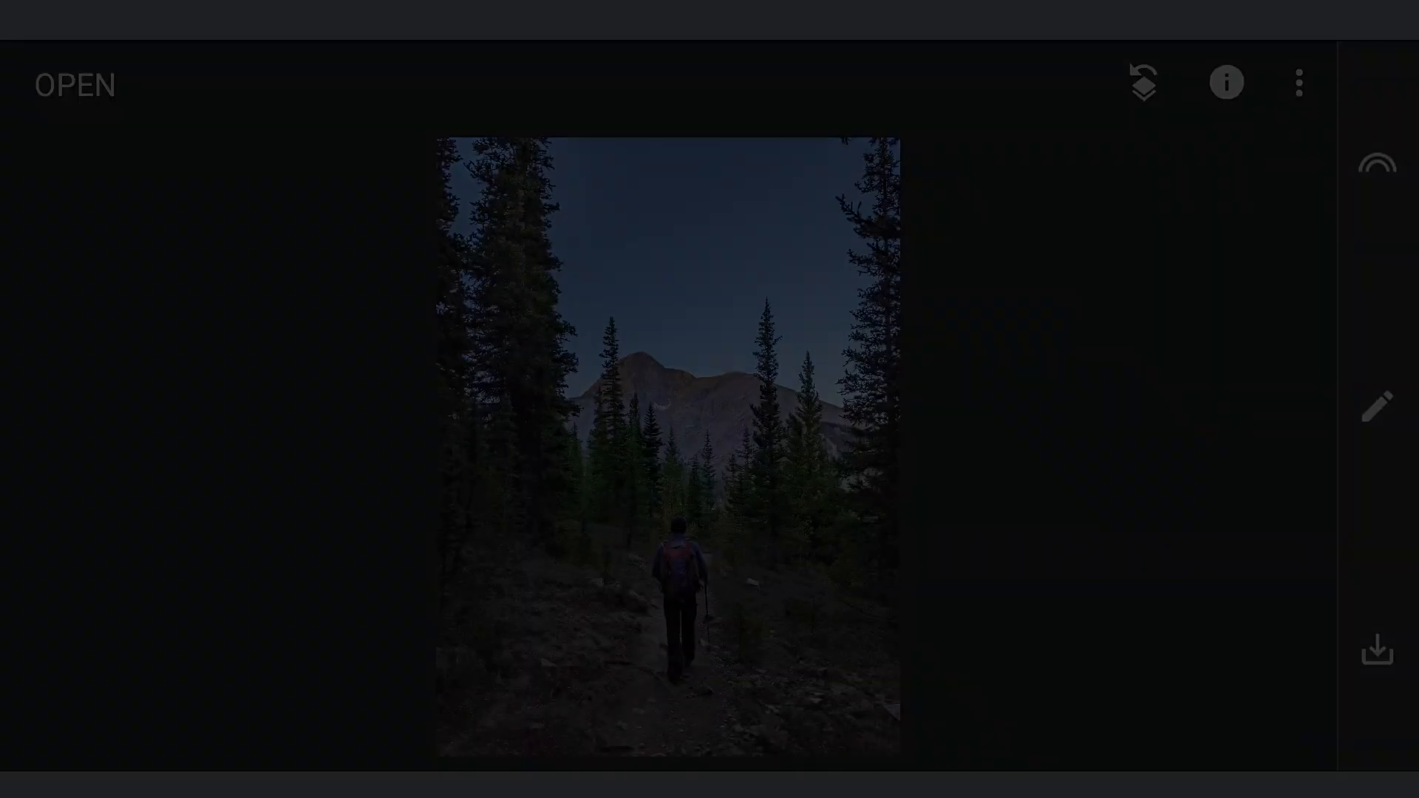
click(1376, 406)
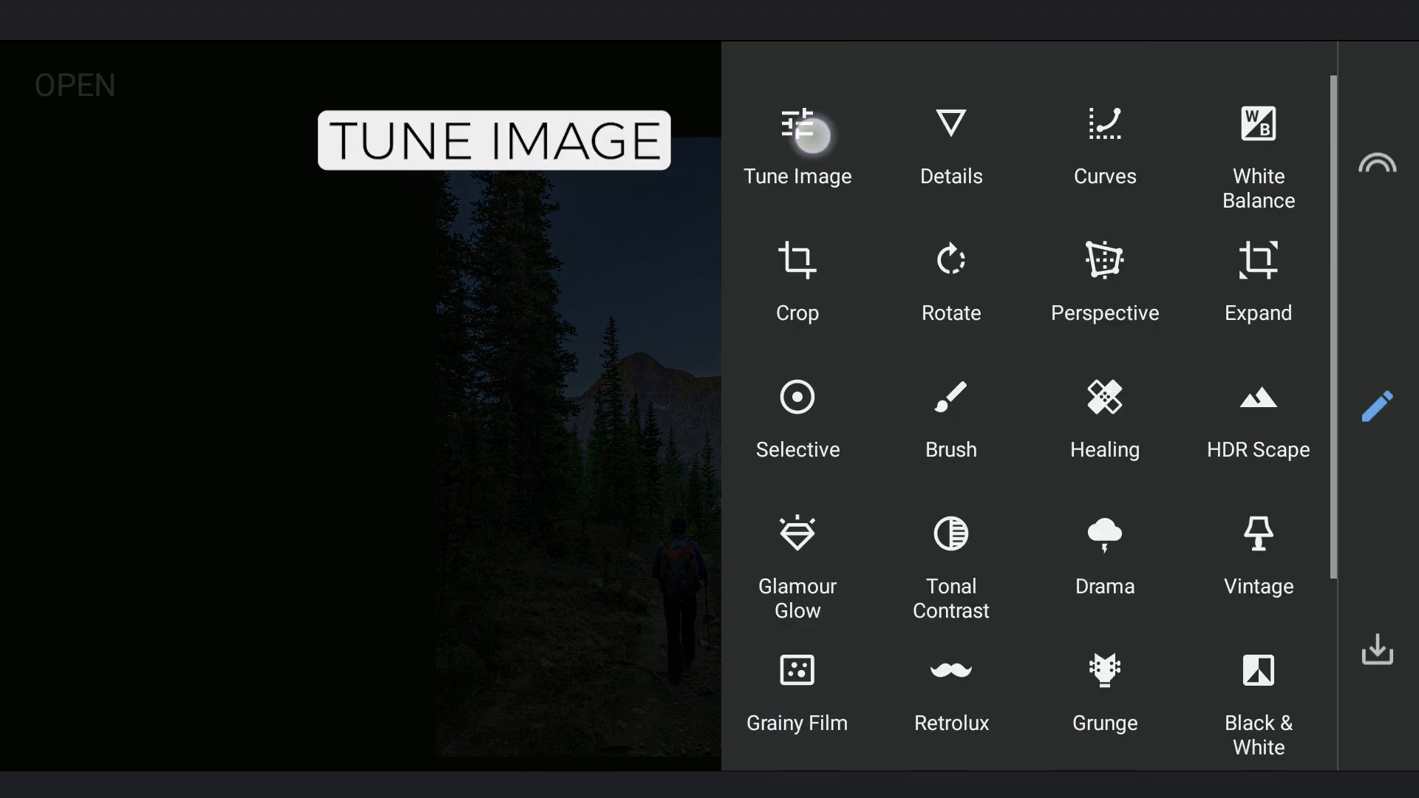
click(797, 145)
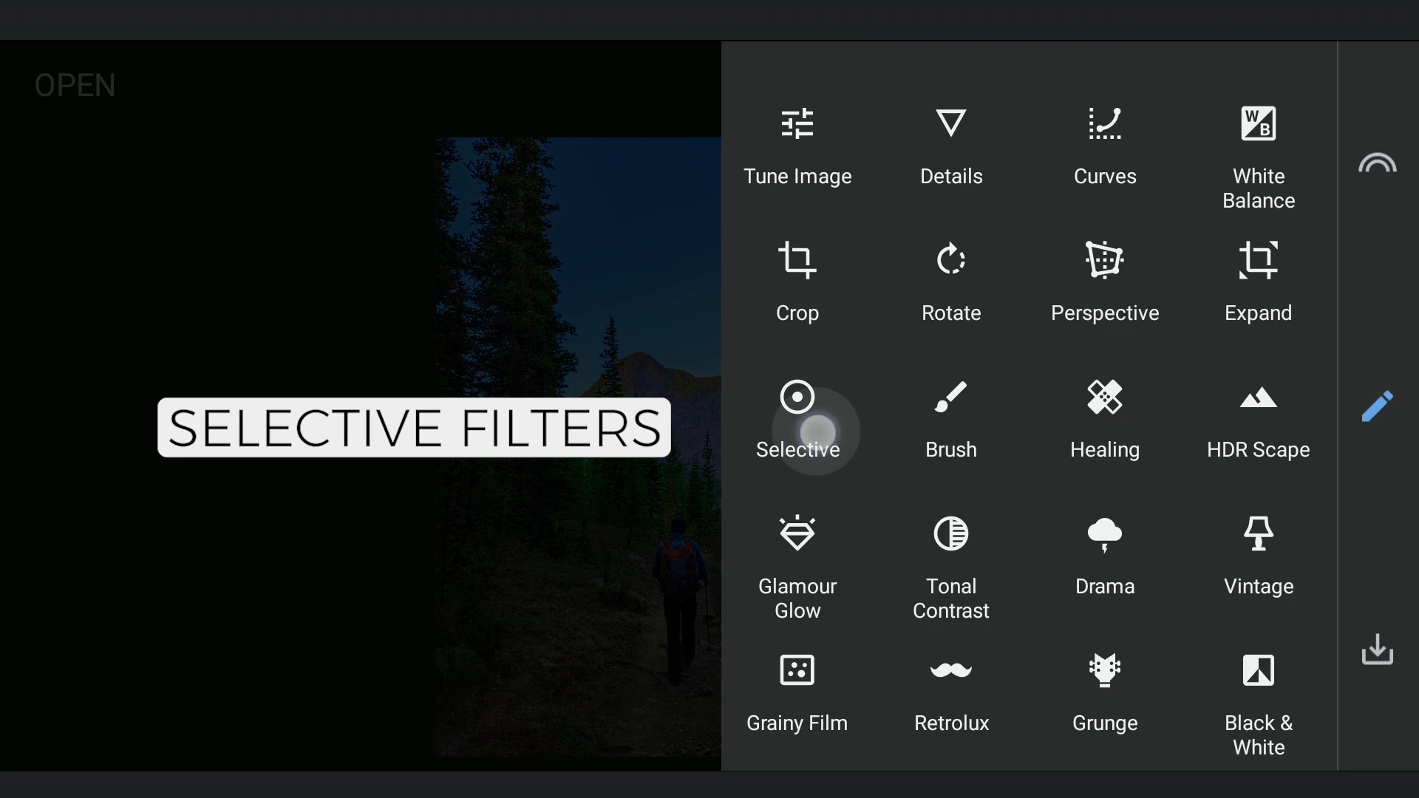
Add Selective points at Brightness -100 and Saturation -100 on sky, mountain and edge trees
click(797, 420)
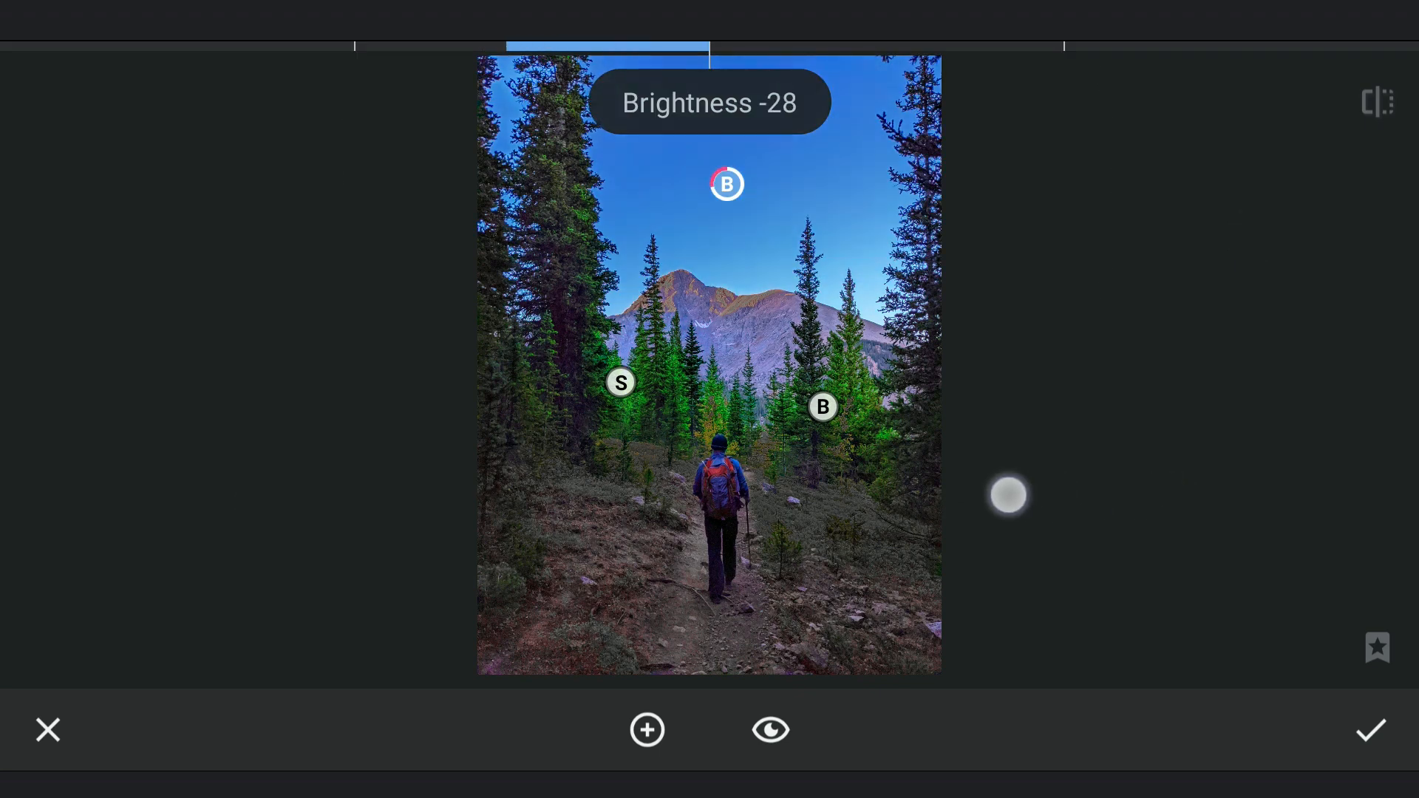
click(726, 184)
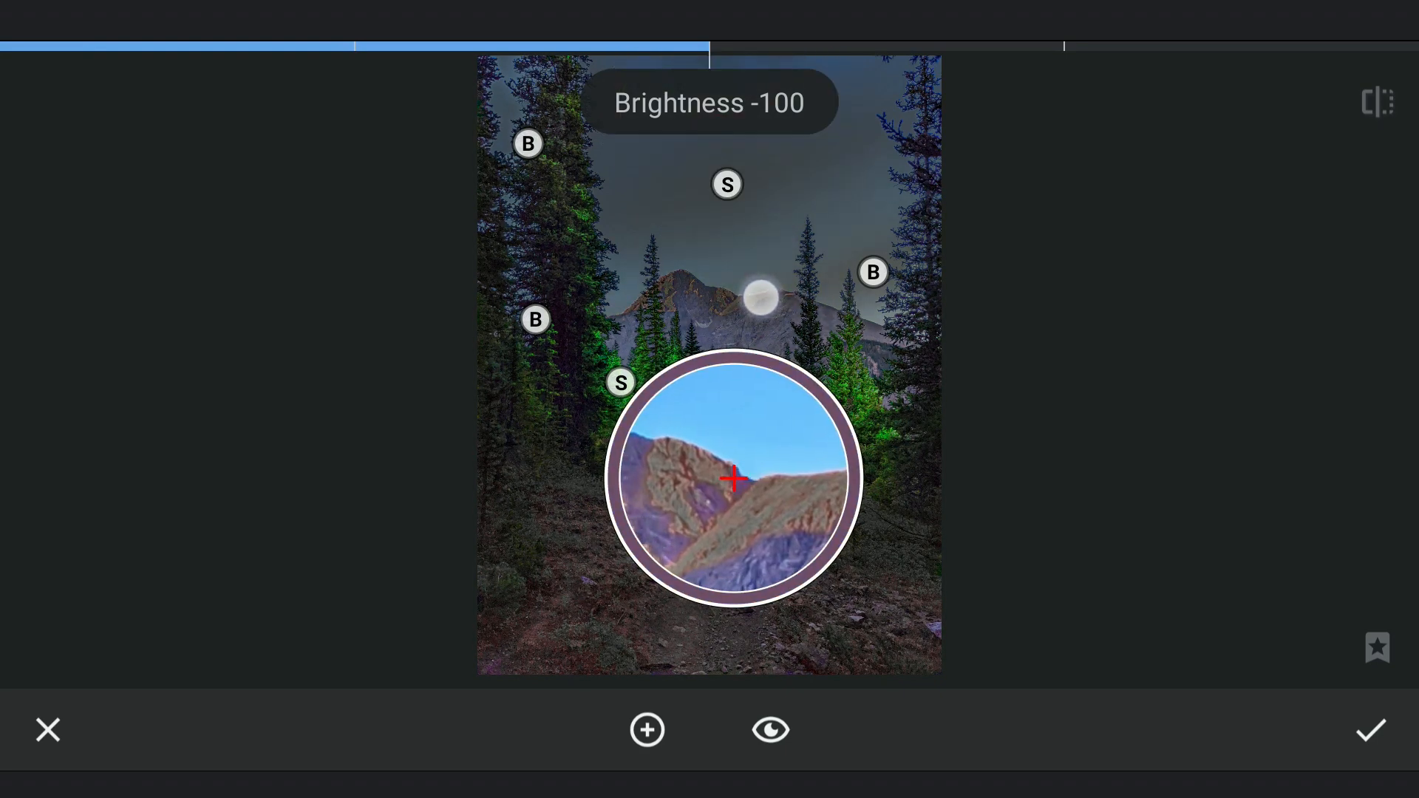
click(733, 299)
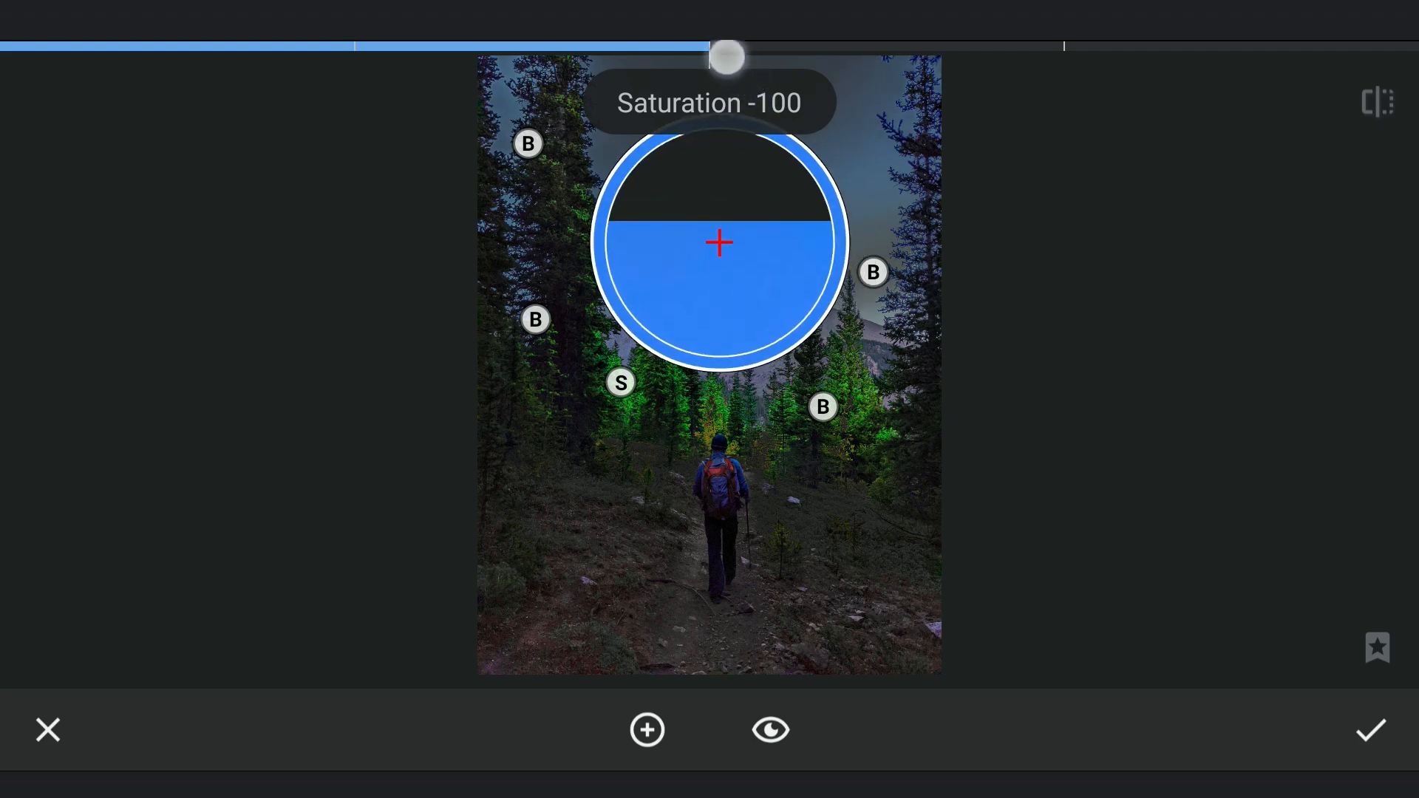
click(873, 271)
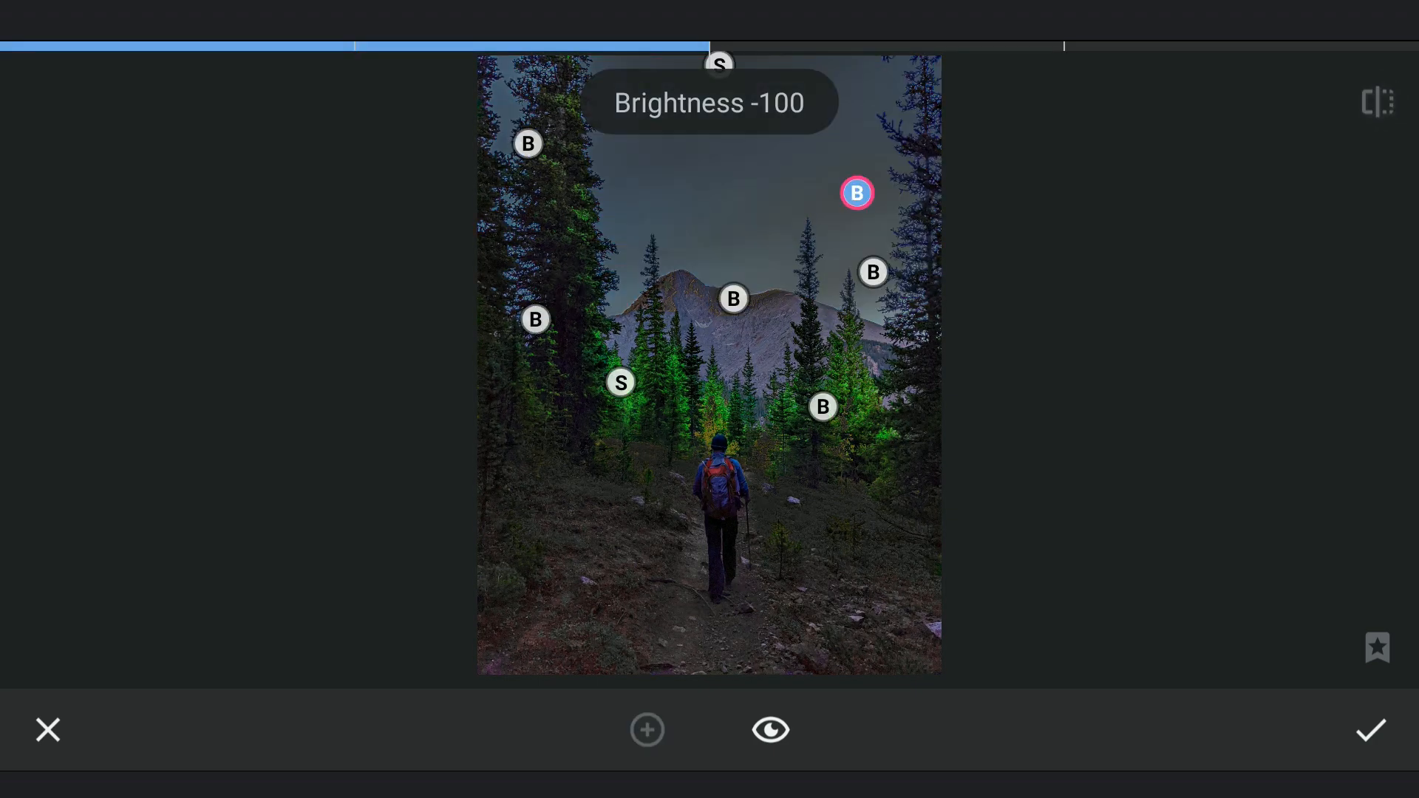
click(1369, 730)
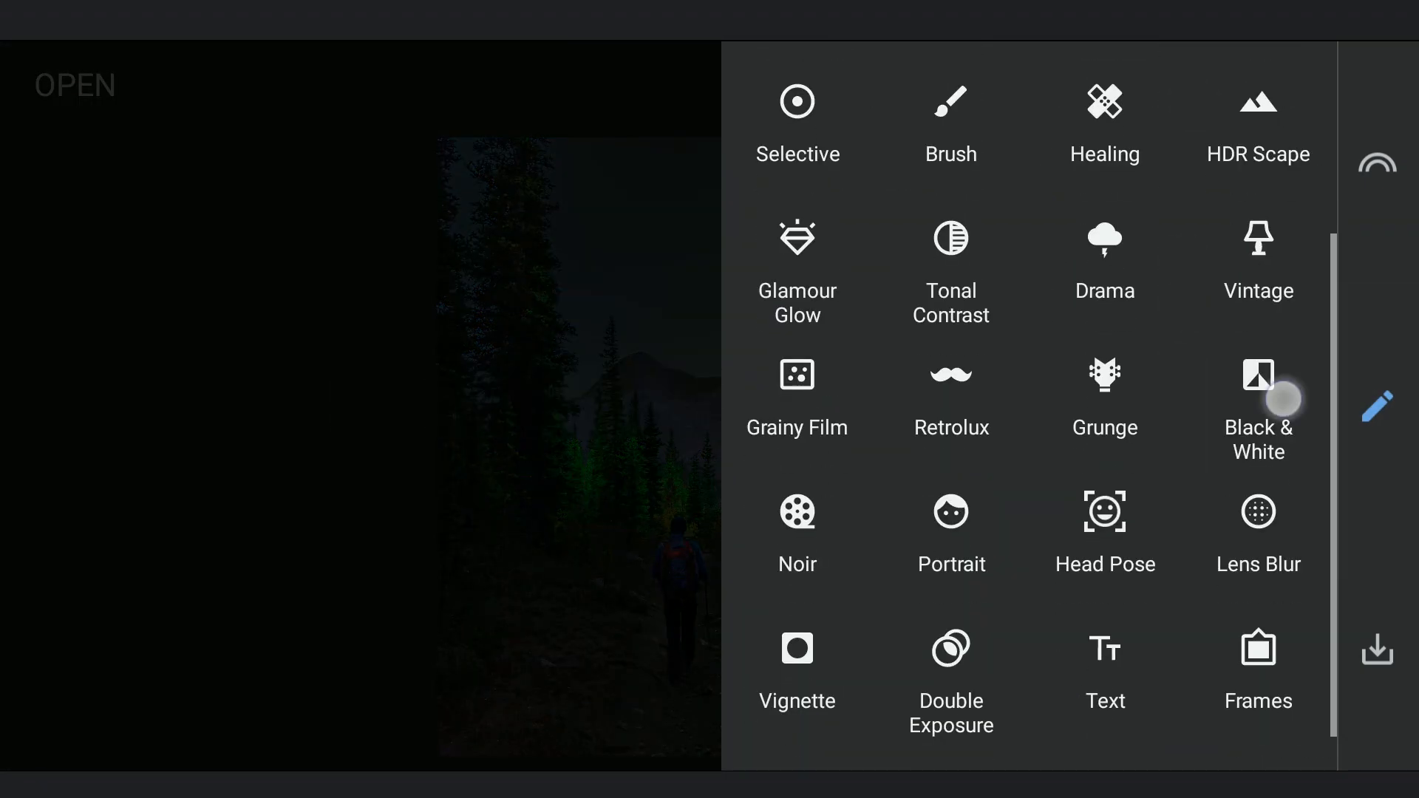
Apply Black & White, trying the Red filter before settling on Blue
click(1257, 376)
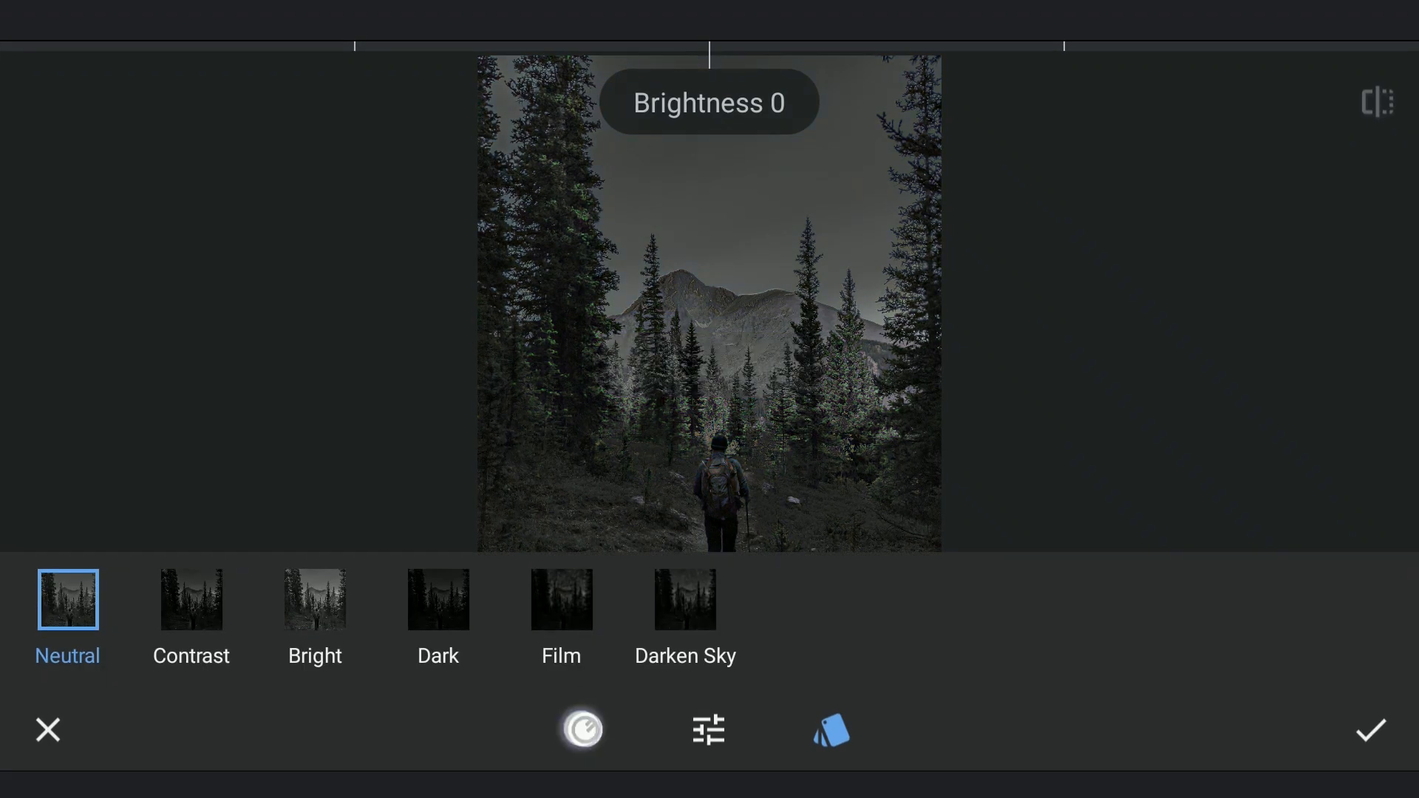
click(586, 729)
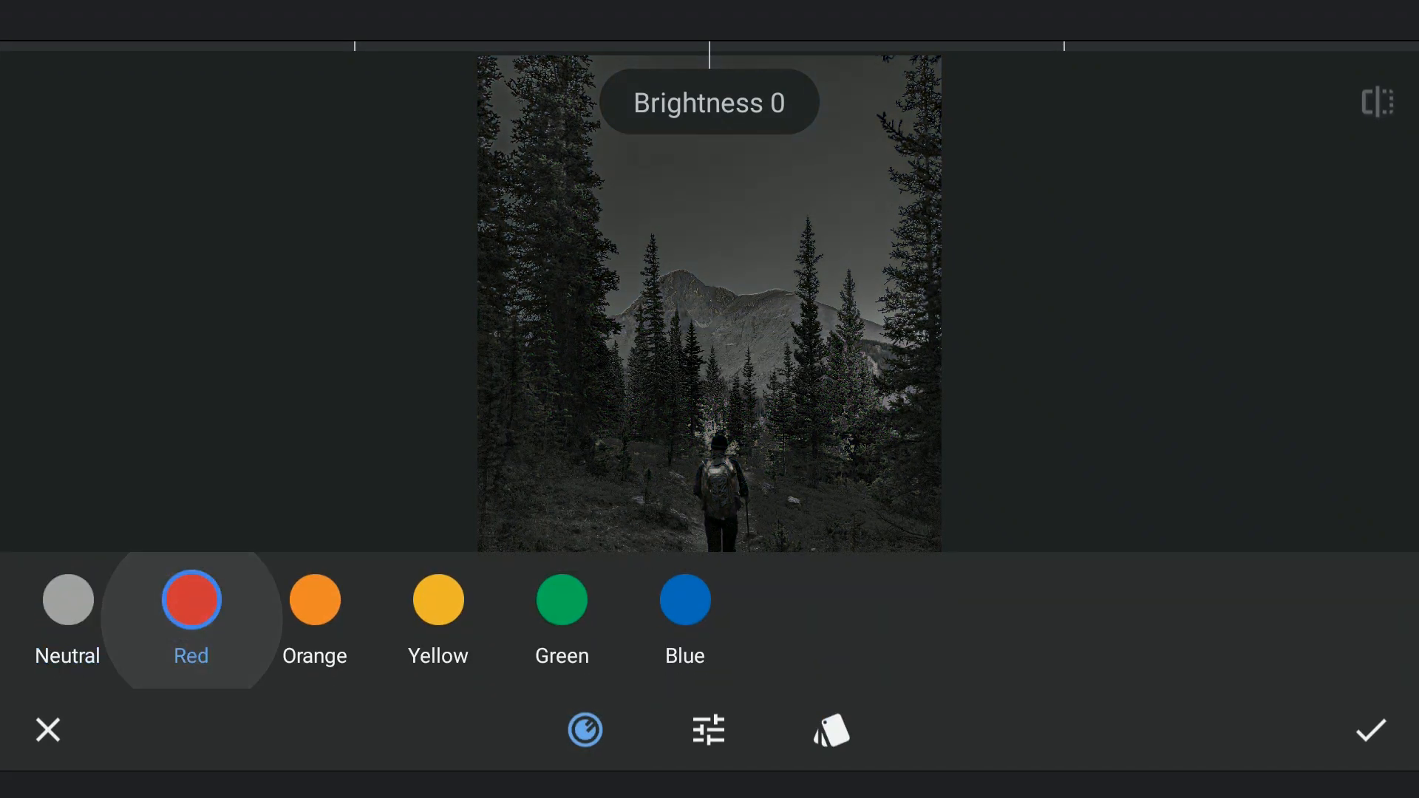
click(685, 600)
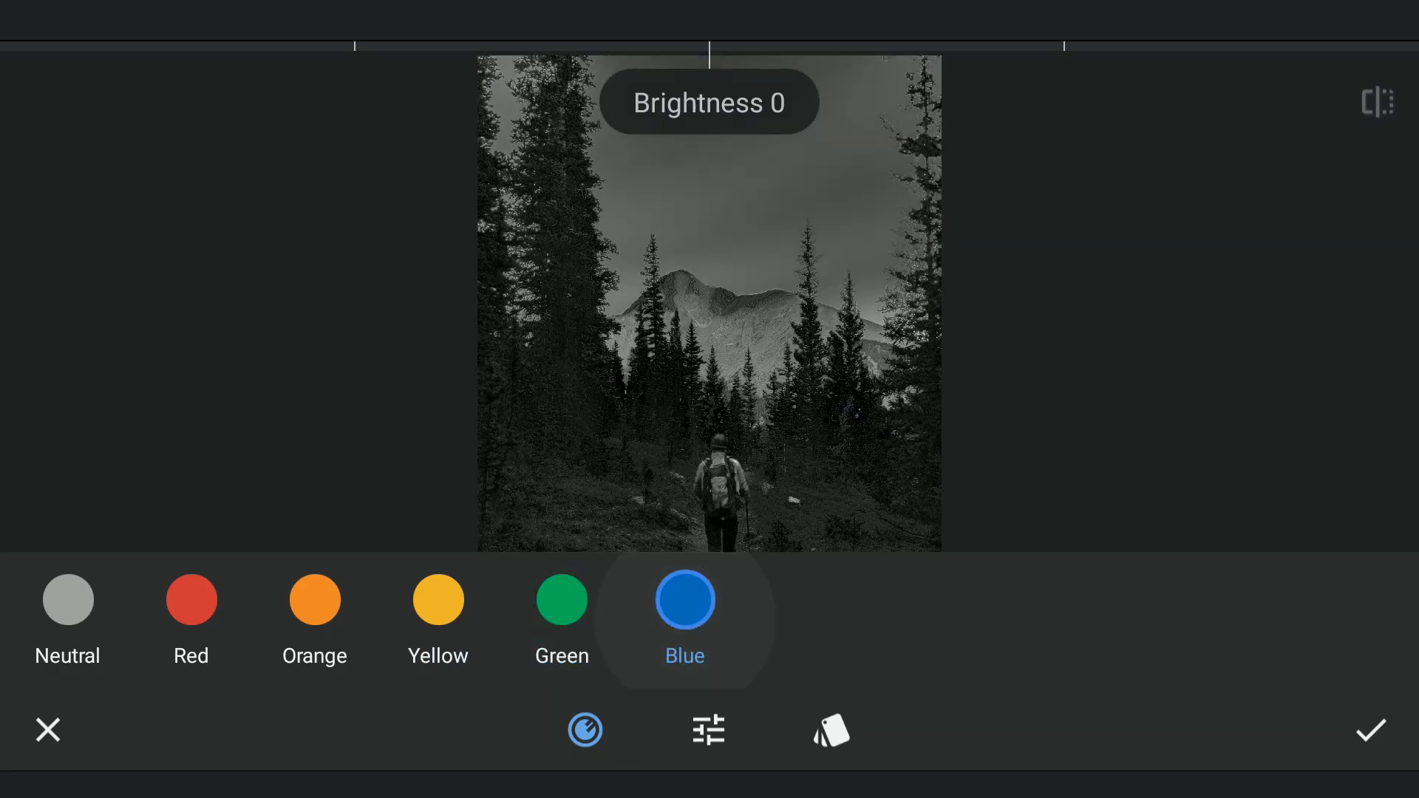
click(1370, 730)
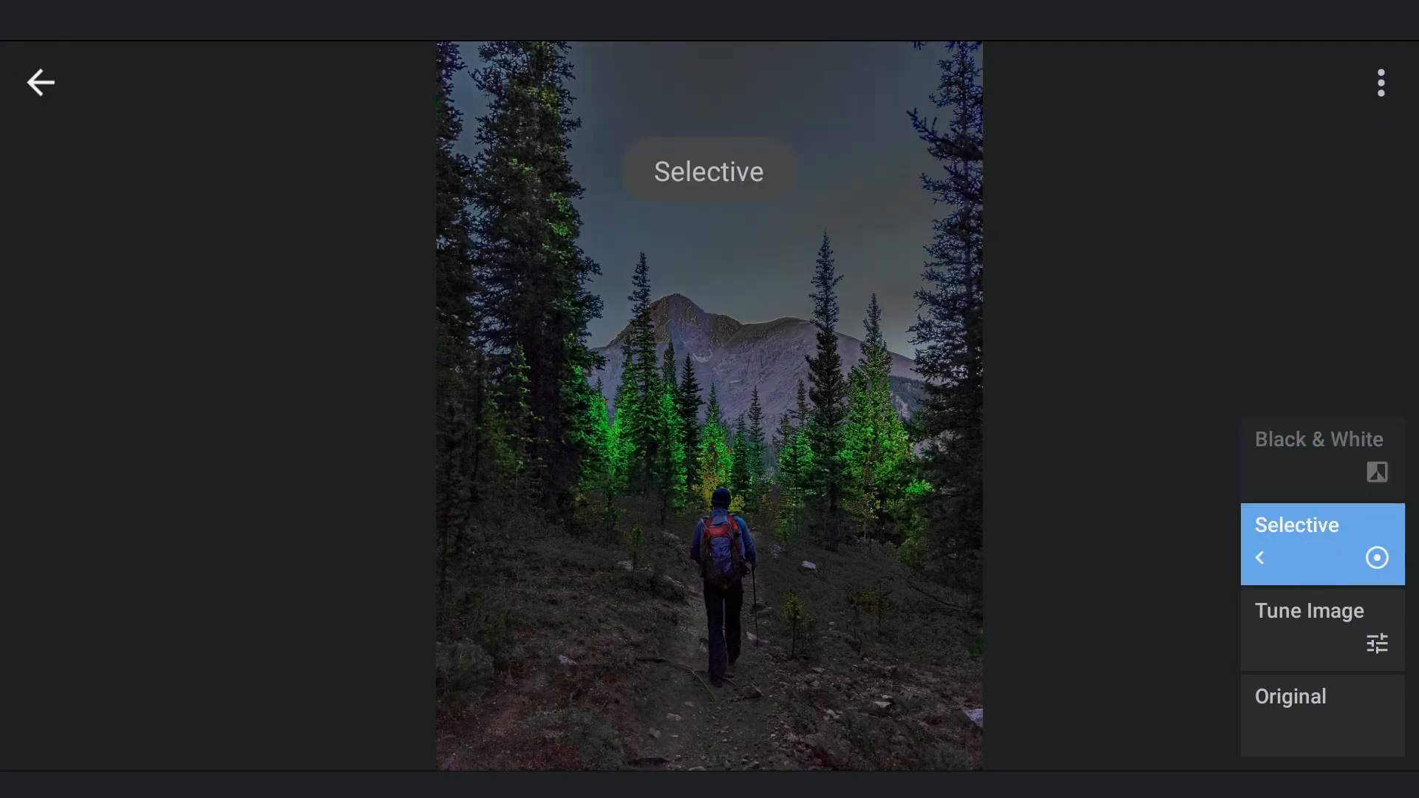
Select the Black & White history step and add Selective darkening points at Brightness -100
click(1318, 455)
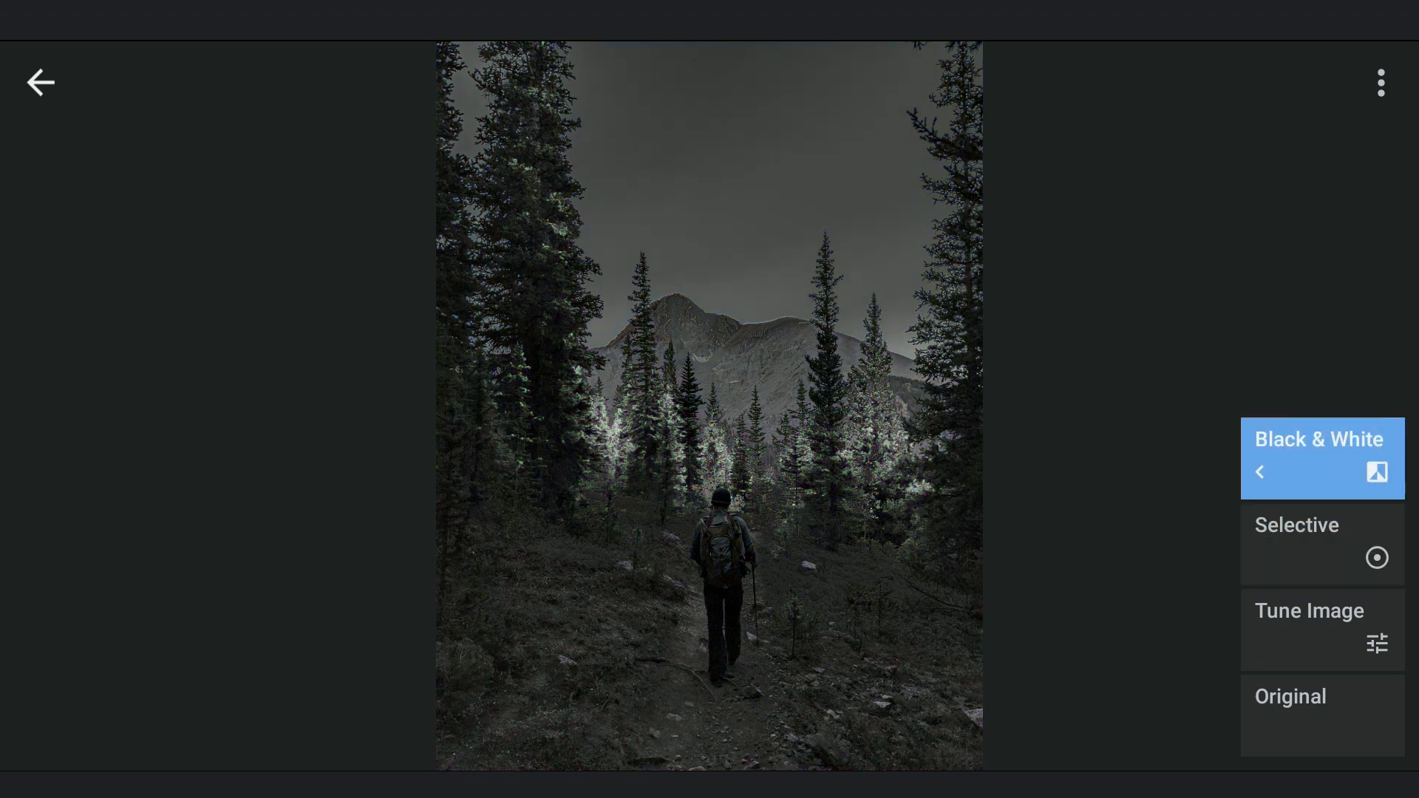
click(1321, 543)
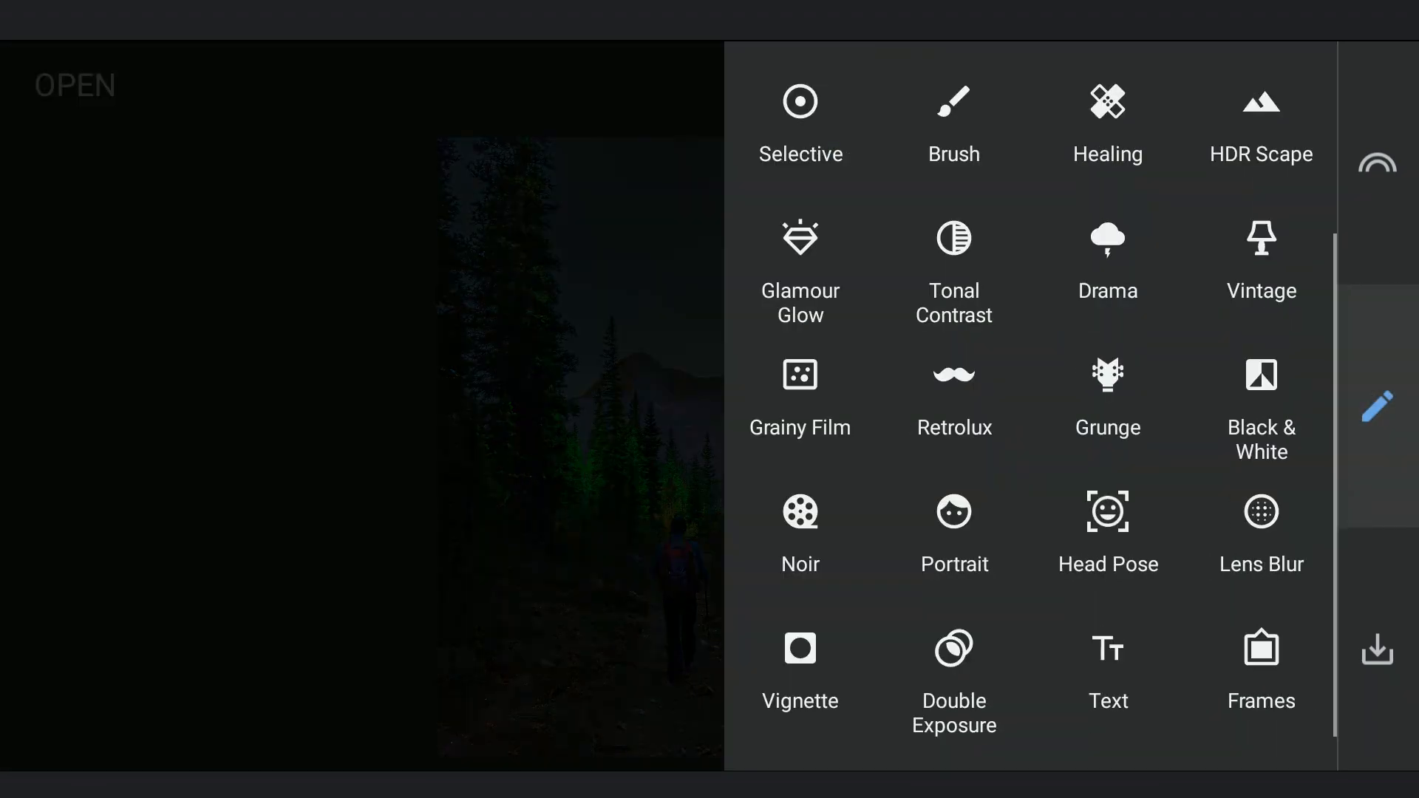
click(1103, 411)
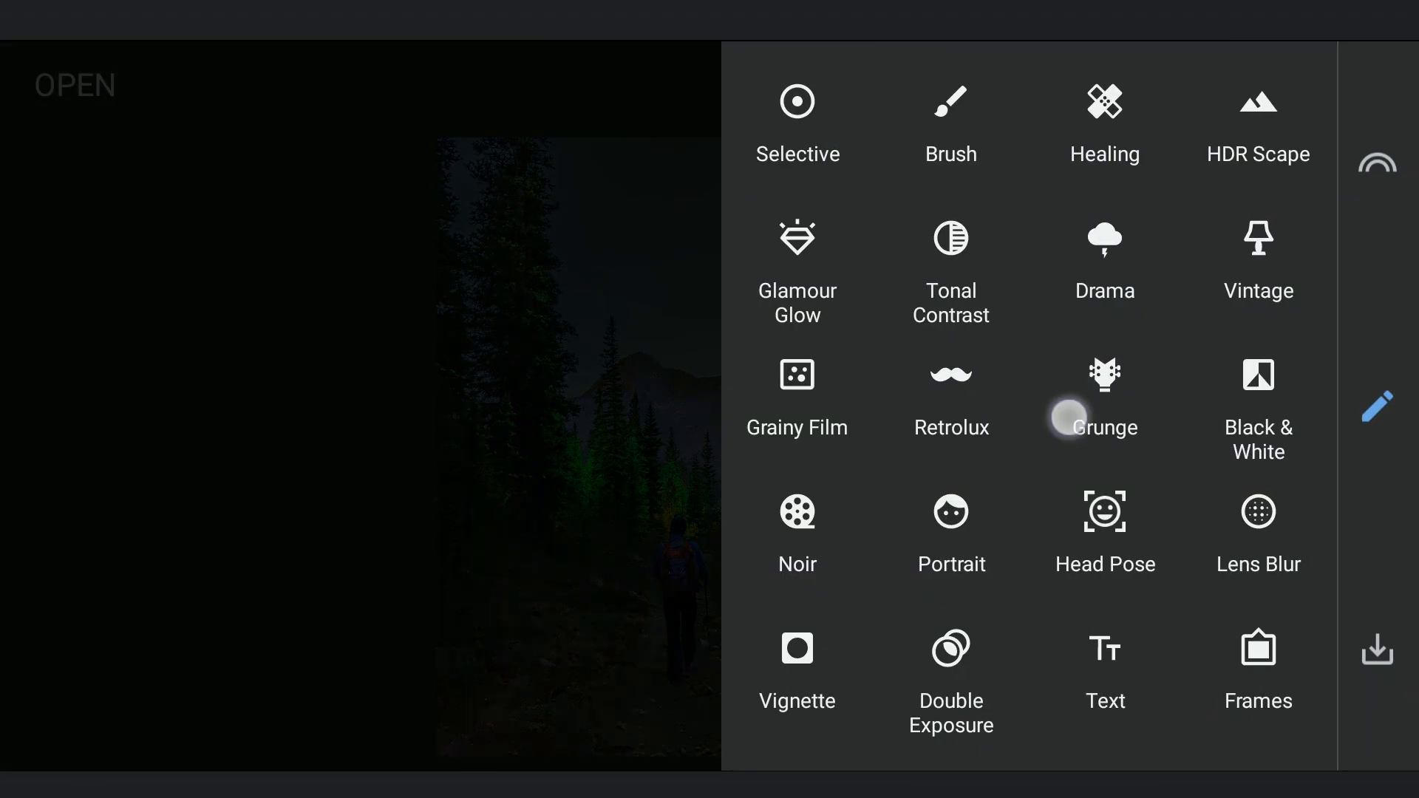
click(796, 122)
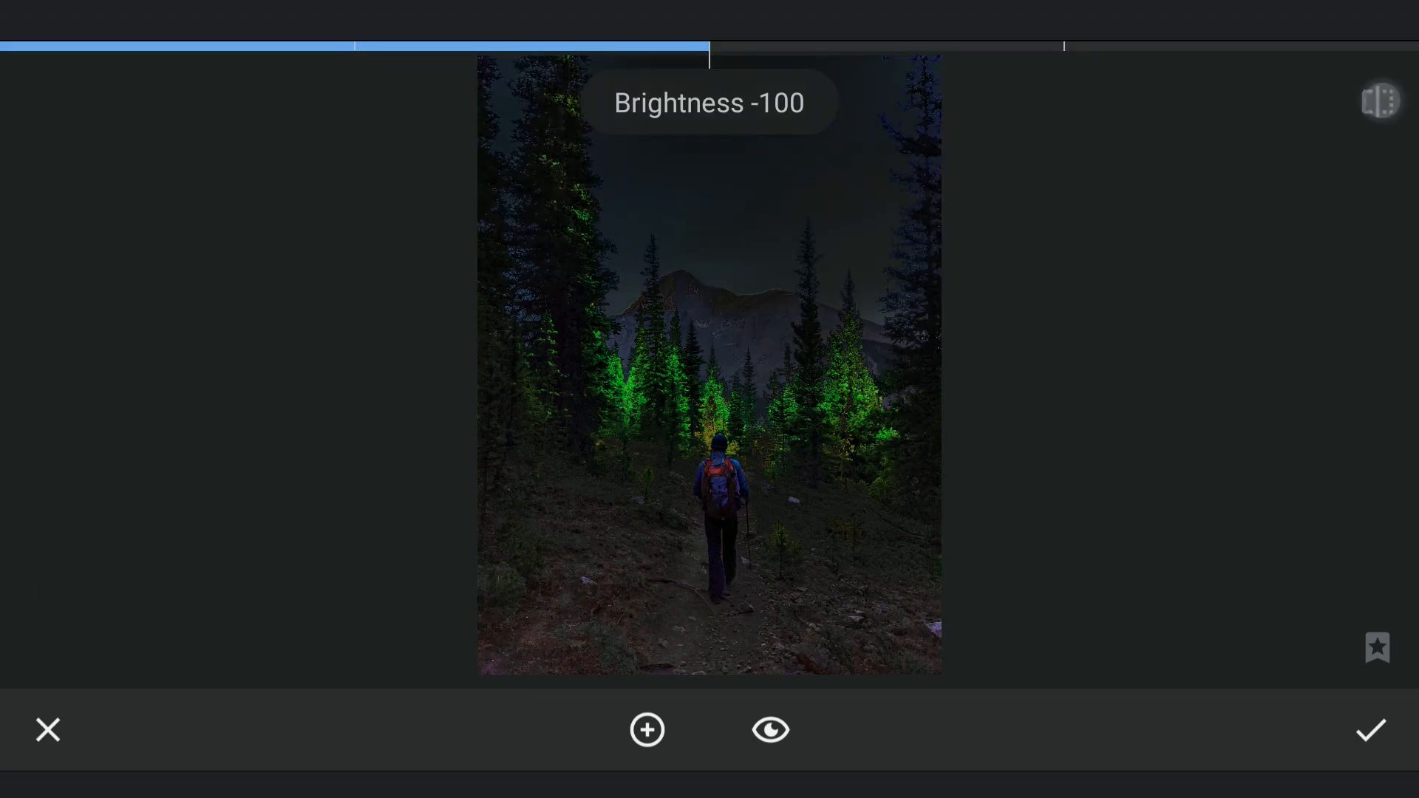
click(1370, 730)
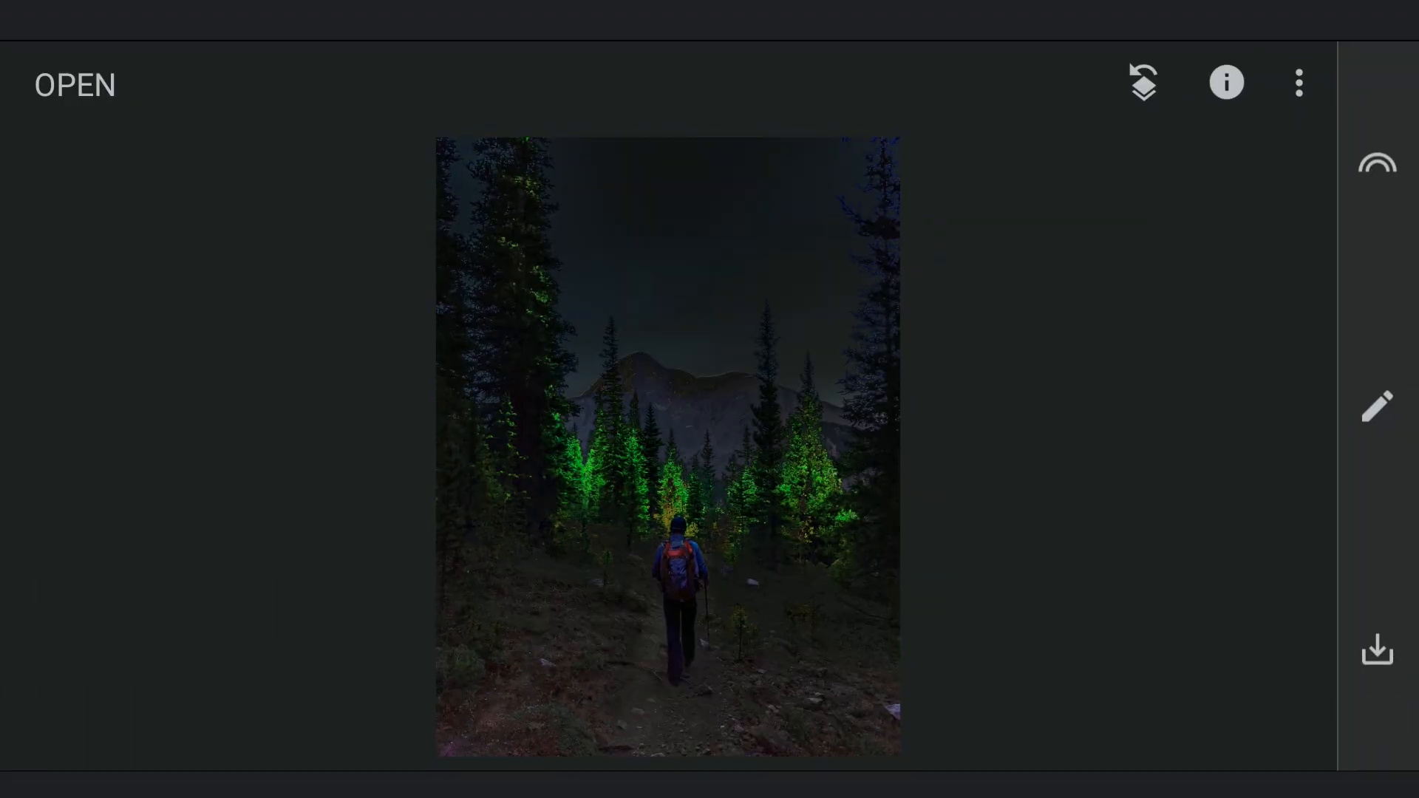
Open Curves and pull the tone curve down to darken the scene
click(1375, 406)
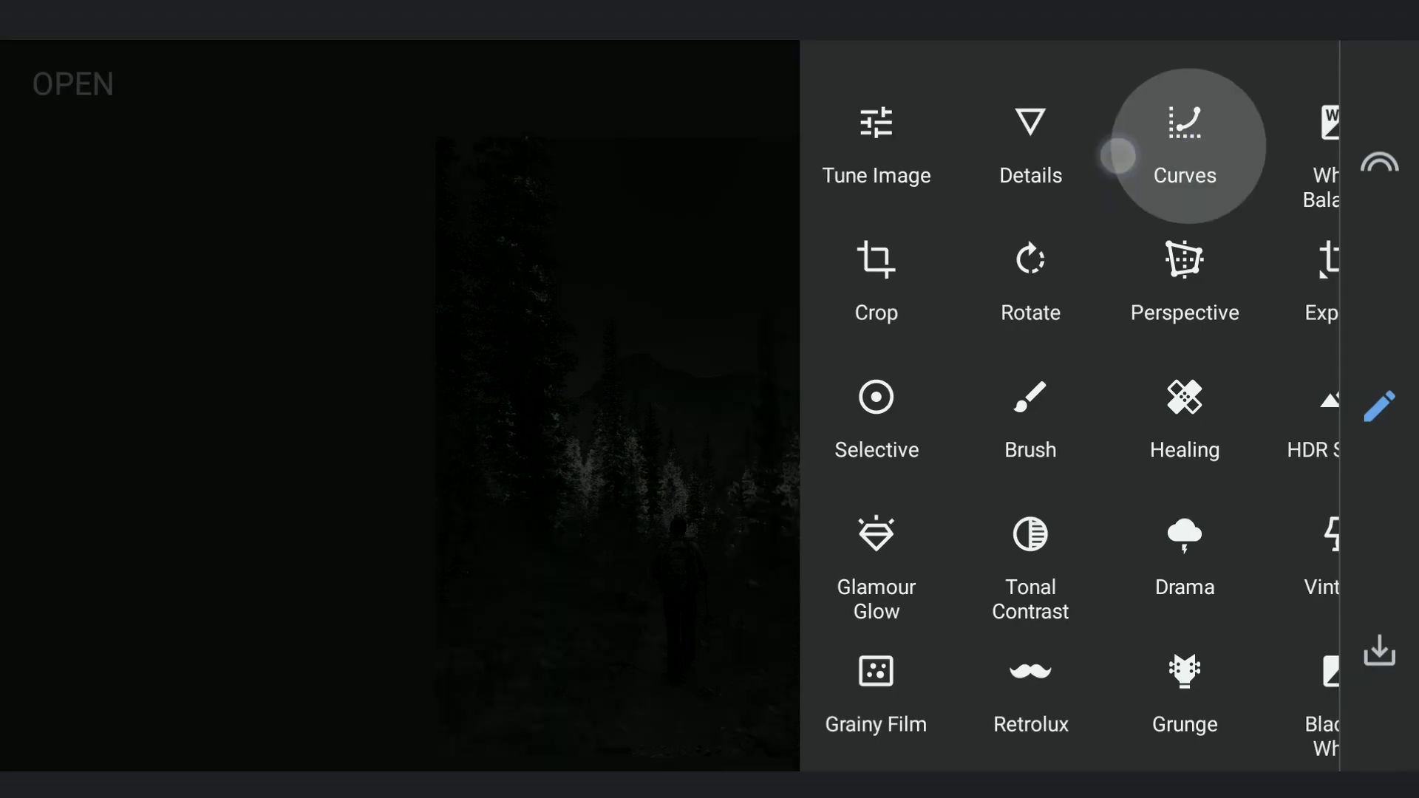
click(1182, 144)
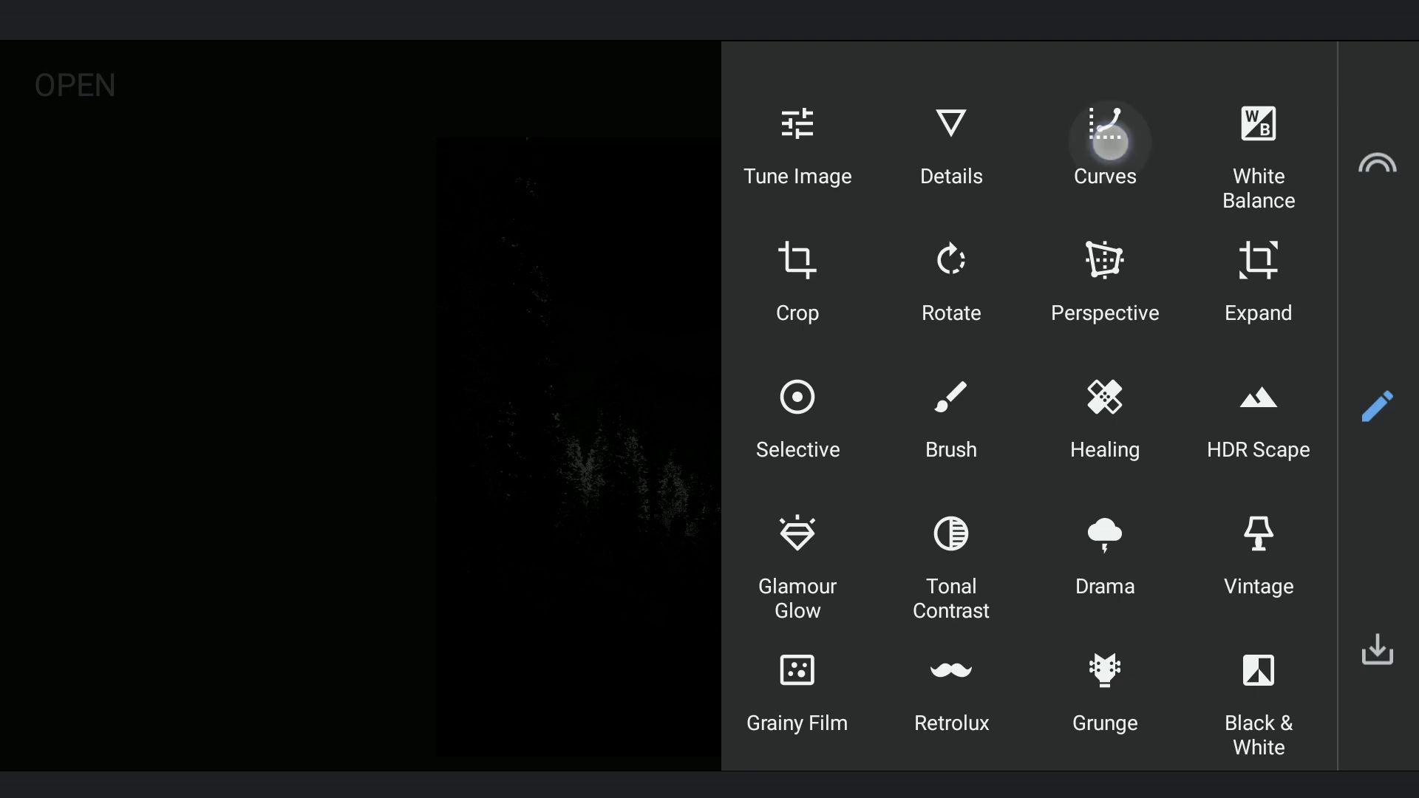
Lower the Blue and Green curve end points and lift the RGB midtones
click(1104, 142)
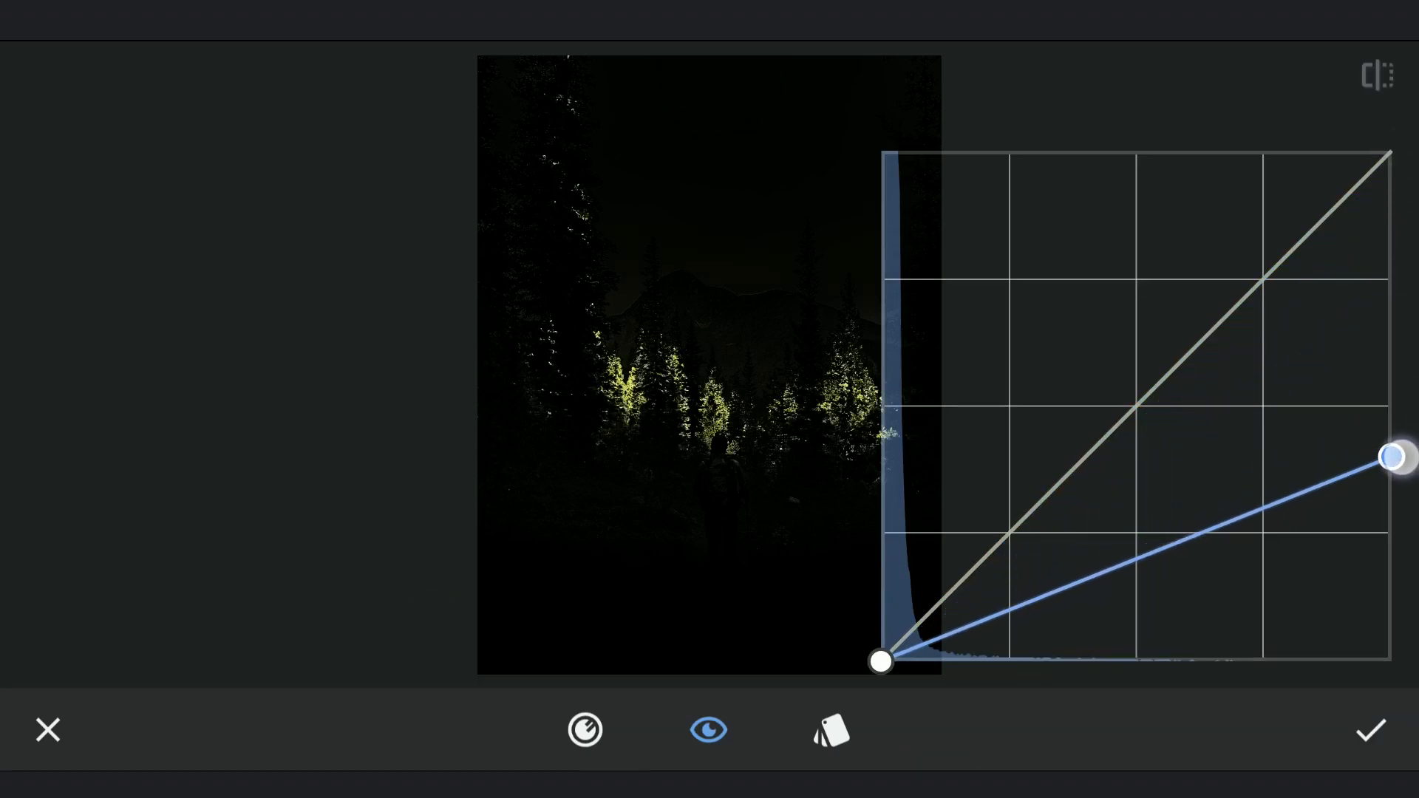
click(585, 730)
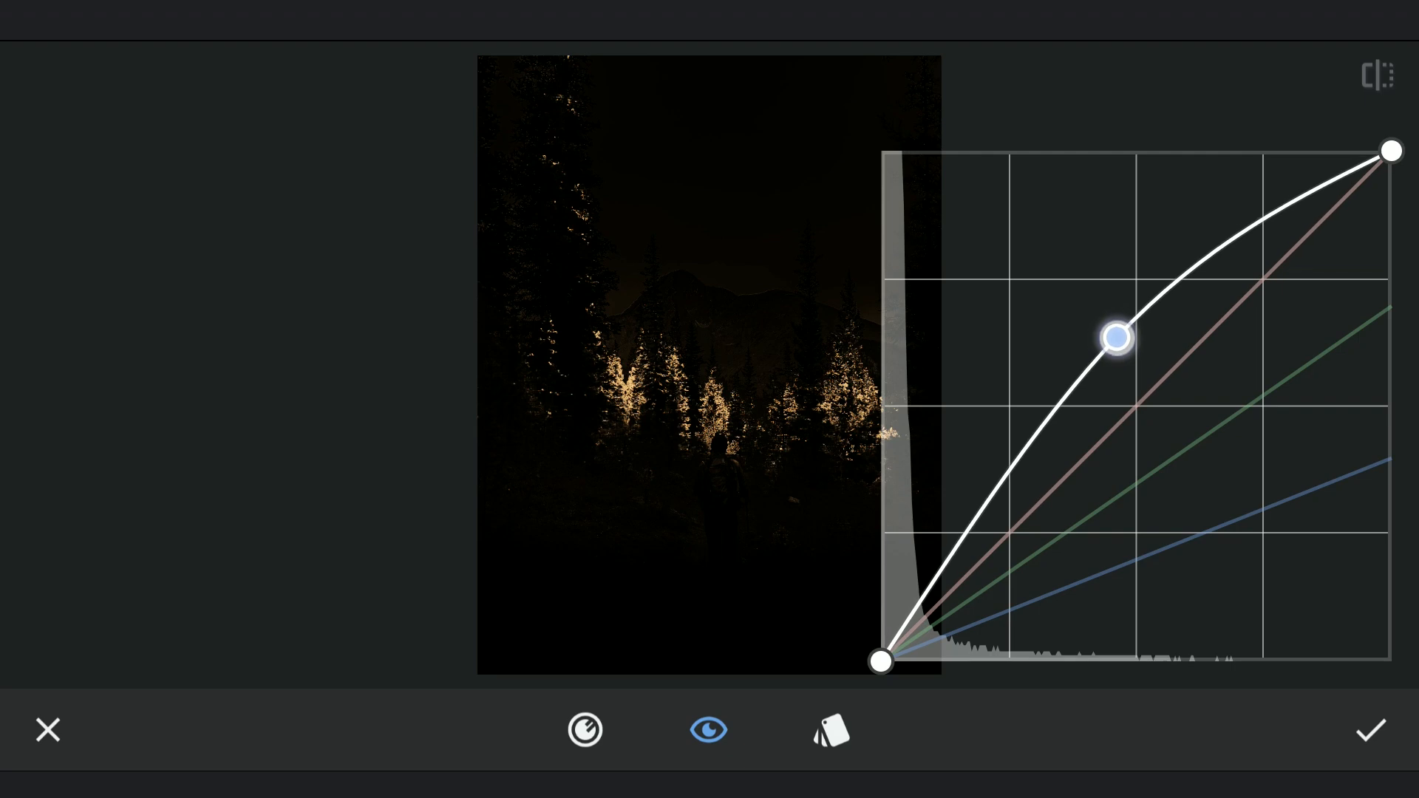
click(1370, 730)
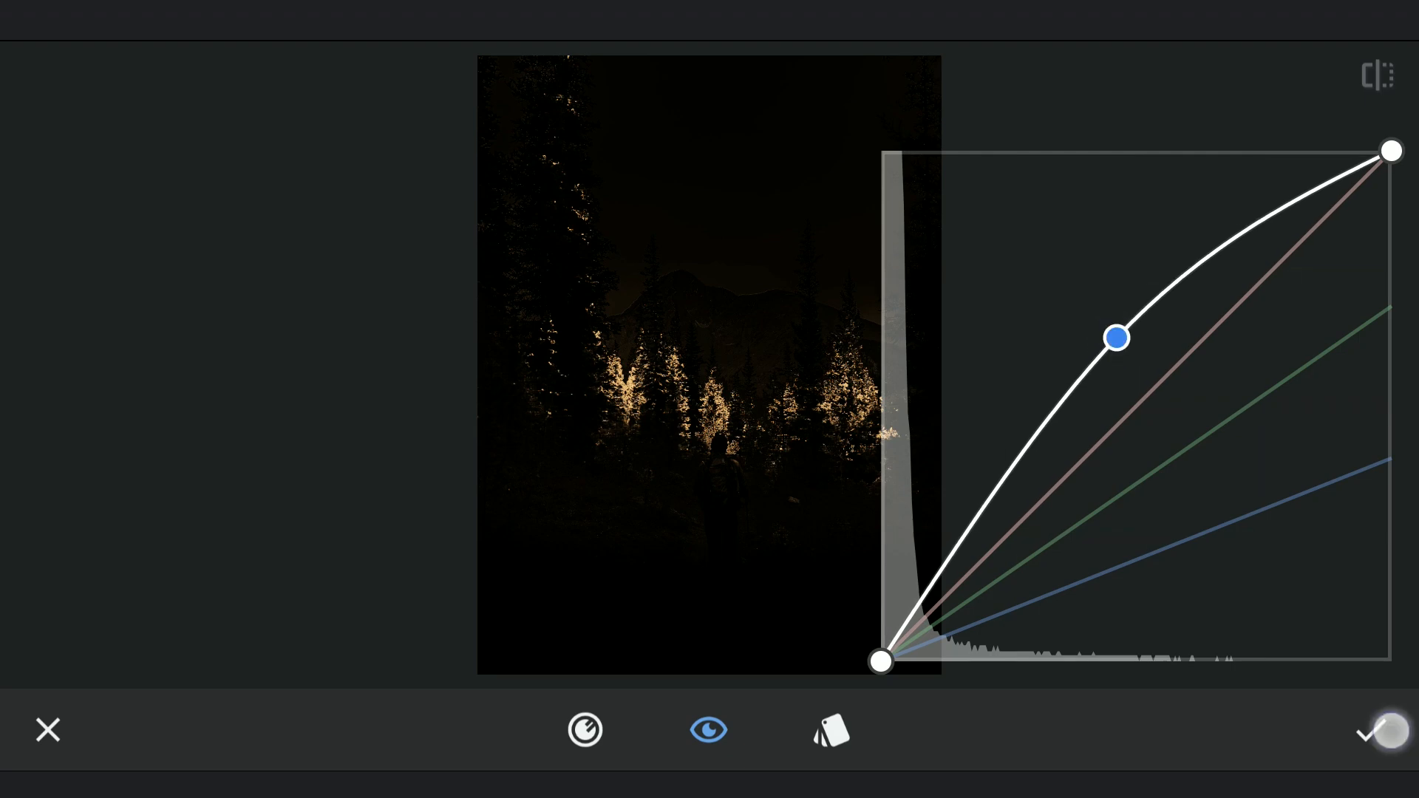
click(1371, 730)
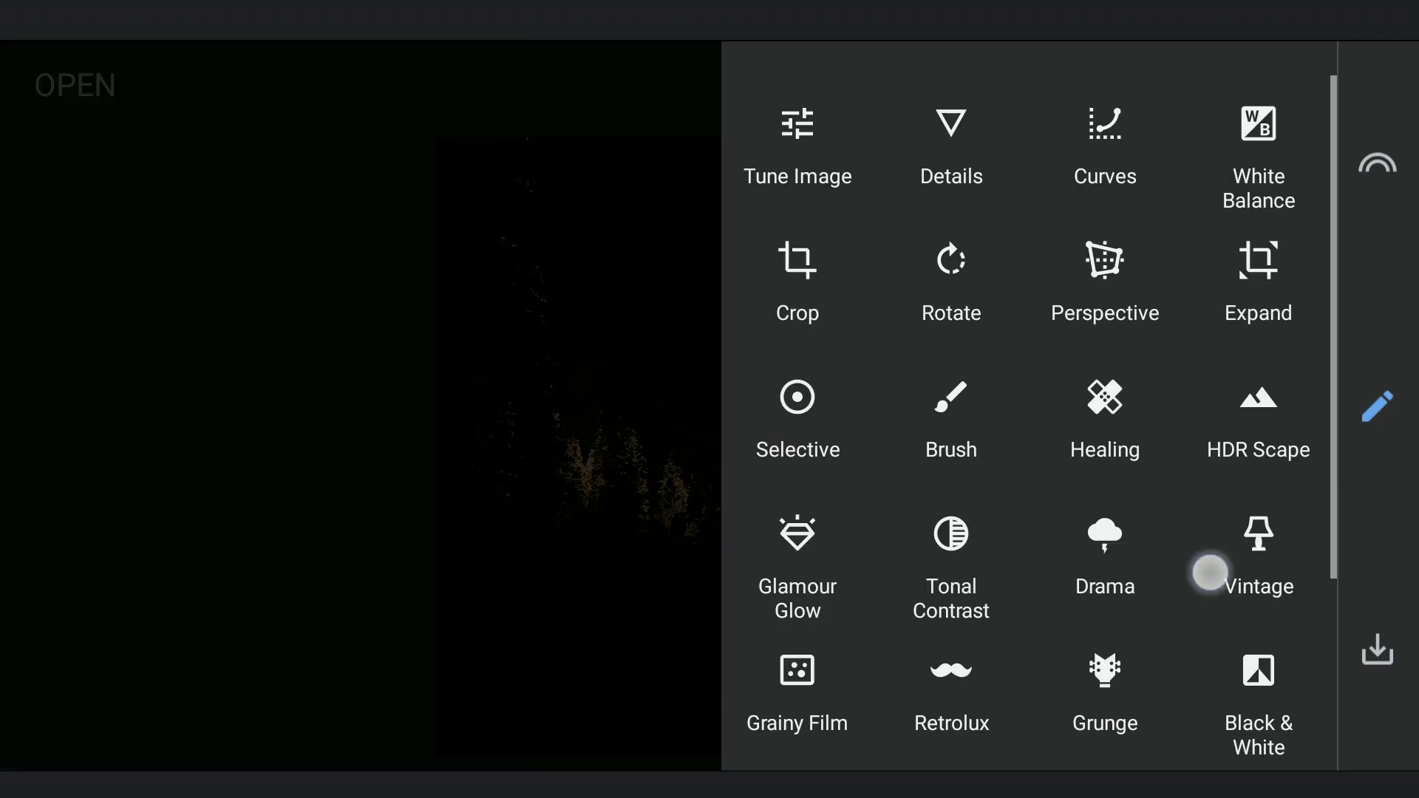
Apply a linear Lens Blur at strength +30
scroll(down, 3)
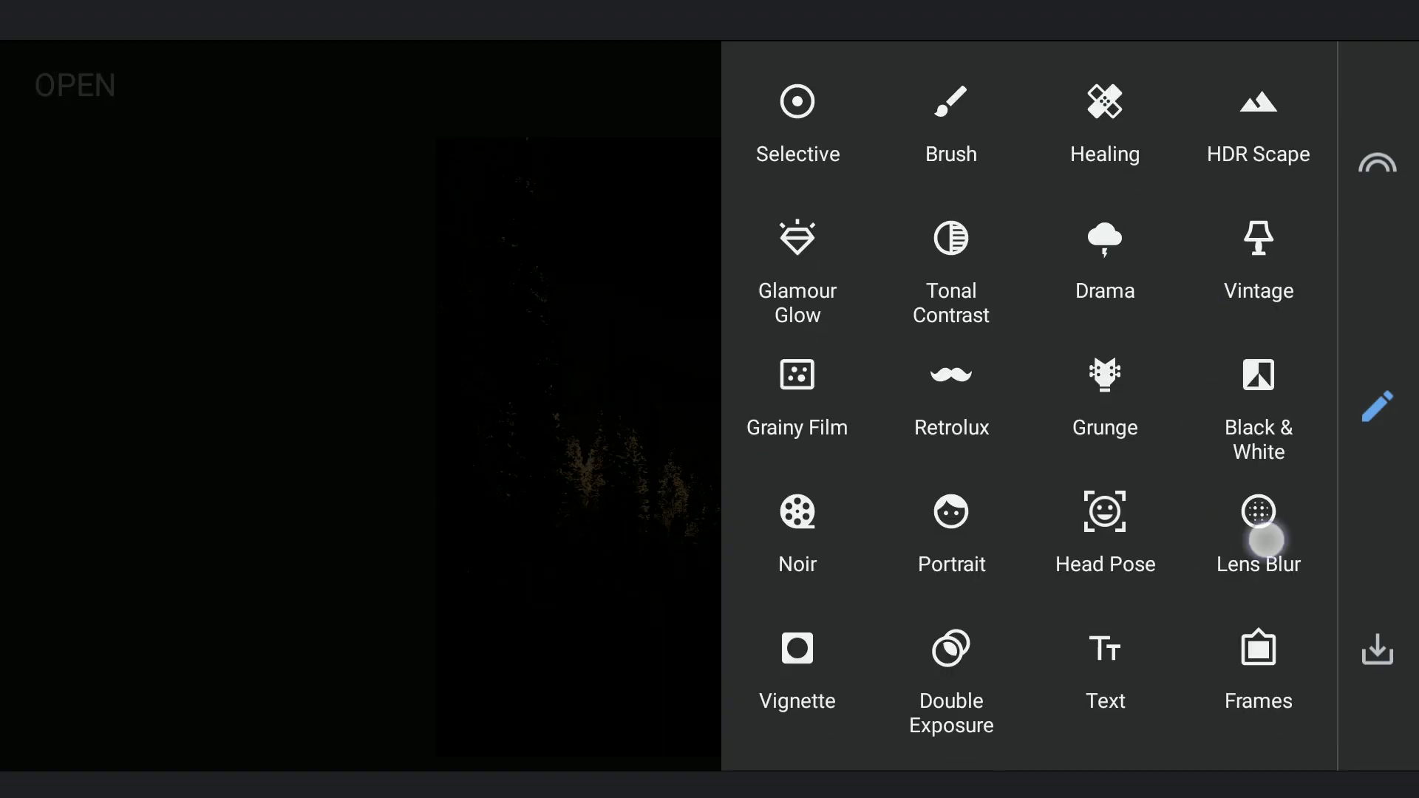
click(1256, 527)
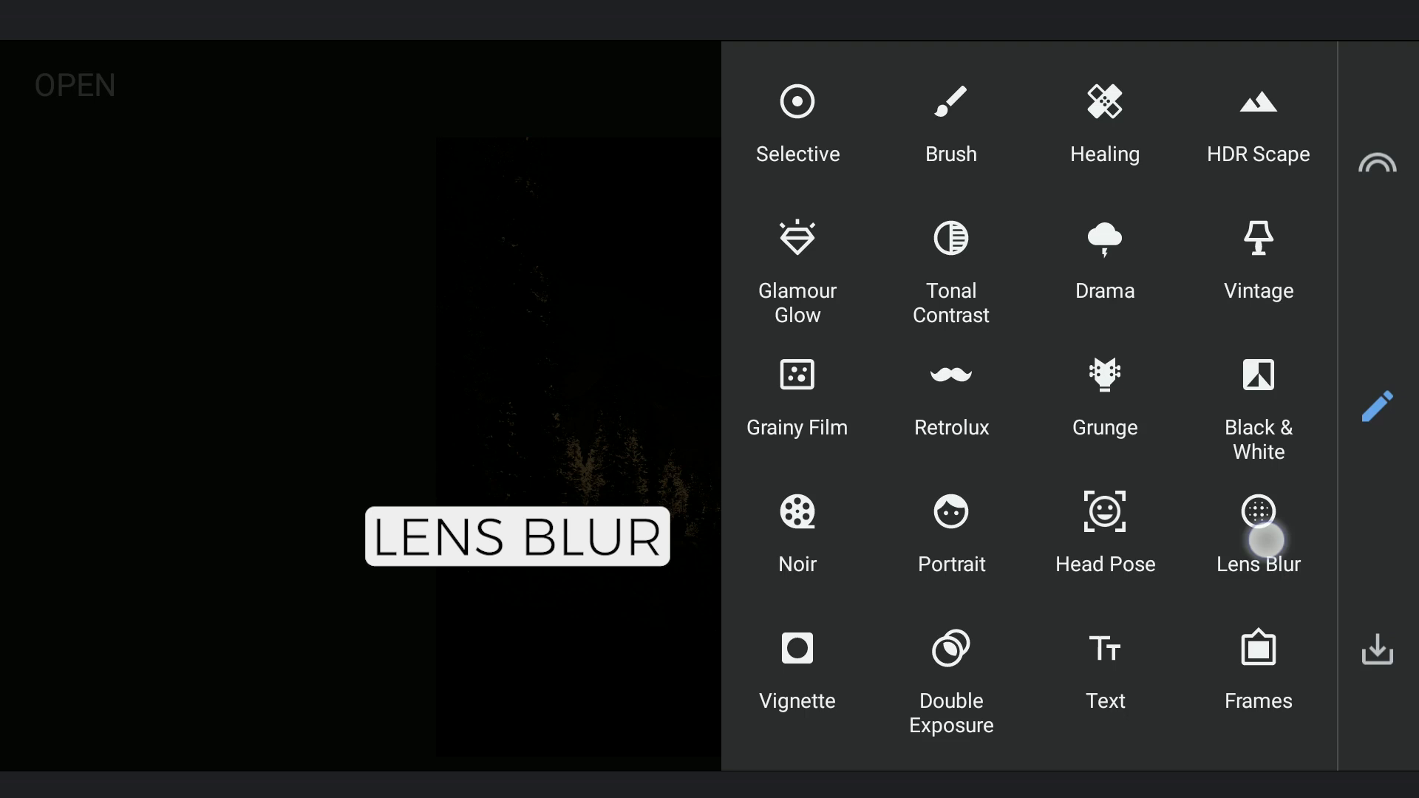
click(1257, 532)
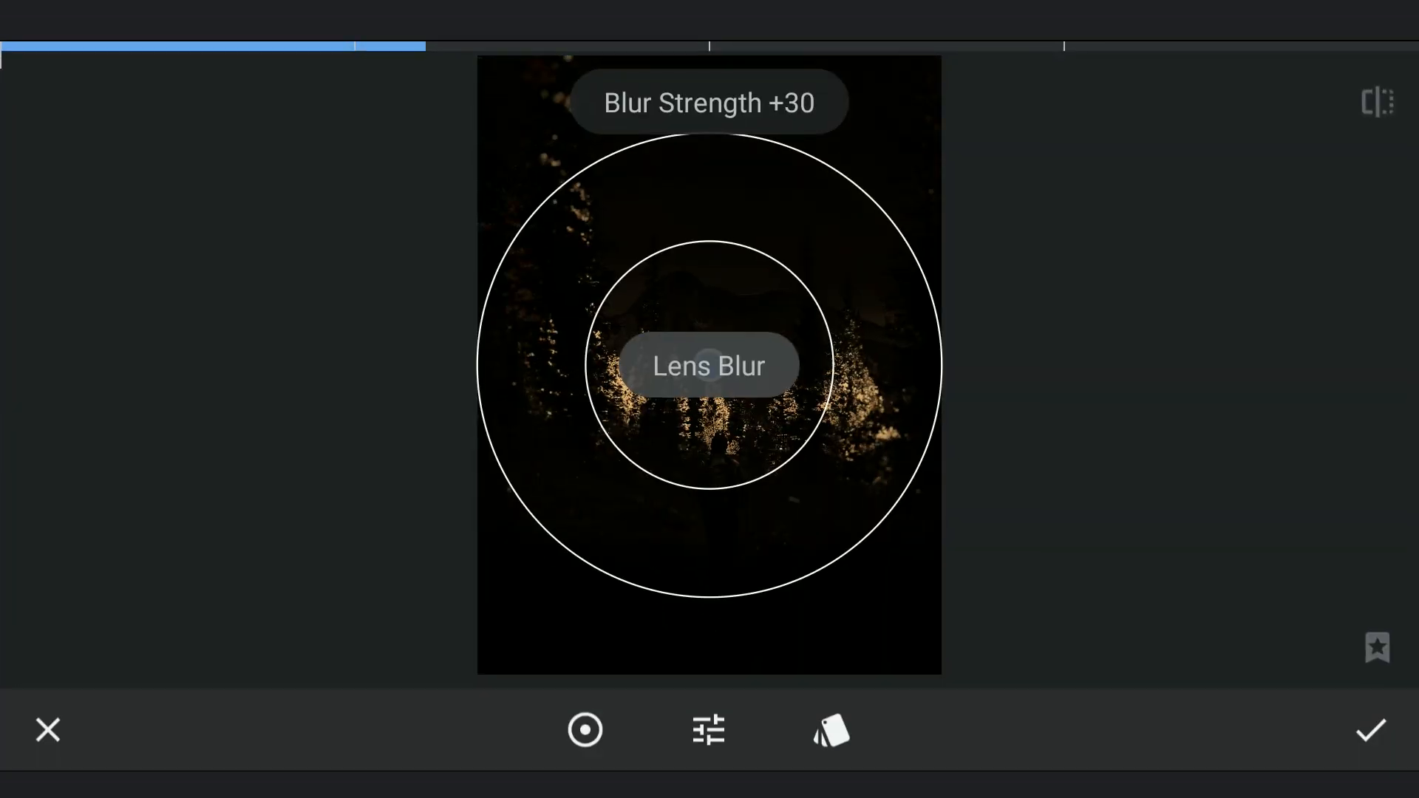
click(585, 730)
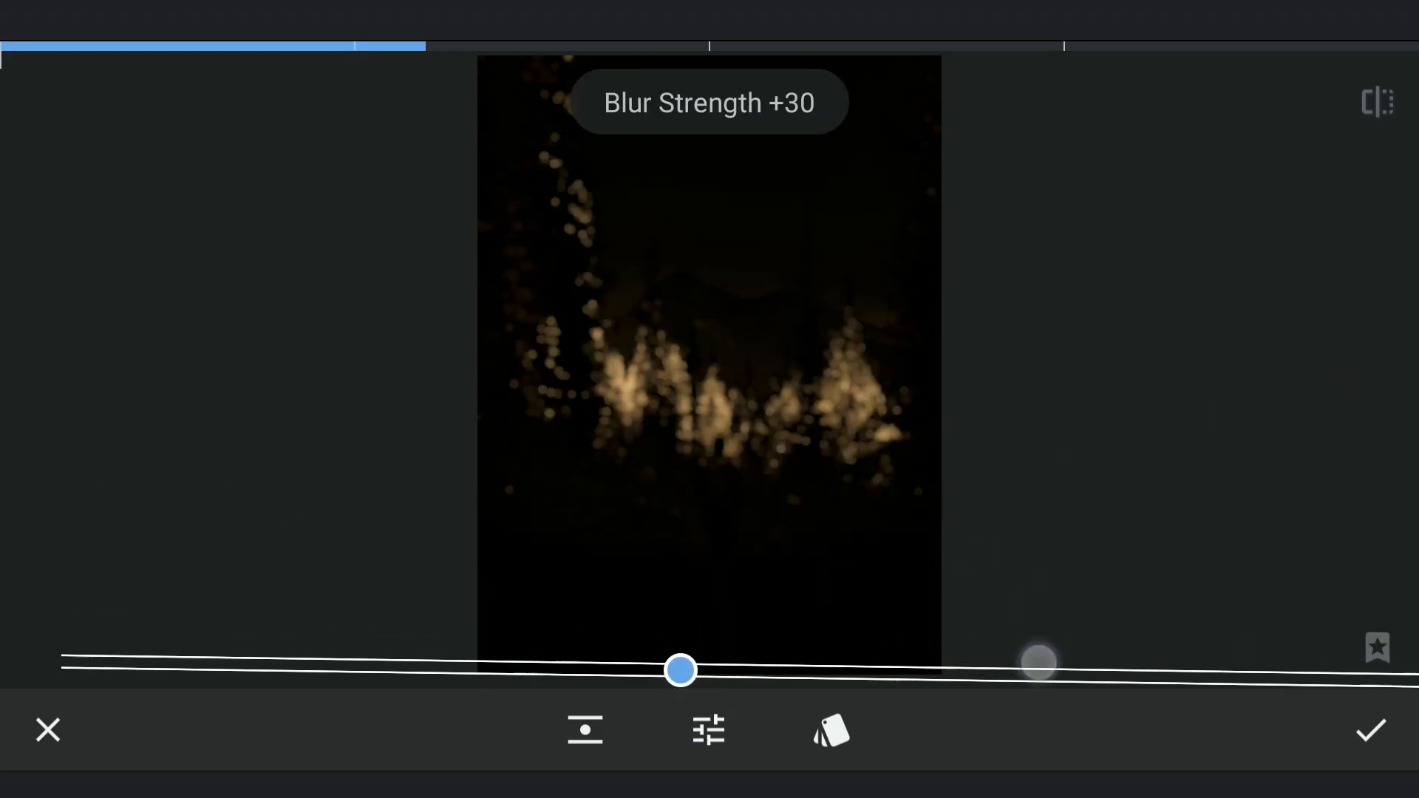
click(1370, 730)
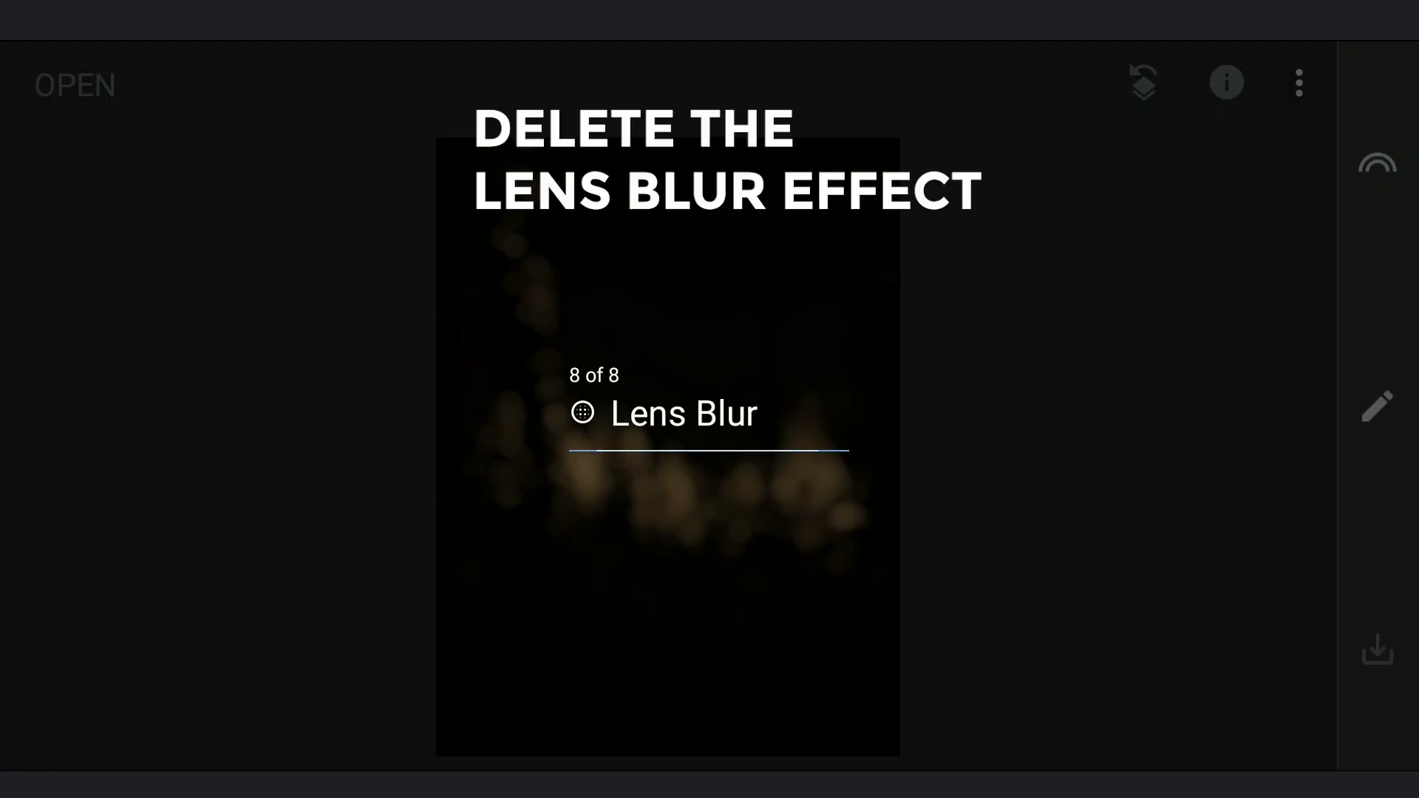
Delete the Lens Blur edit and apply a first Perspective adjustment
click(1297, 82)
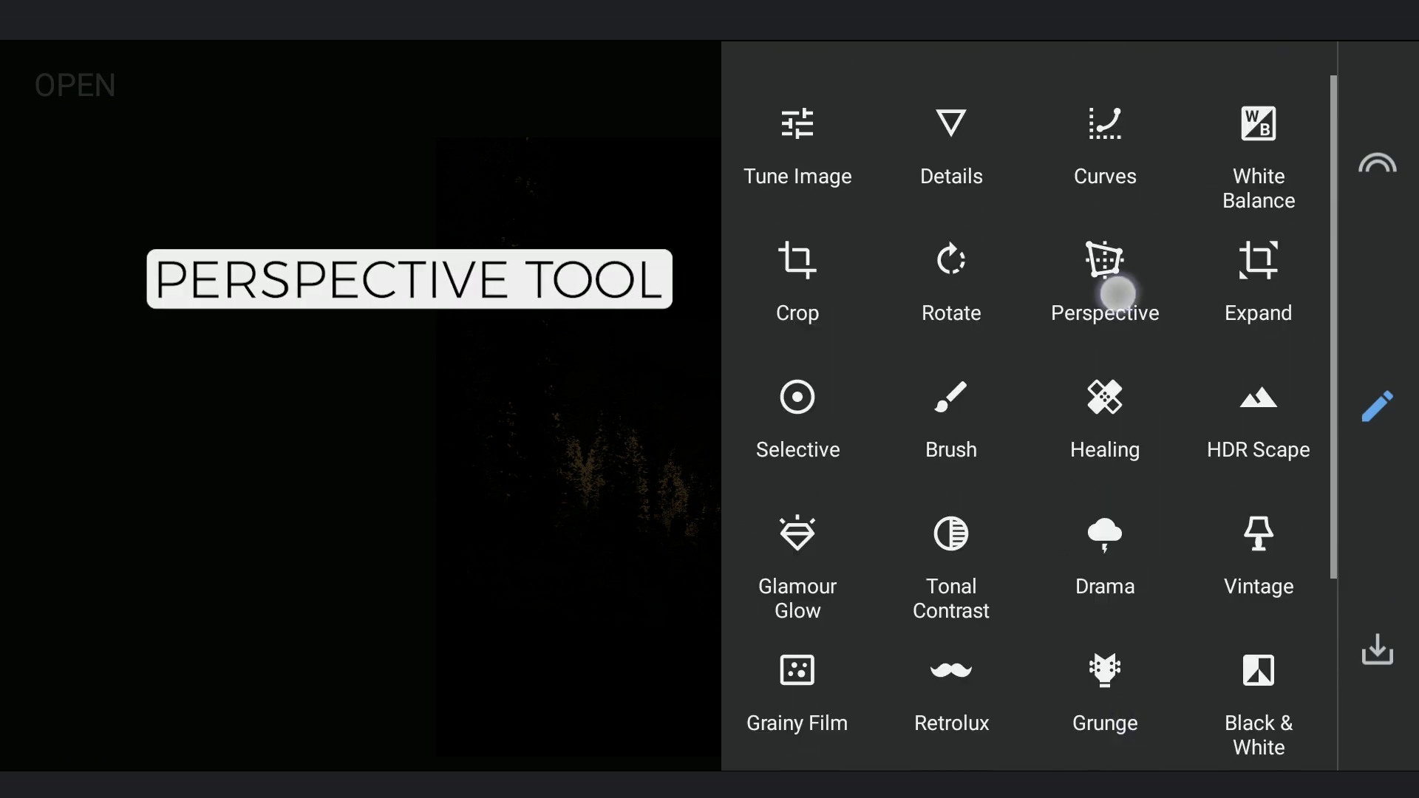
click(1104, 285)
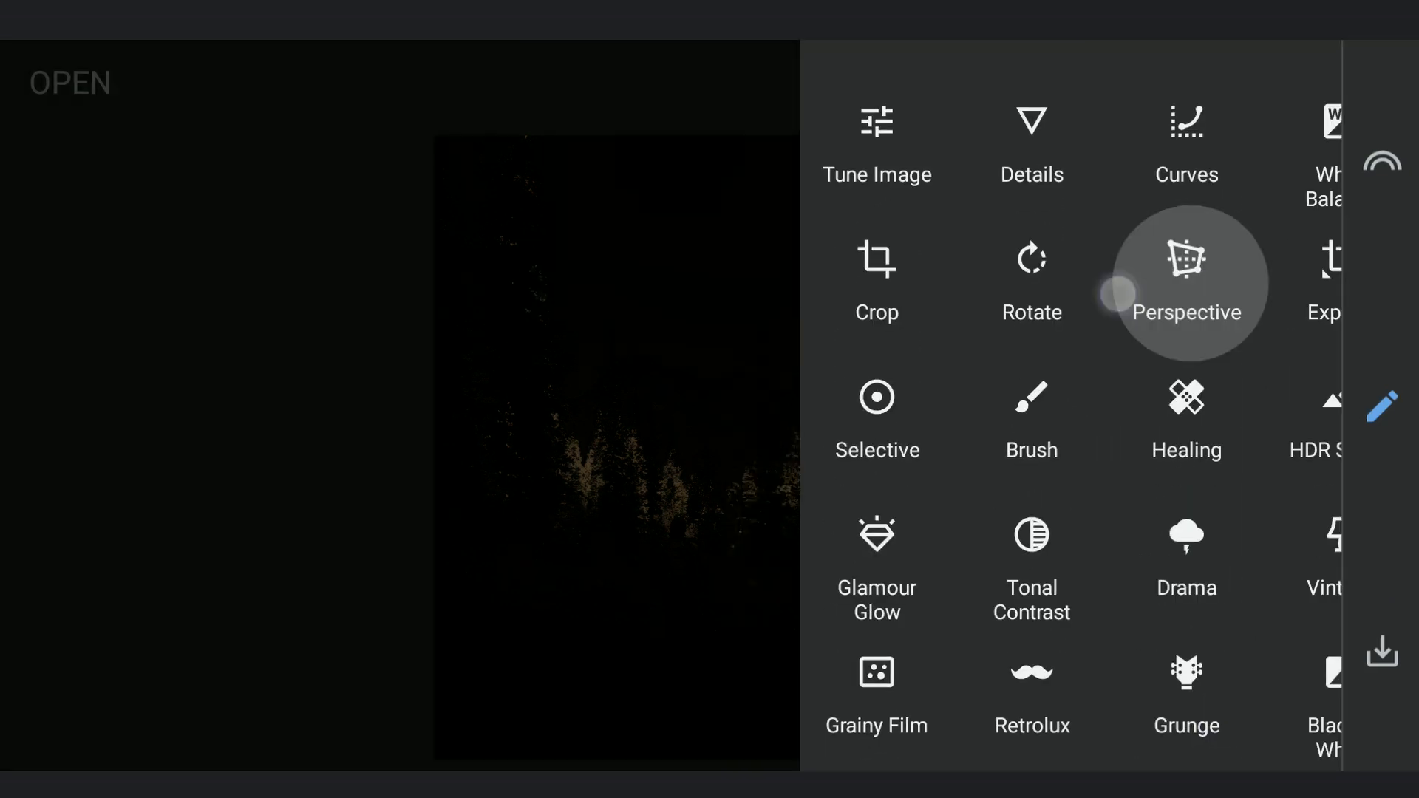
click(1187, 280)
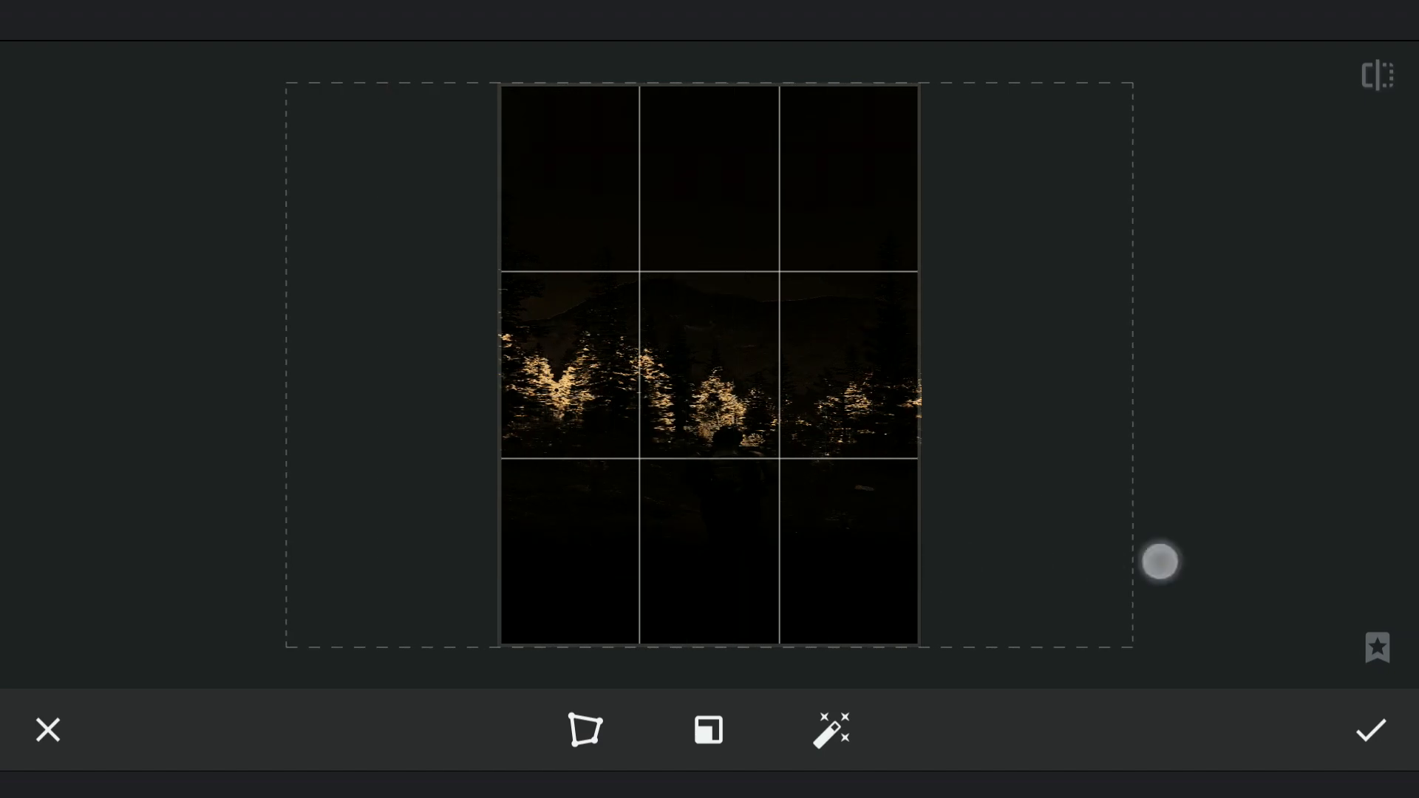
click(1370, 730)
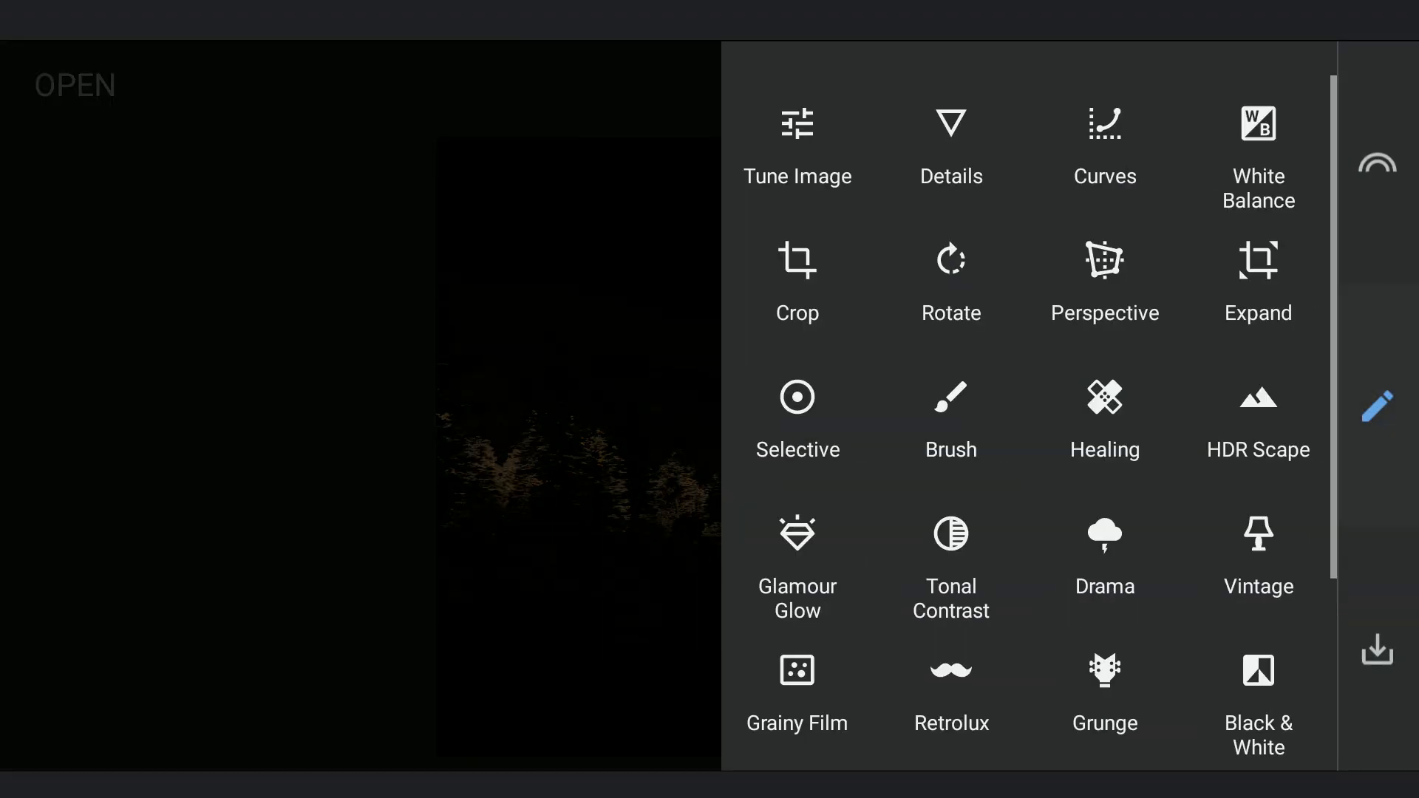
Stretch the photo repeatedly with Perspective Scale, applying each stretch
click(1104, 281)
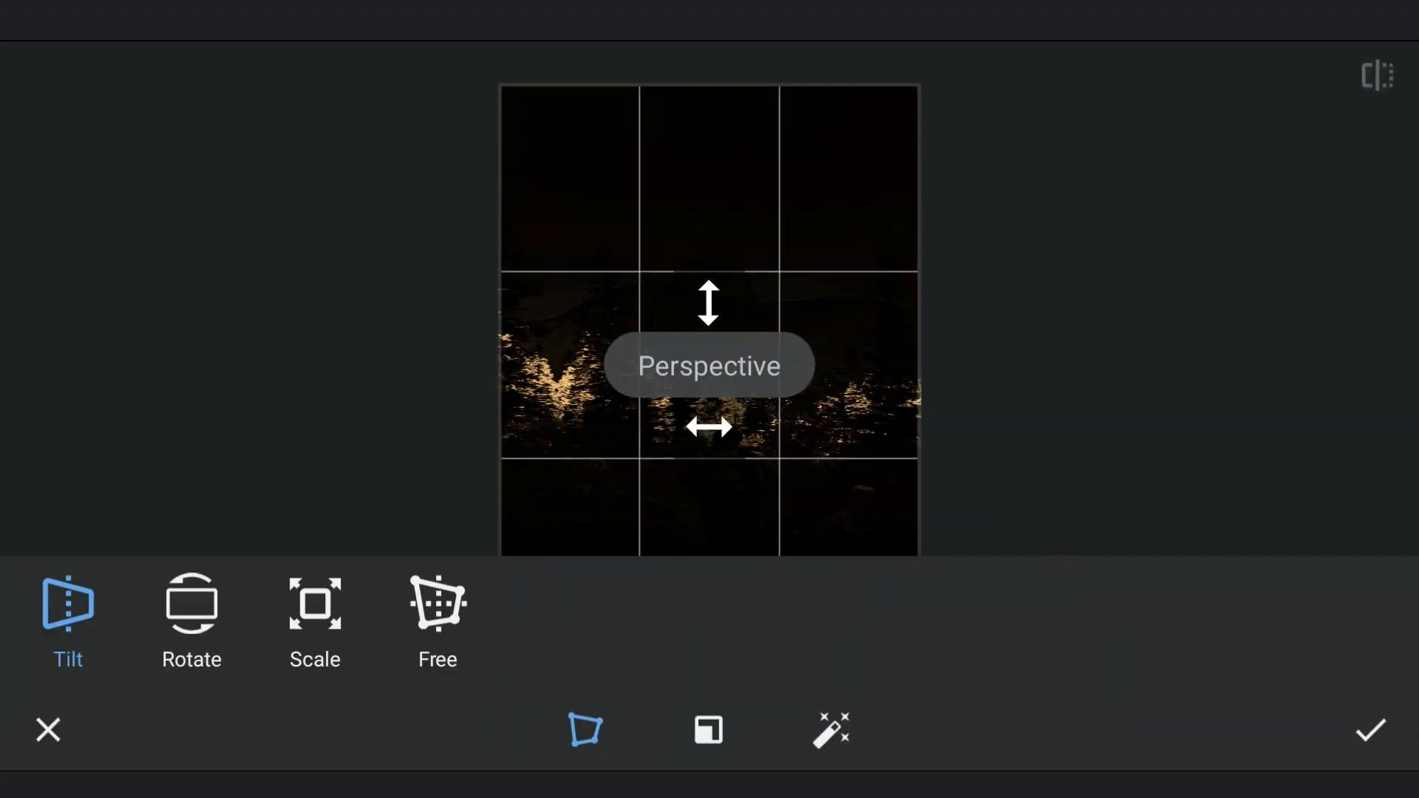
click(1369, 729)
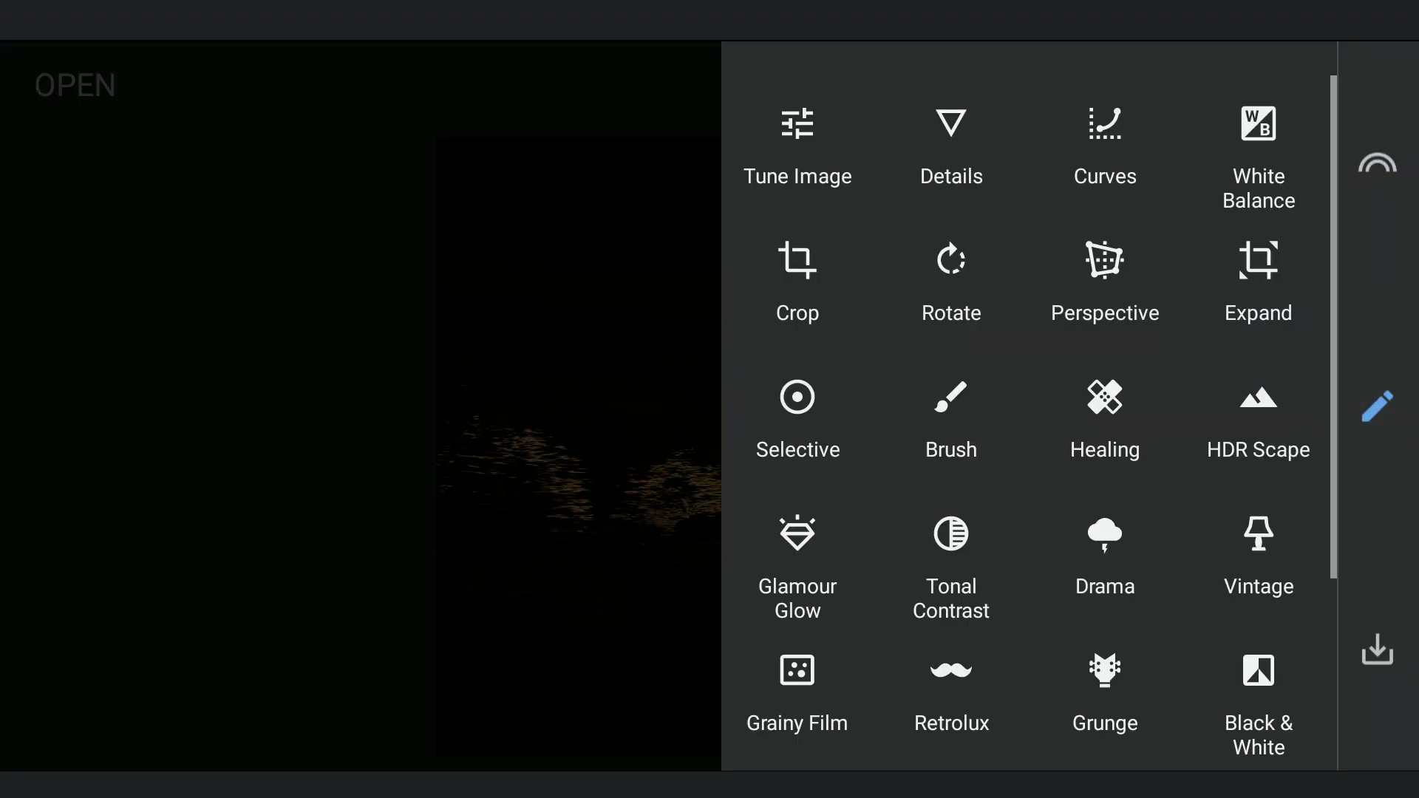
click(1104, 281)
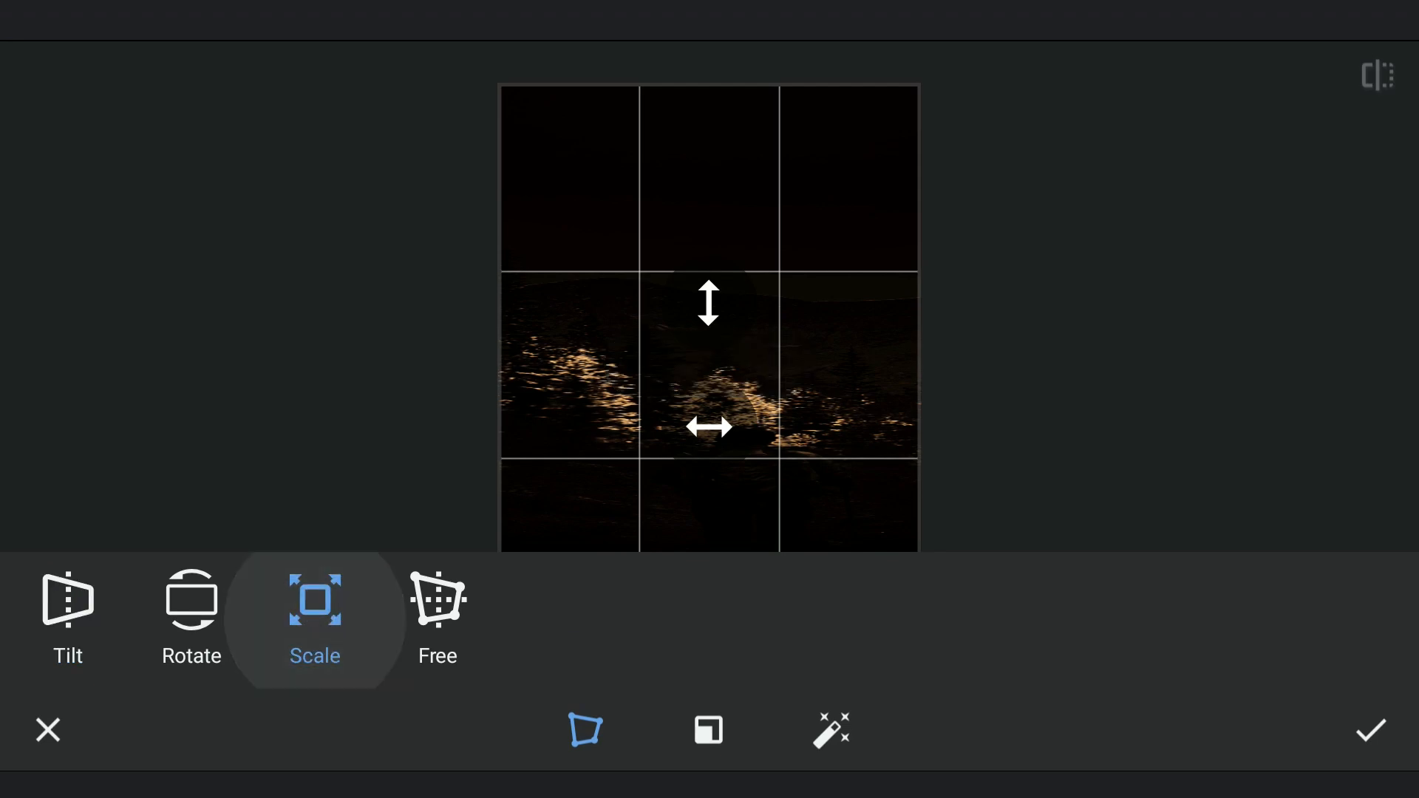
click(1369, 731)
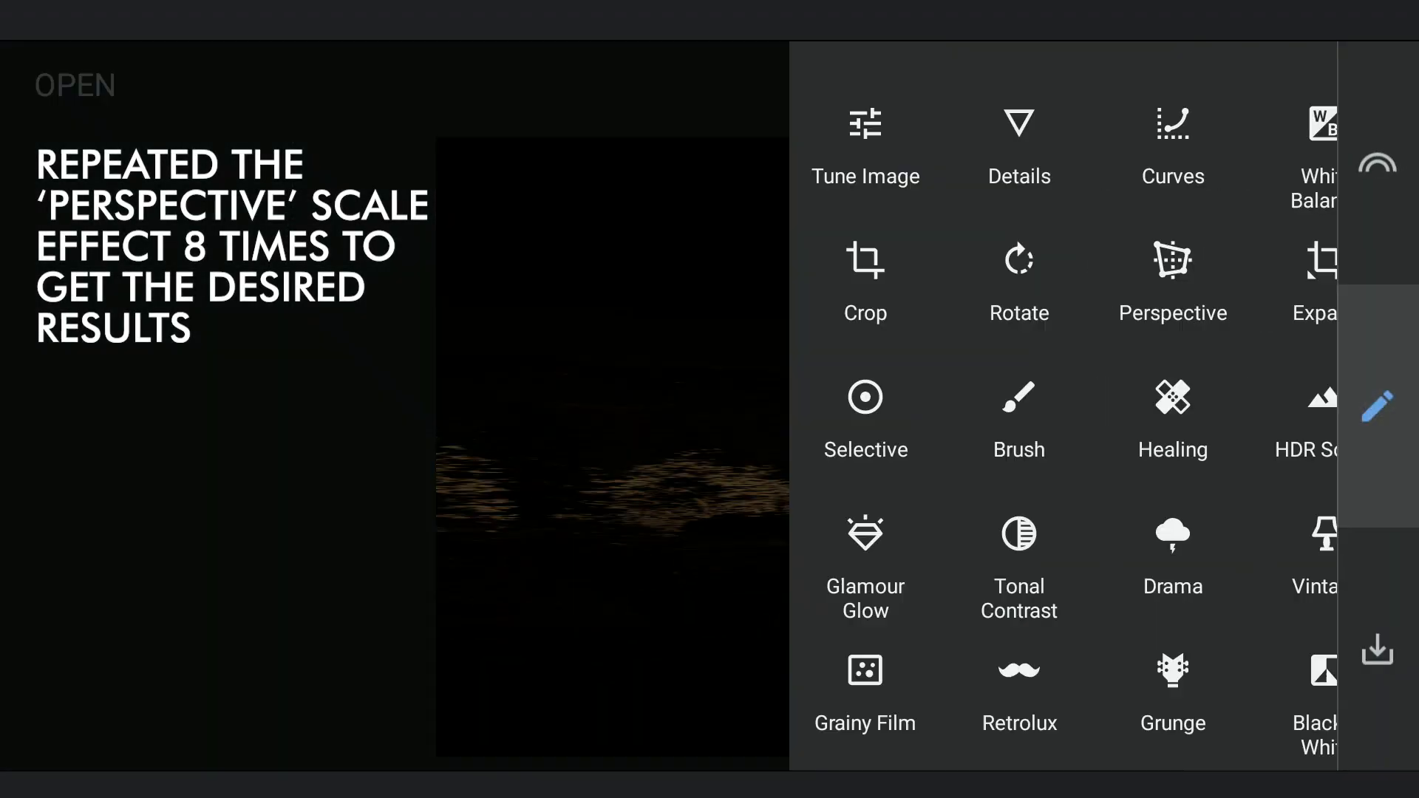
click(1173, 281)
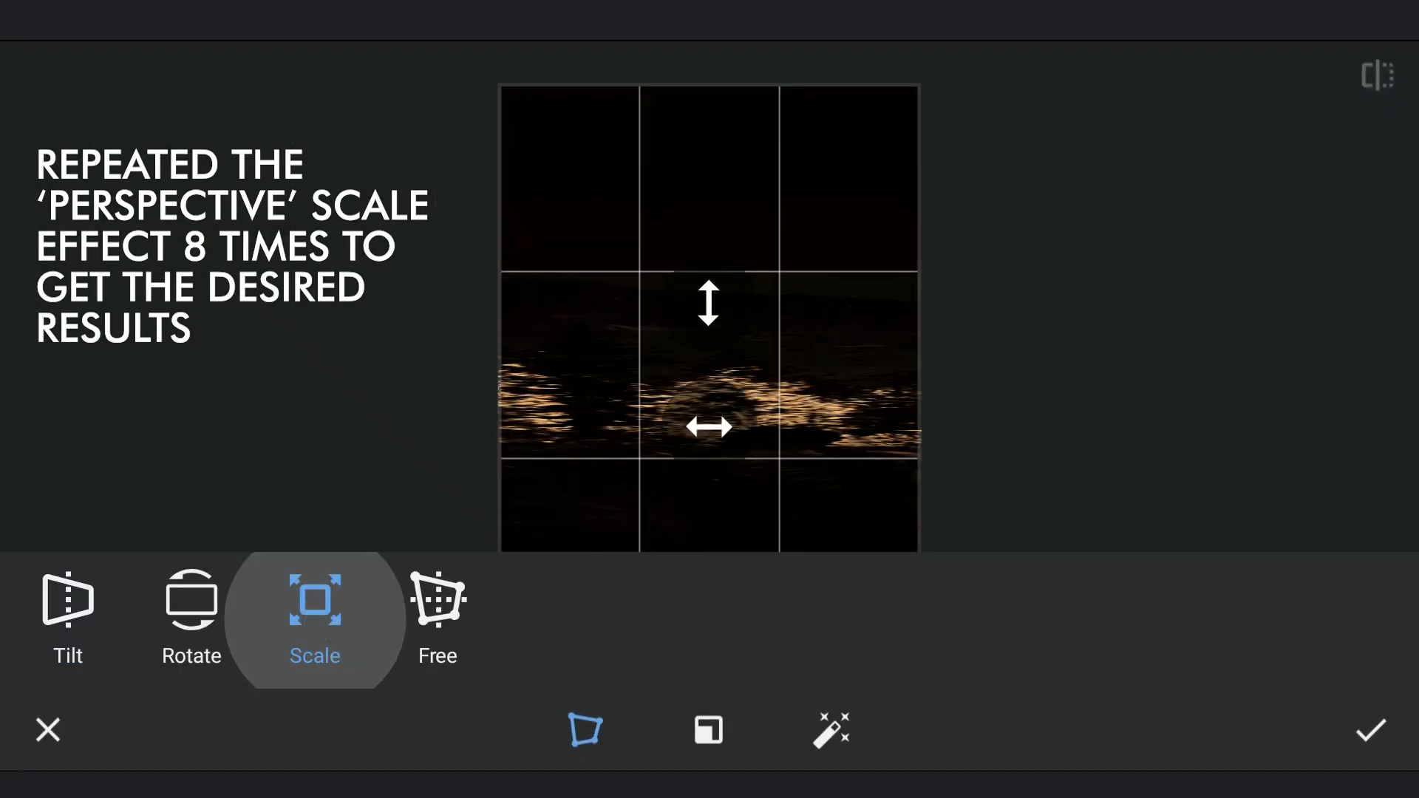
click(1372, 730)
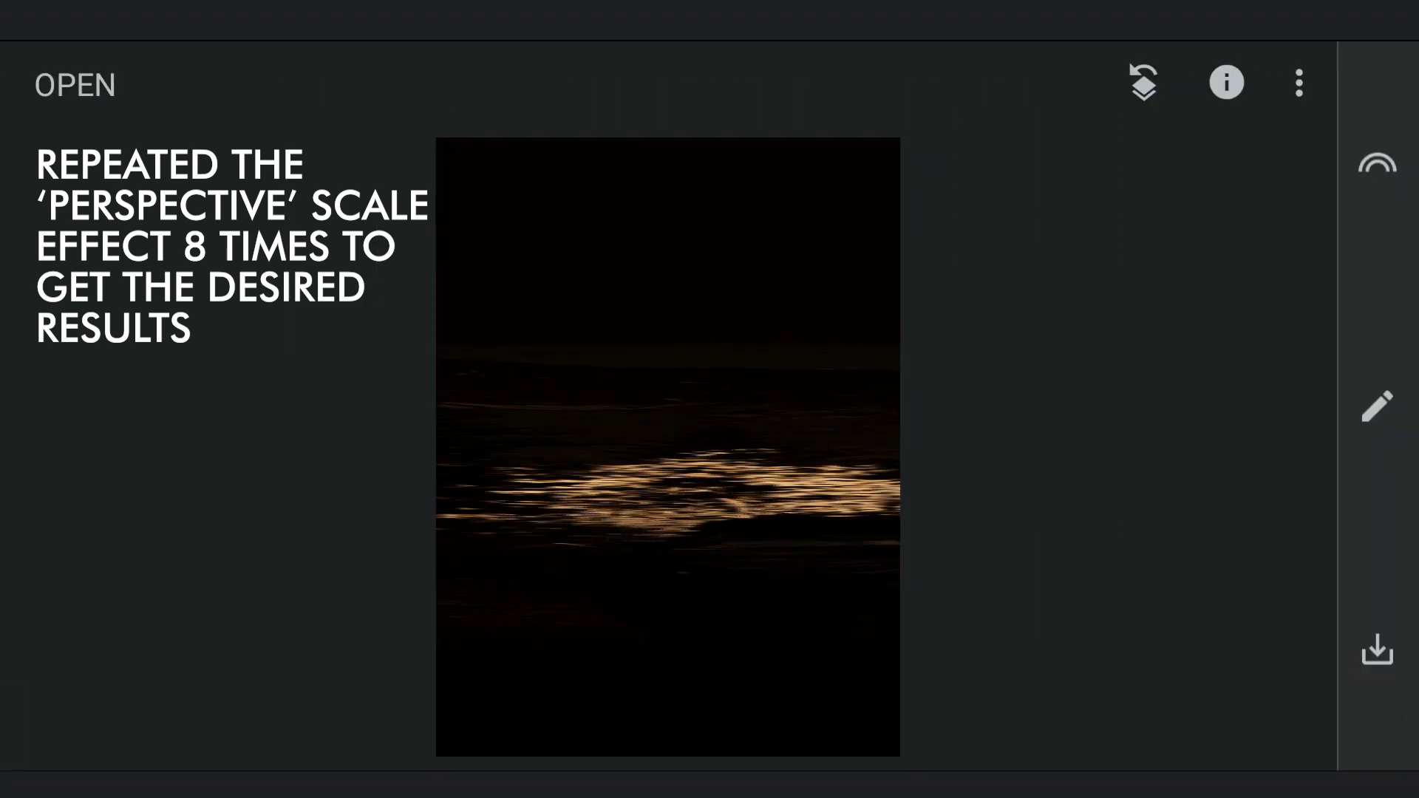
Stretch the image once more with Perspective Scale into thin horizontal streaks
click(1374, 408)
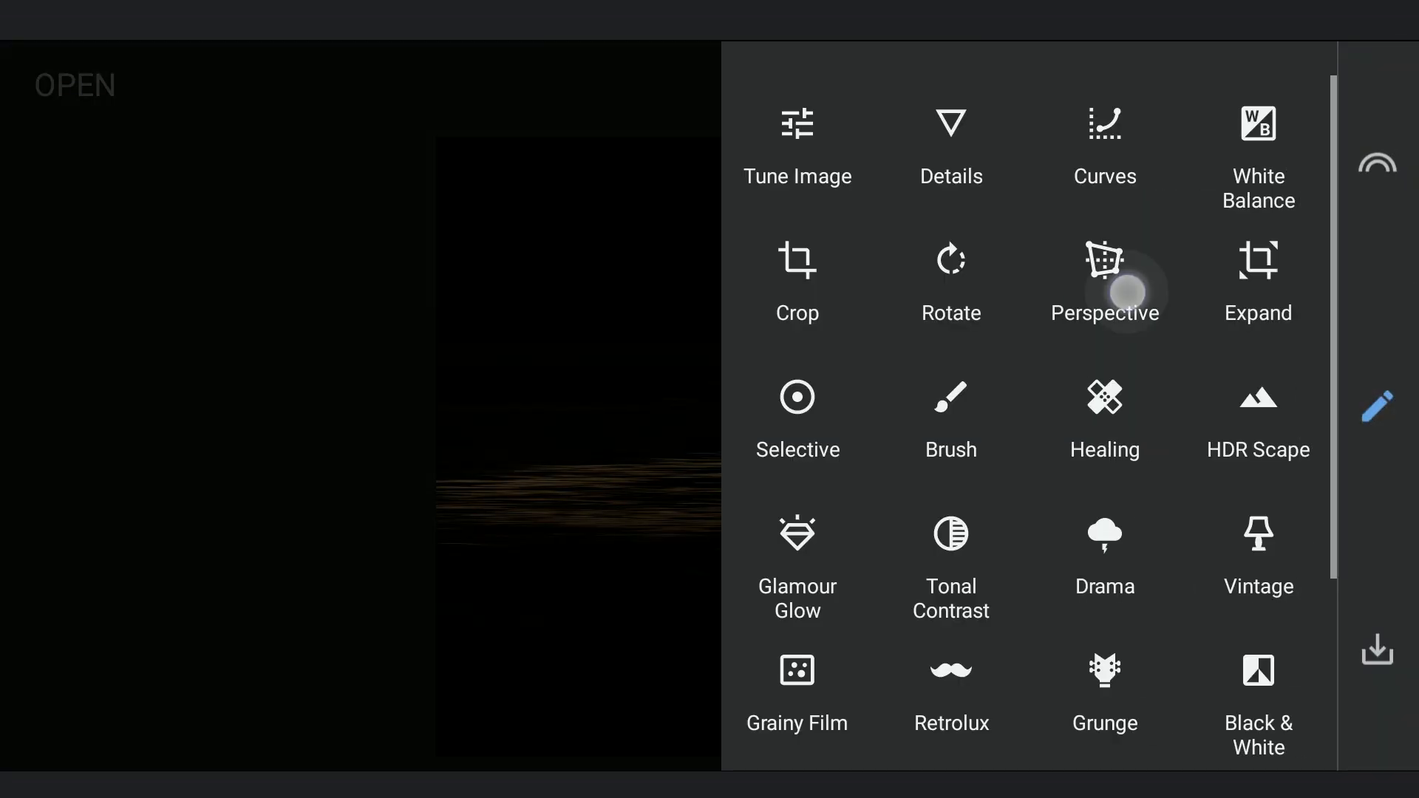
click(1104, 281)
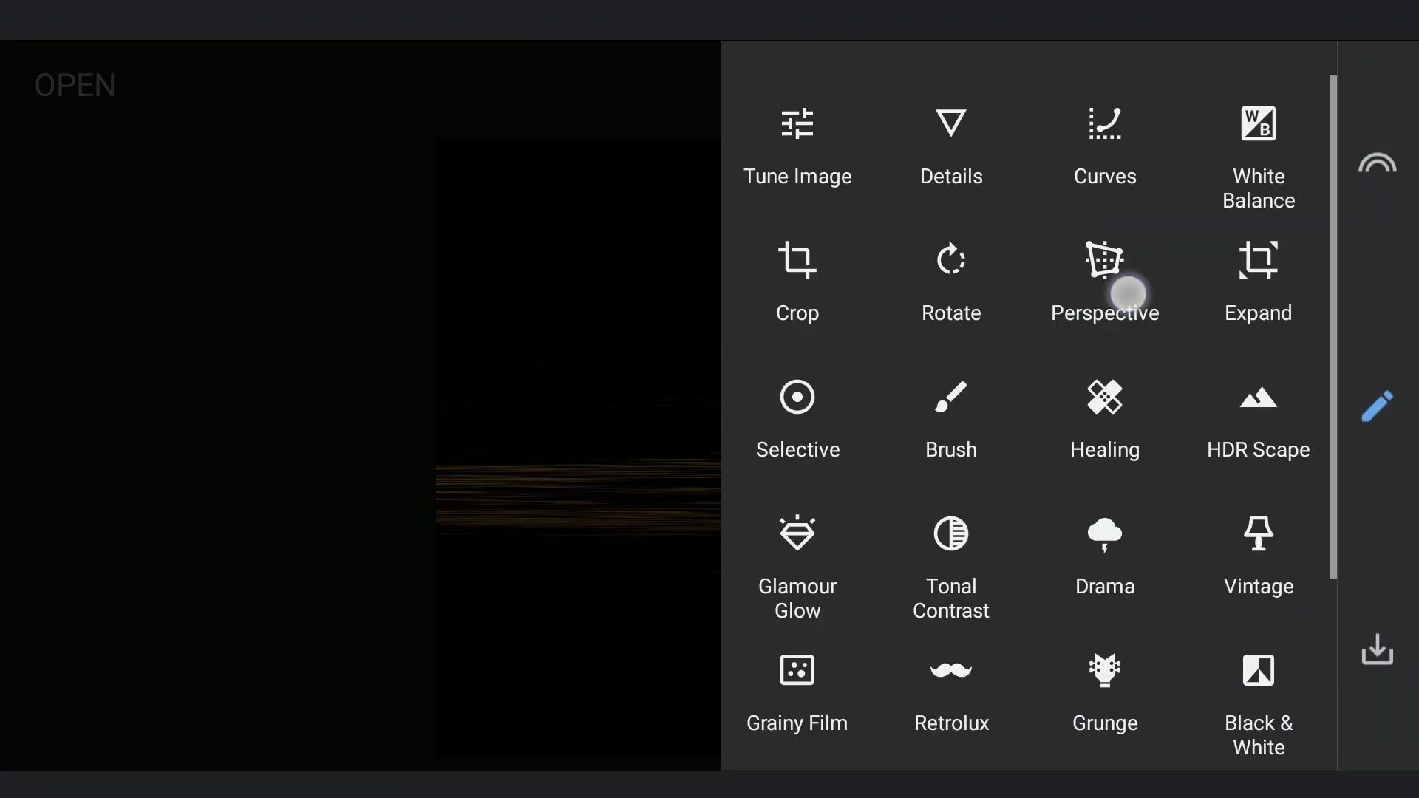
click(1104, 281)
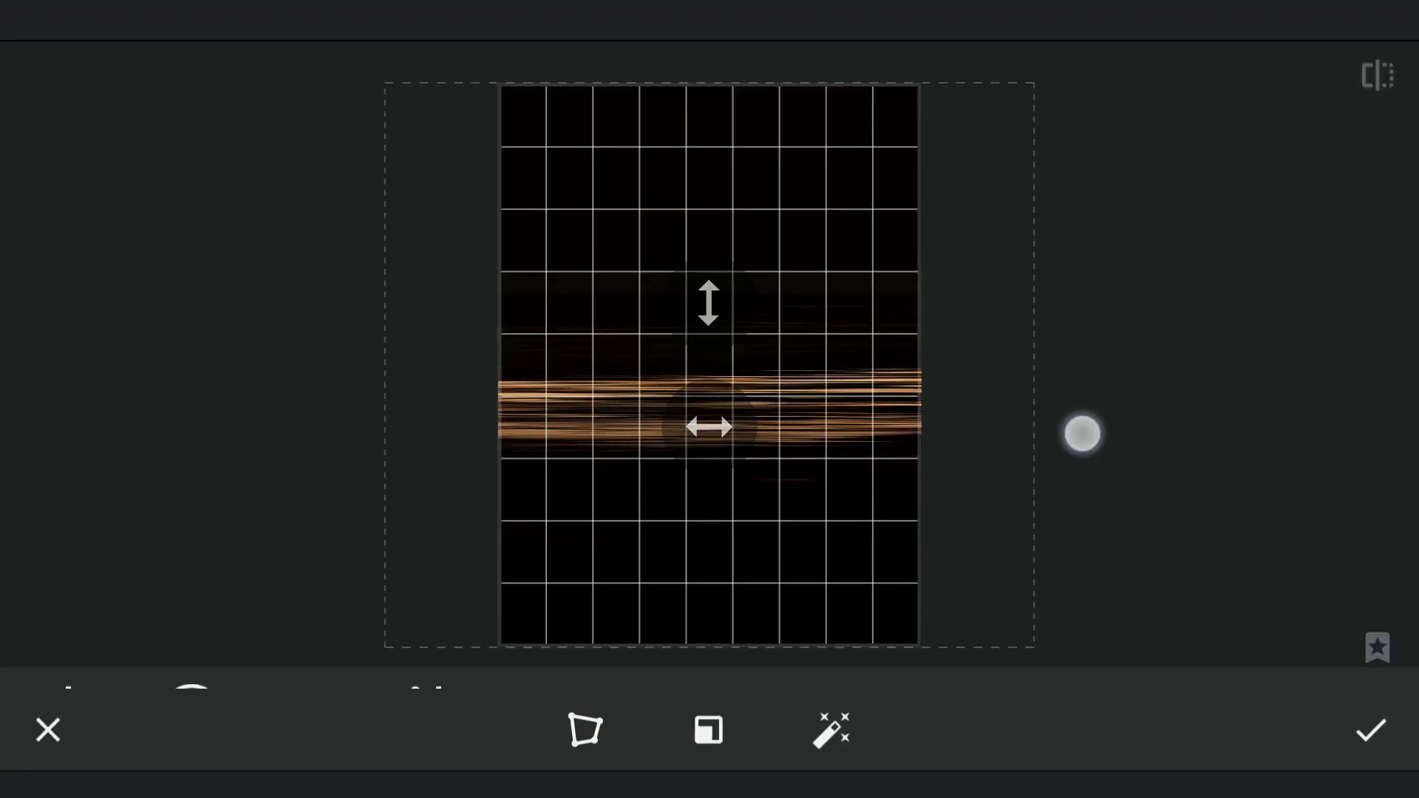
click(586, 729)
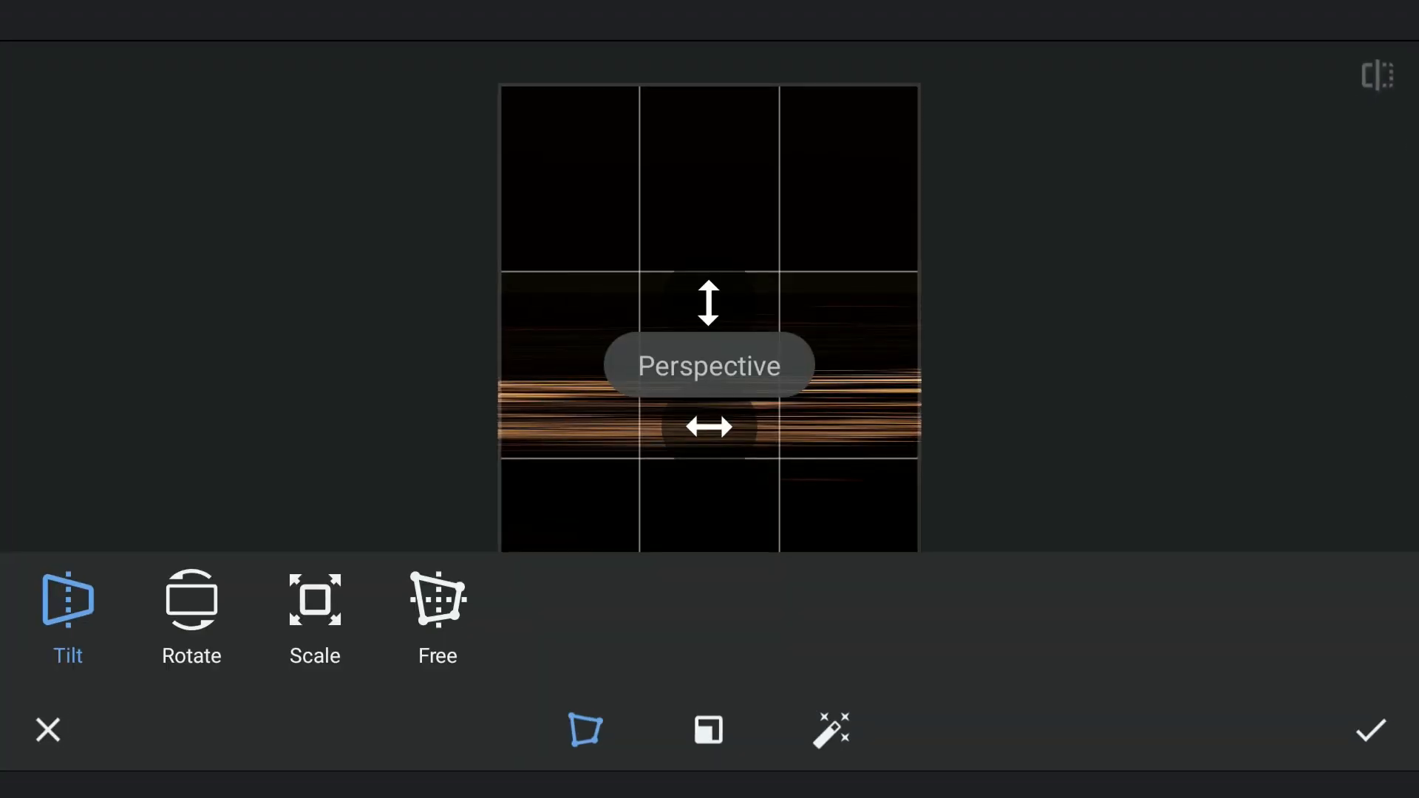
click(1369, 730)
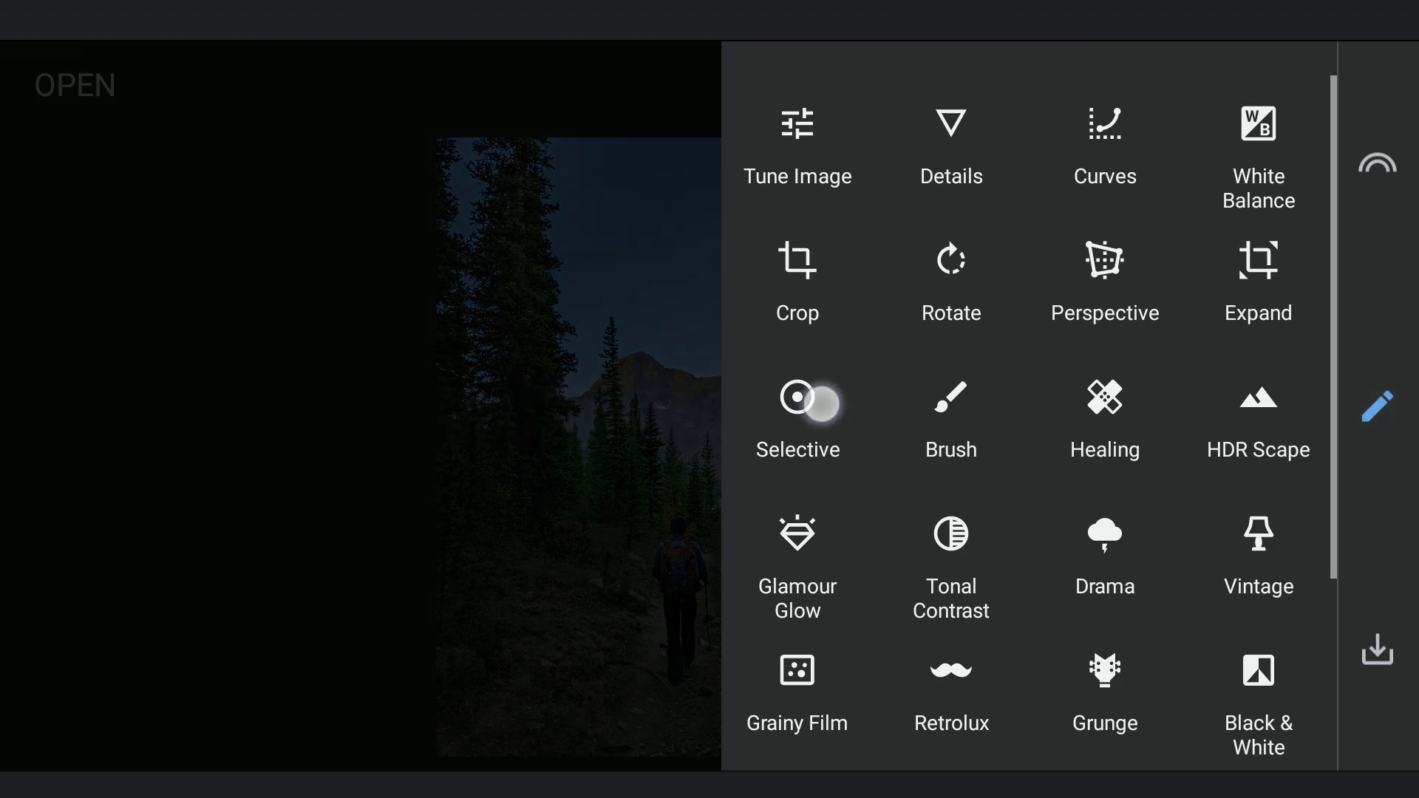
Add Selective control points on the trail and trees, boosting saturation to +64, and compare with the original
click(797, 399)
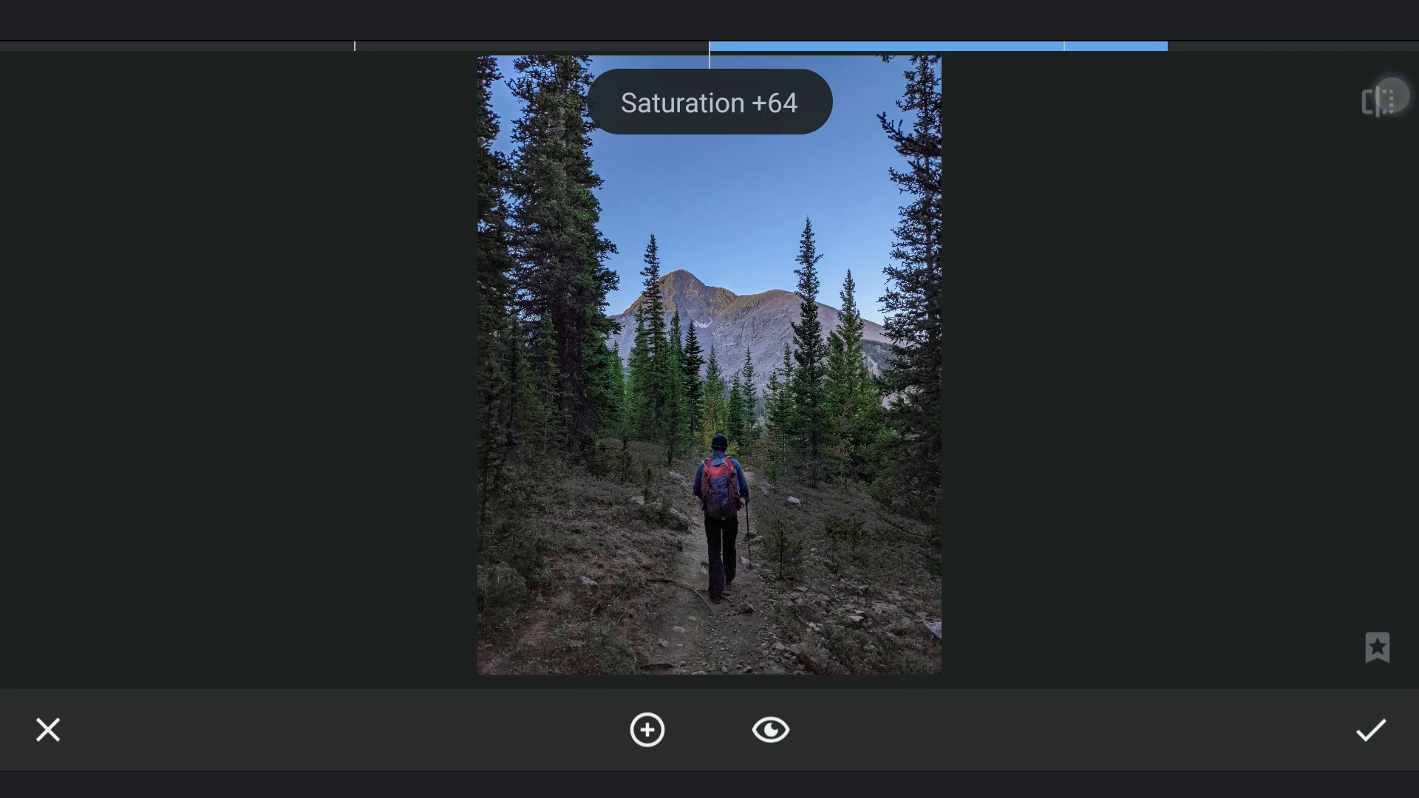
click(1371, 729)
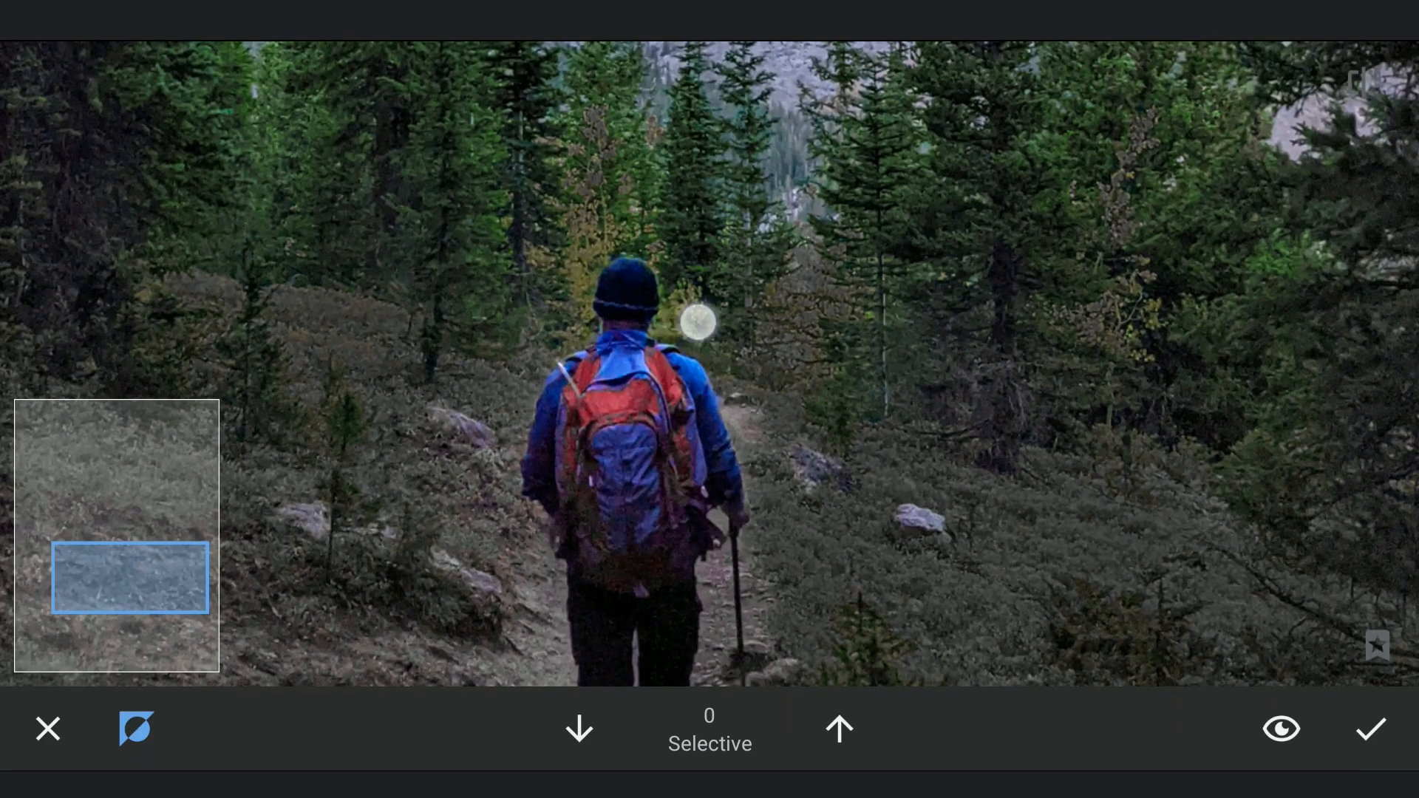
click(711, 366)
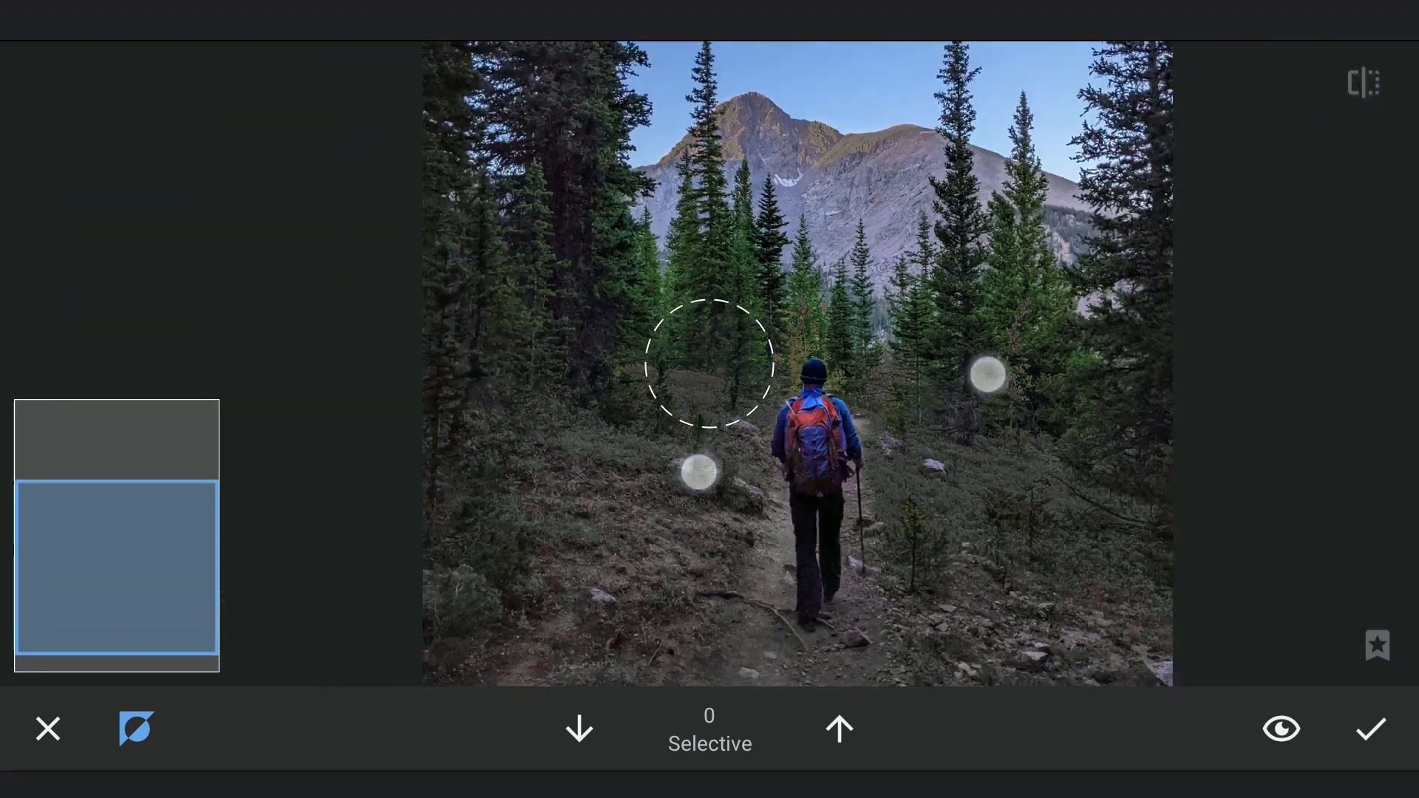
click(1370, 730)
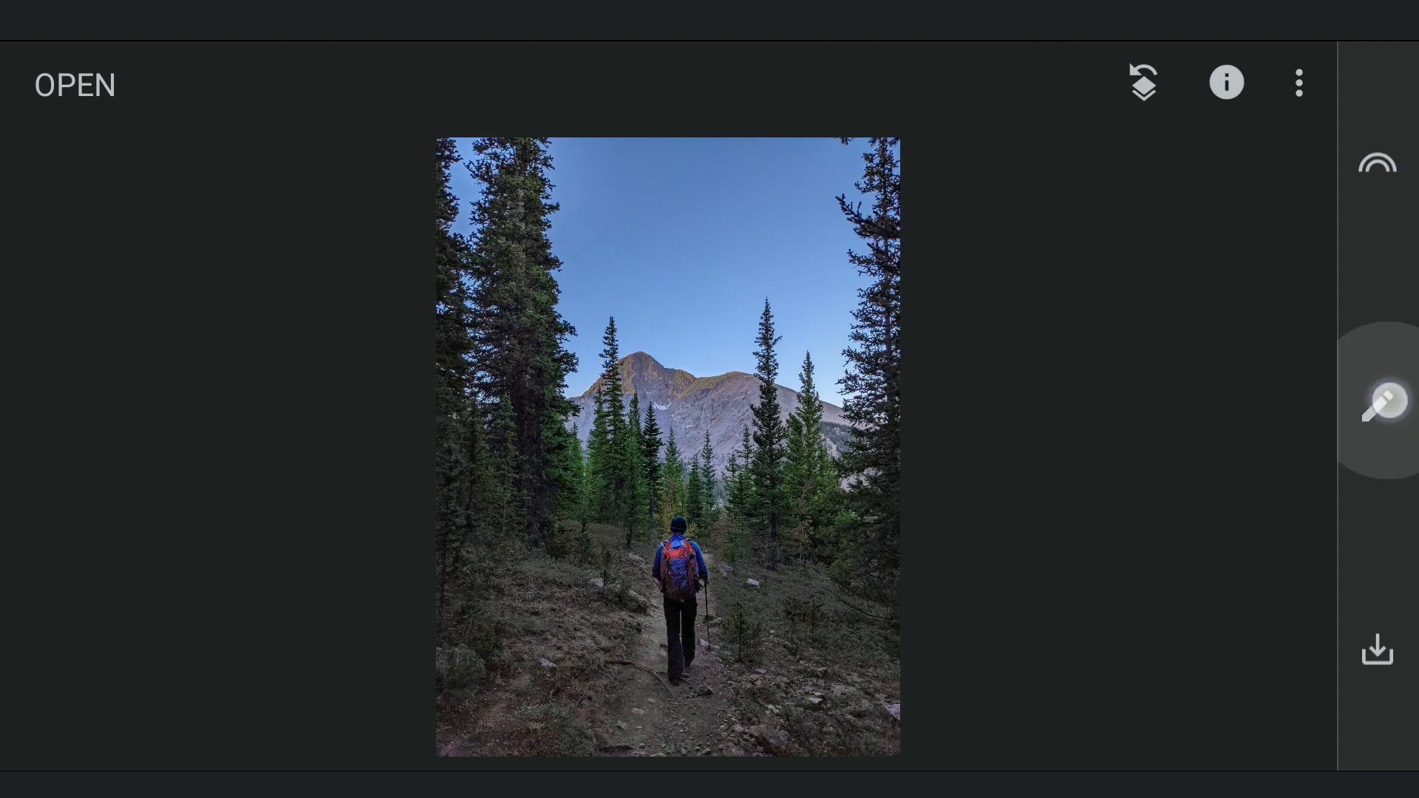
Apply a blue-tinted Curves adjustment that darkens the trail photo into a twilight night scene
click(1375, 400)
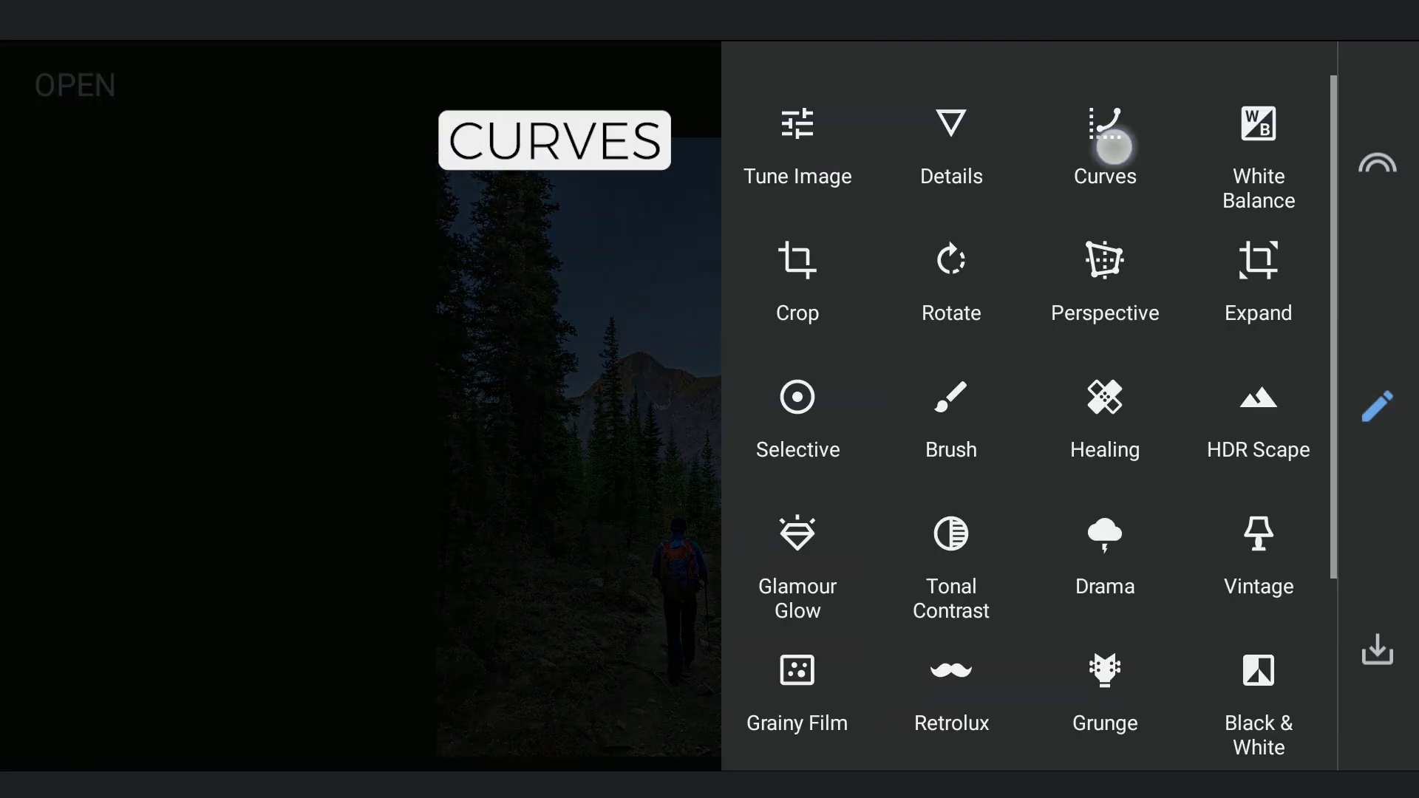
click(1103, 145)
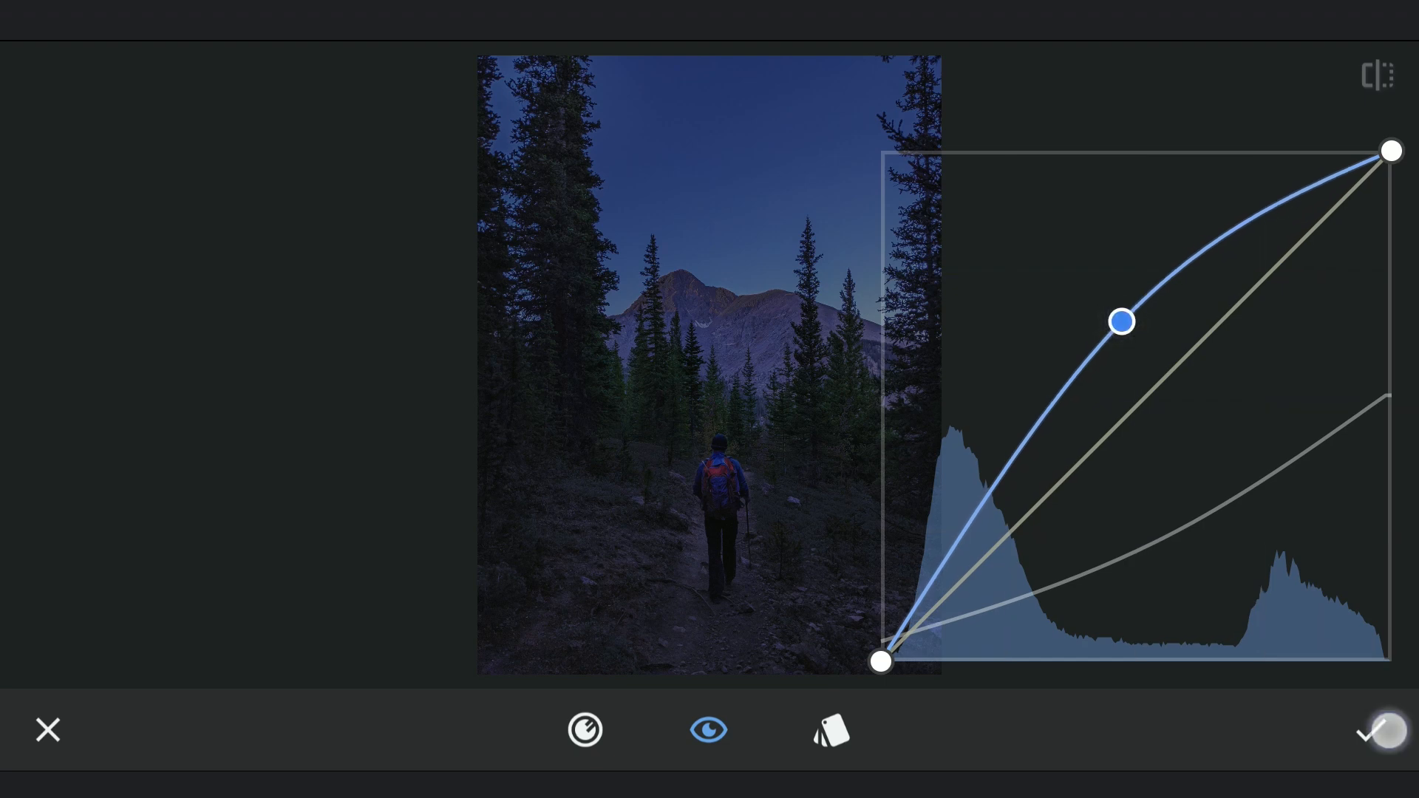
click(1374, 730)
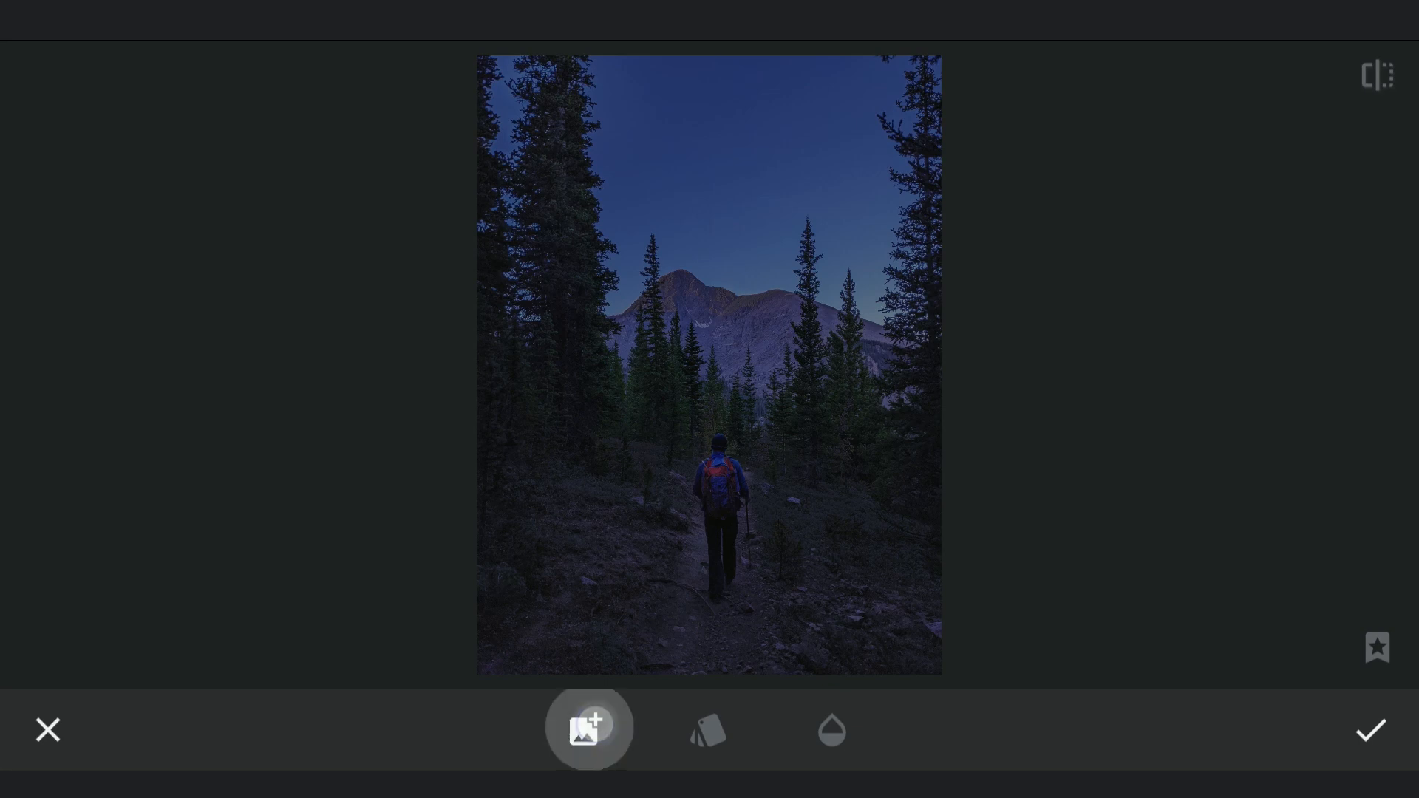
Overlay the golden-lights image as a Double Exposure, trying Darken and then using Add blending
click(709, 729)
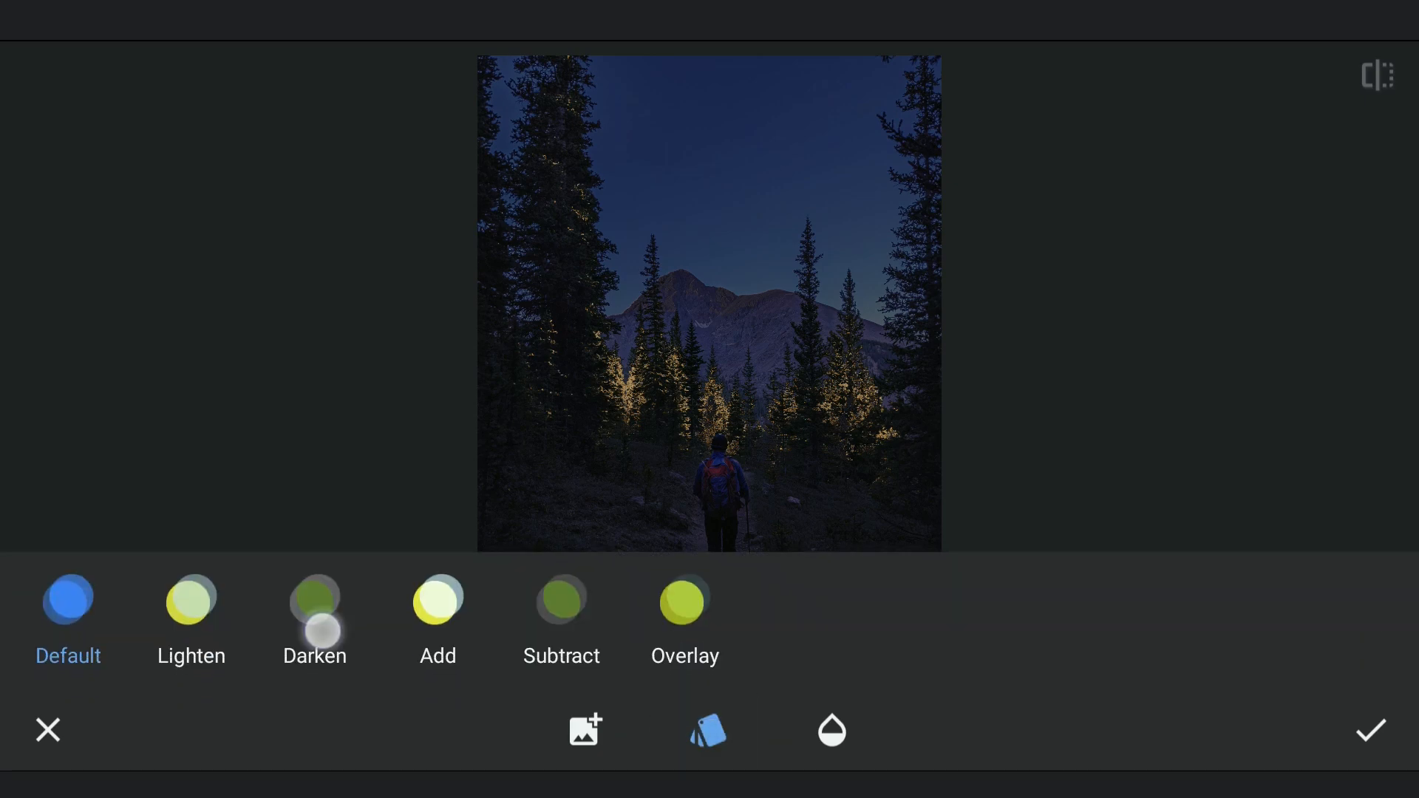
click(314, 599)
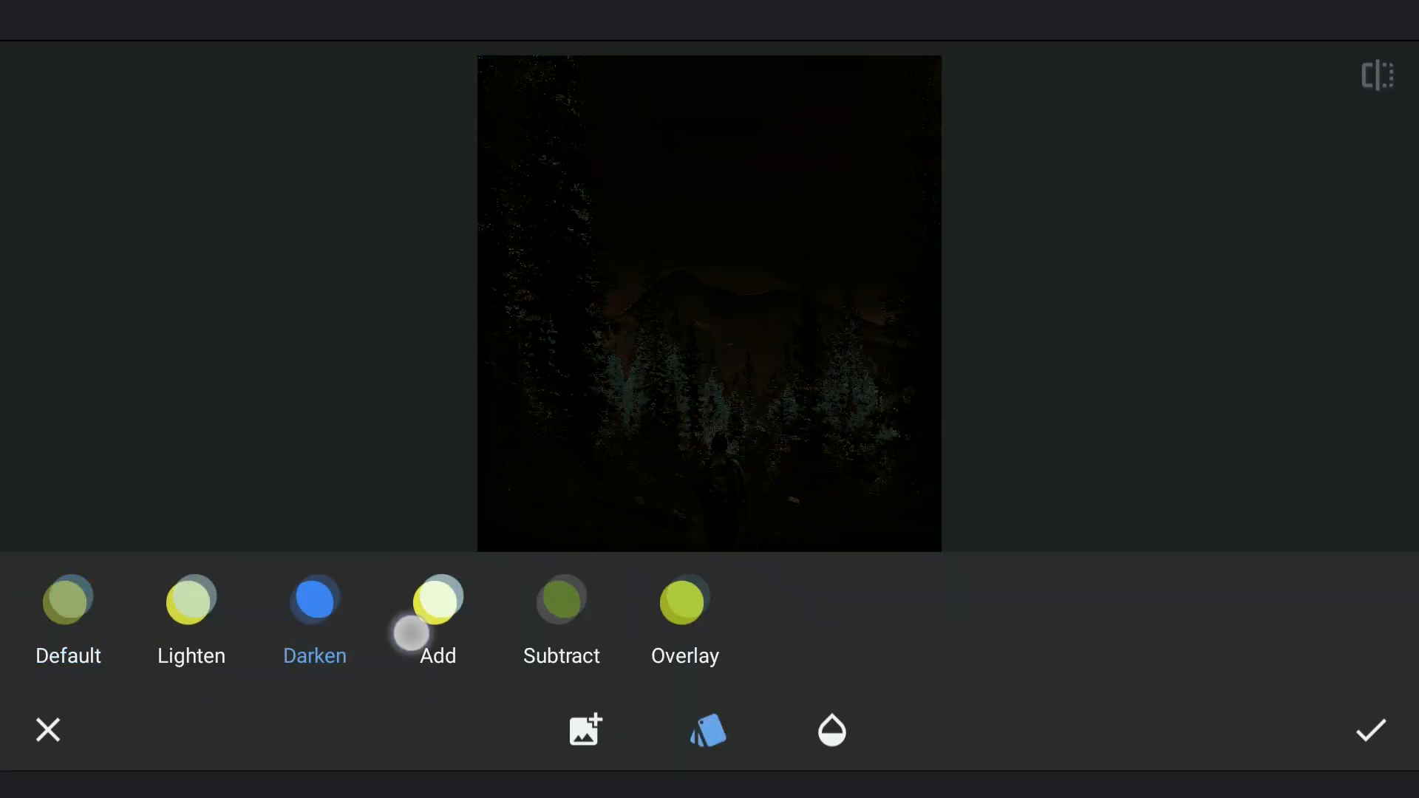
click(437, 603)
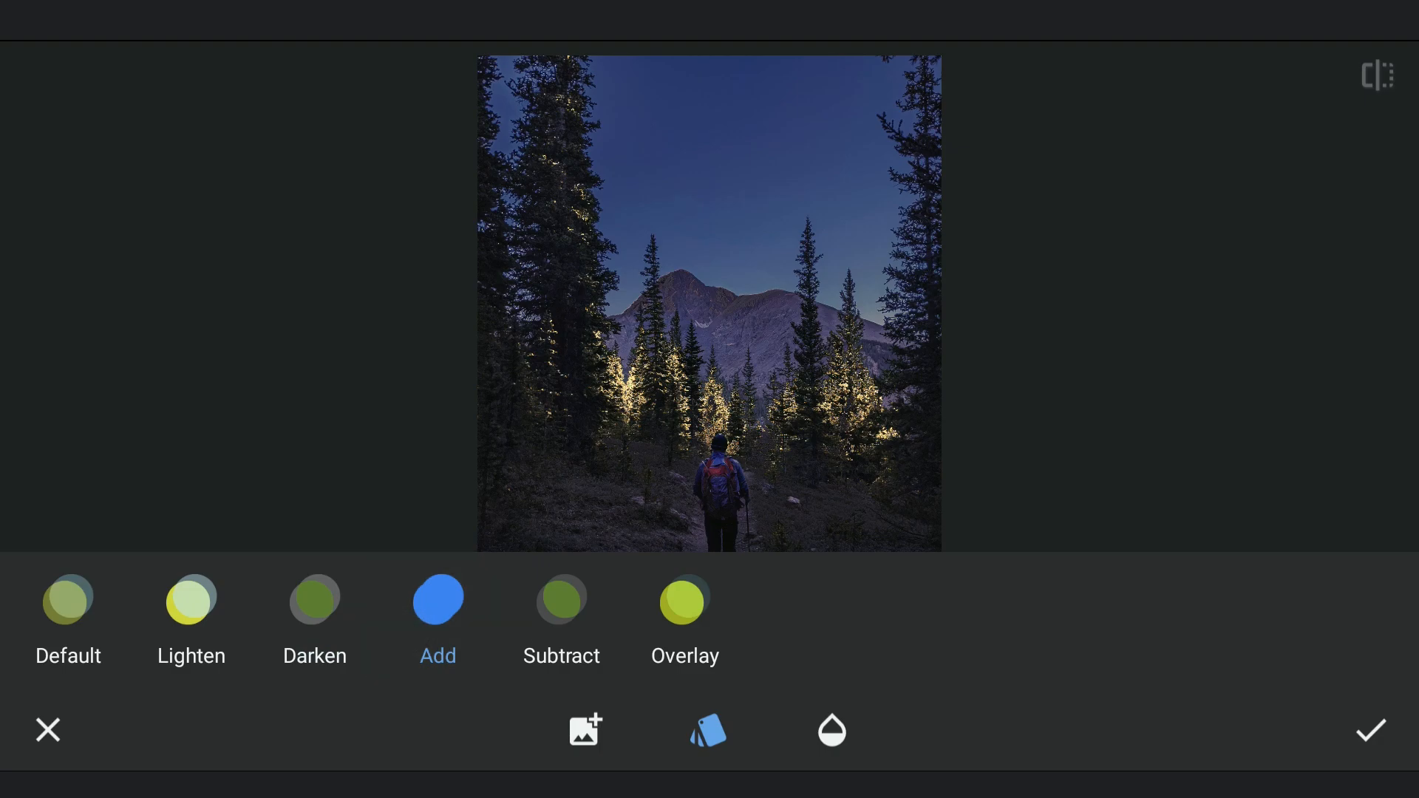
click(1370, 730)
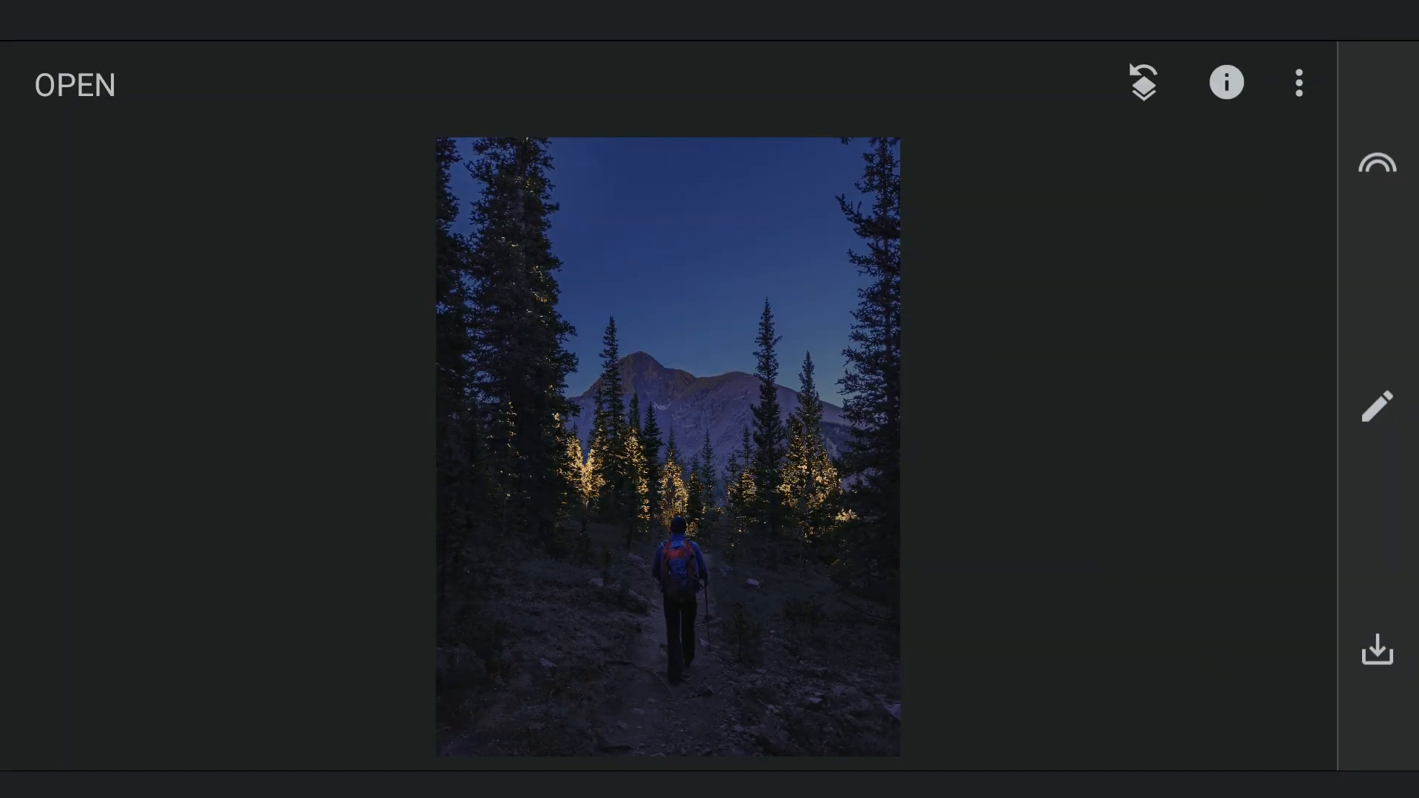
Blend the sparkle-lights image as a second Double Exposure, trying Darken, then Add, and confirm
click(1375, 406)
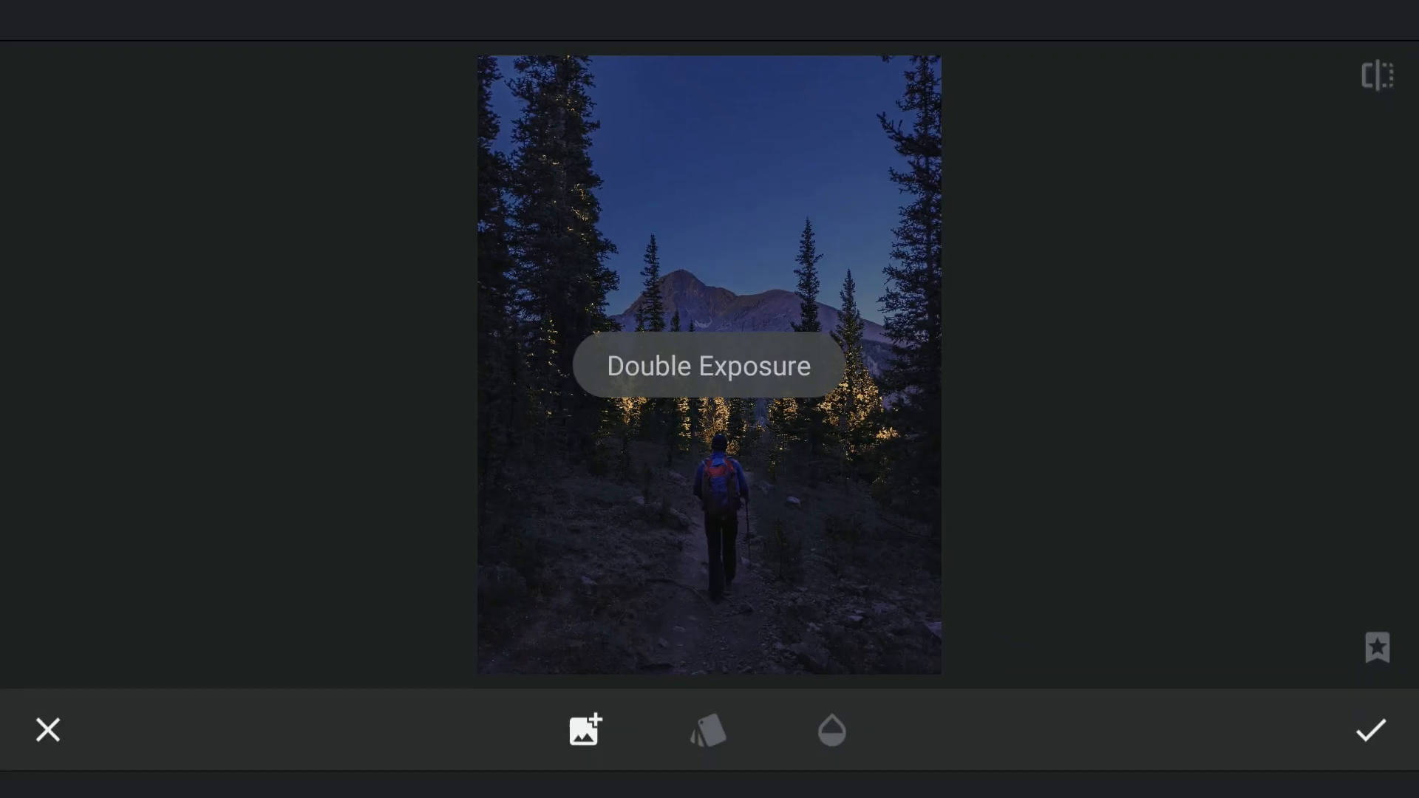
click(708, 730)
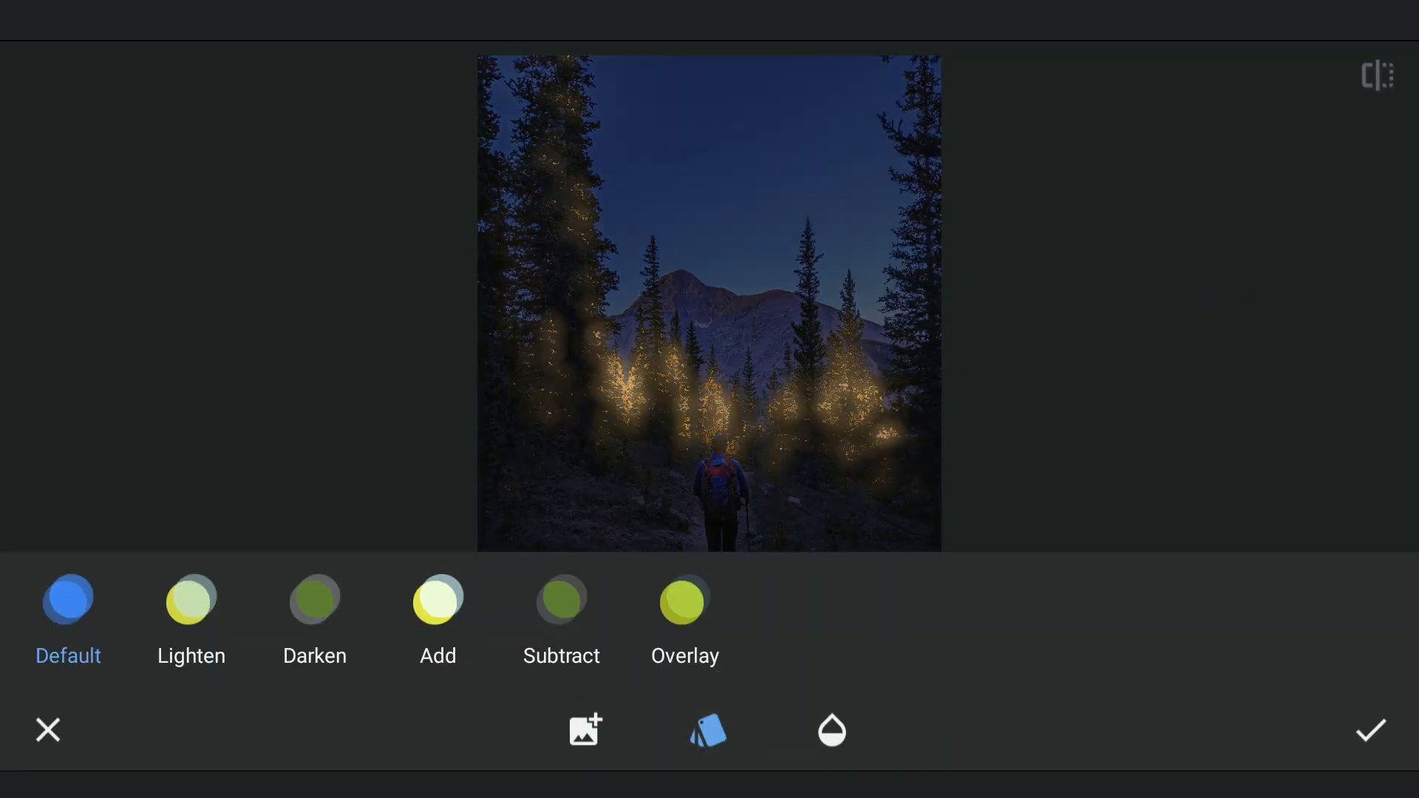
click(314, 600)
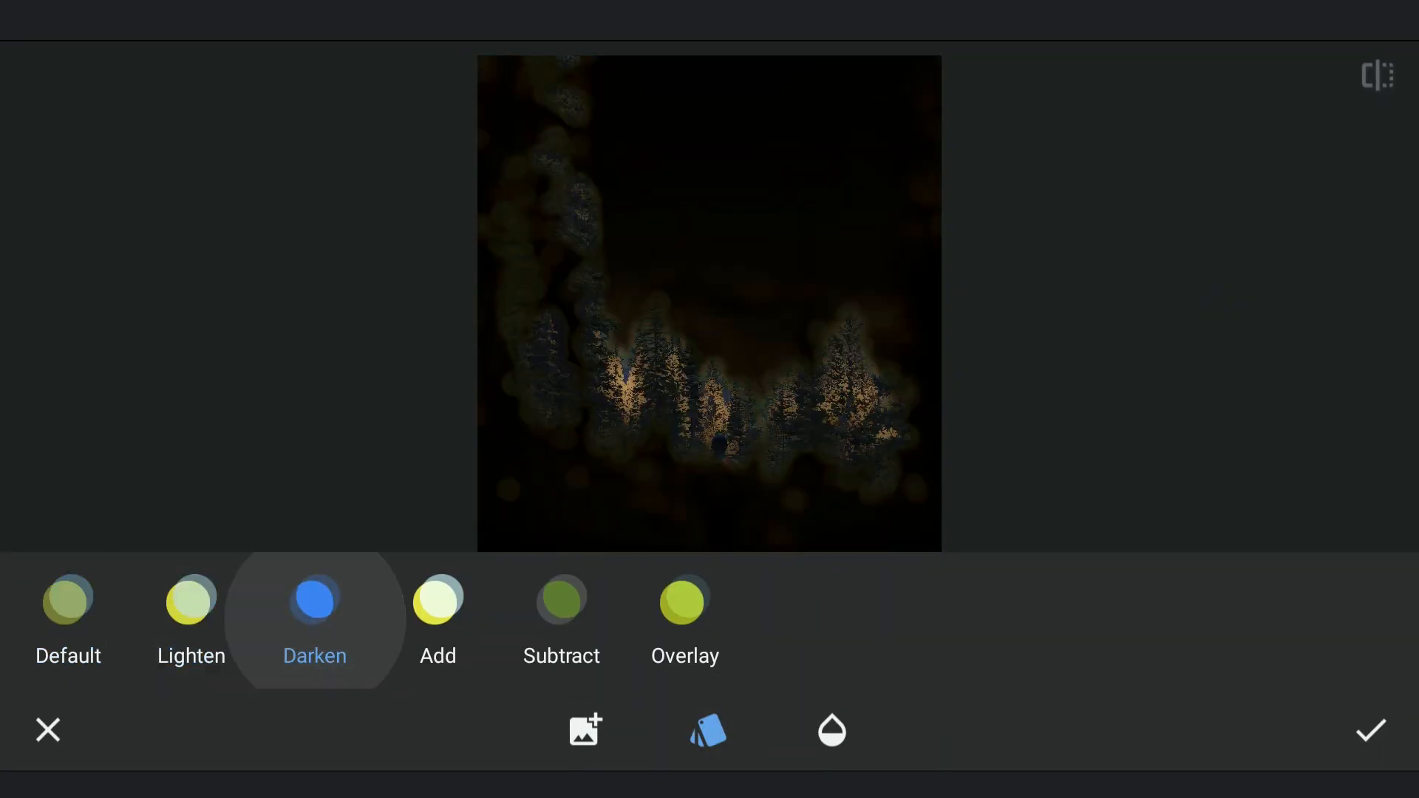
click(436, 600)
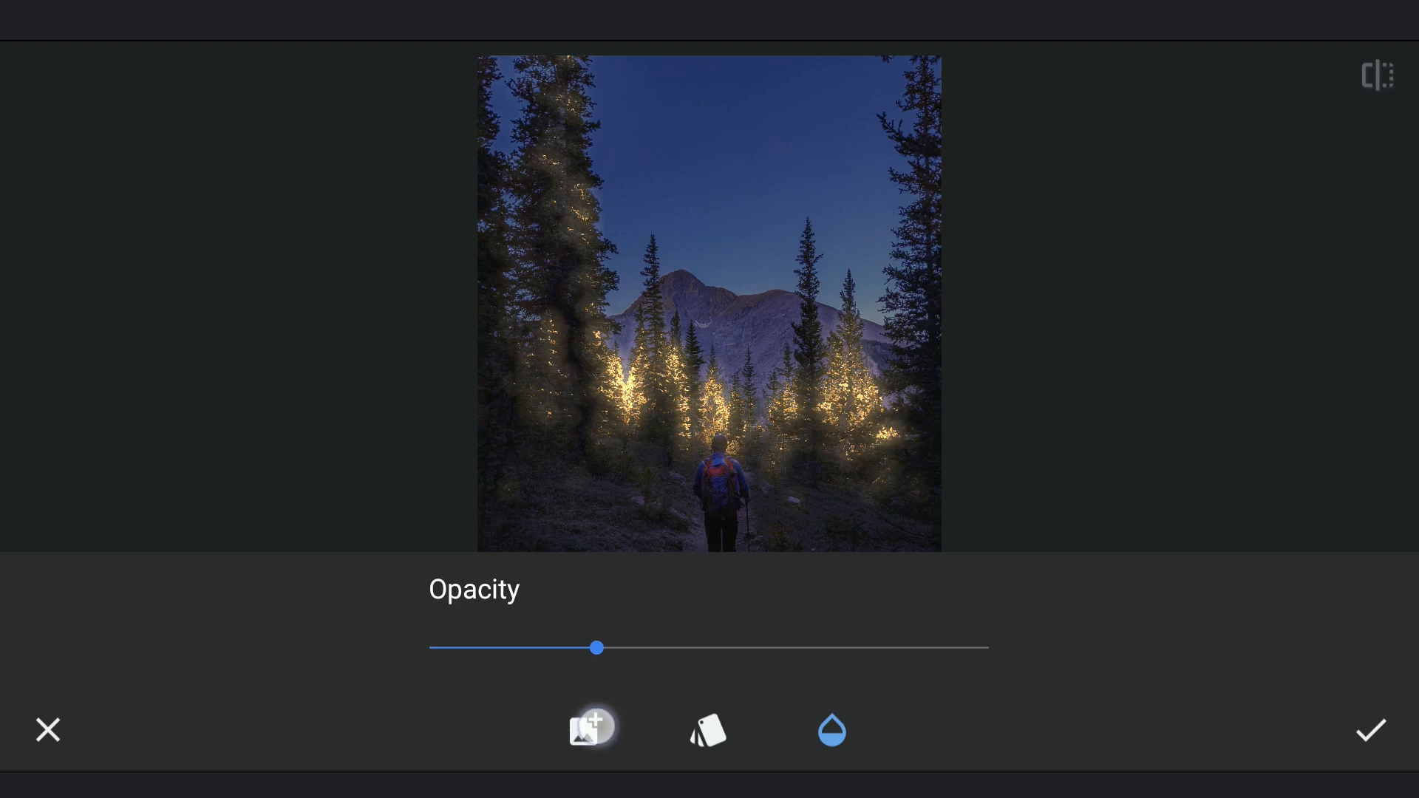
click(1369, 730)
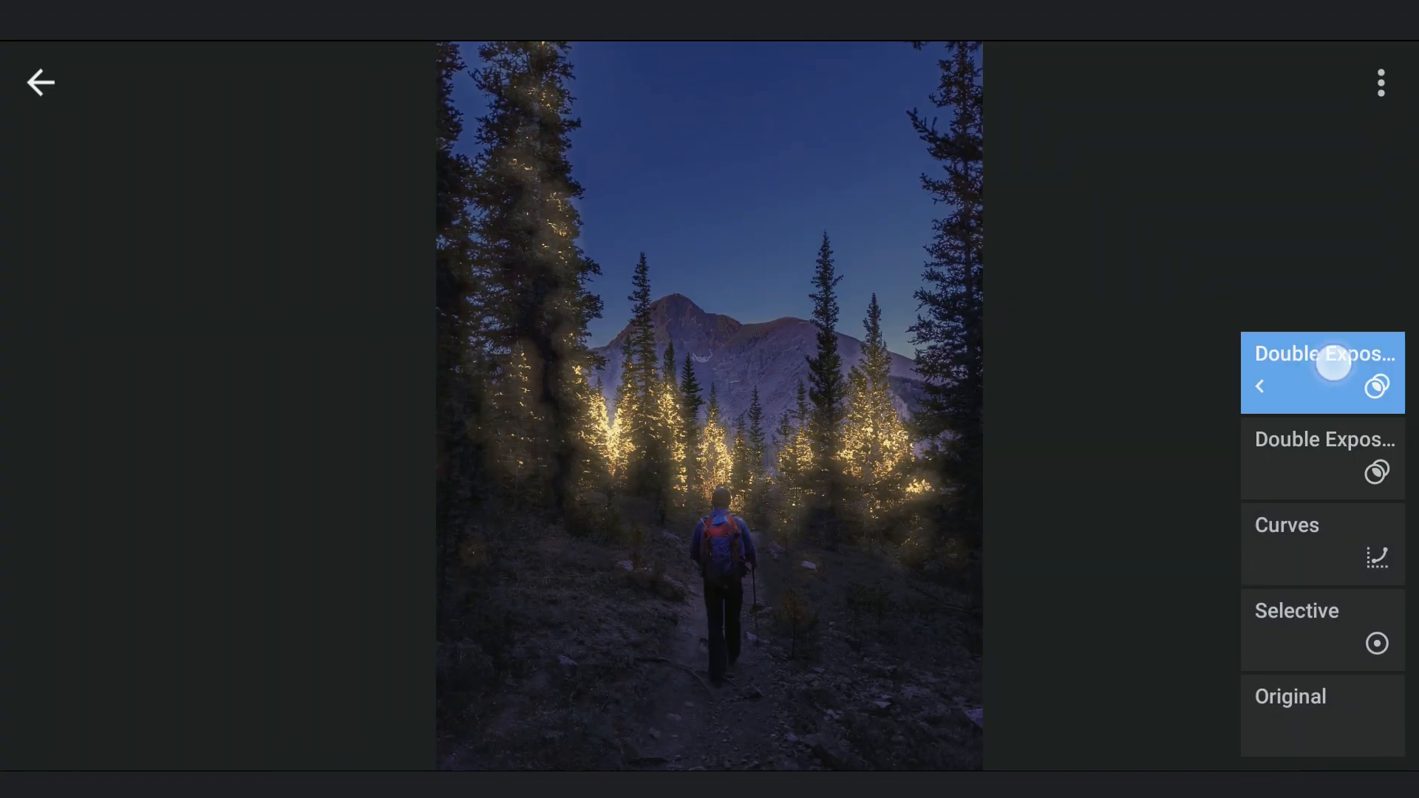
Brush the top Double Exposure's glow onto the golden trees through its mask
click(1322, 372)
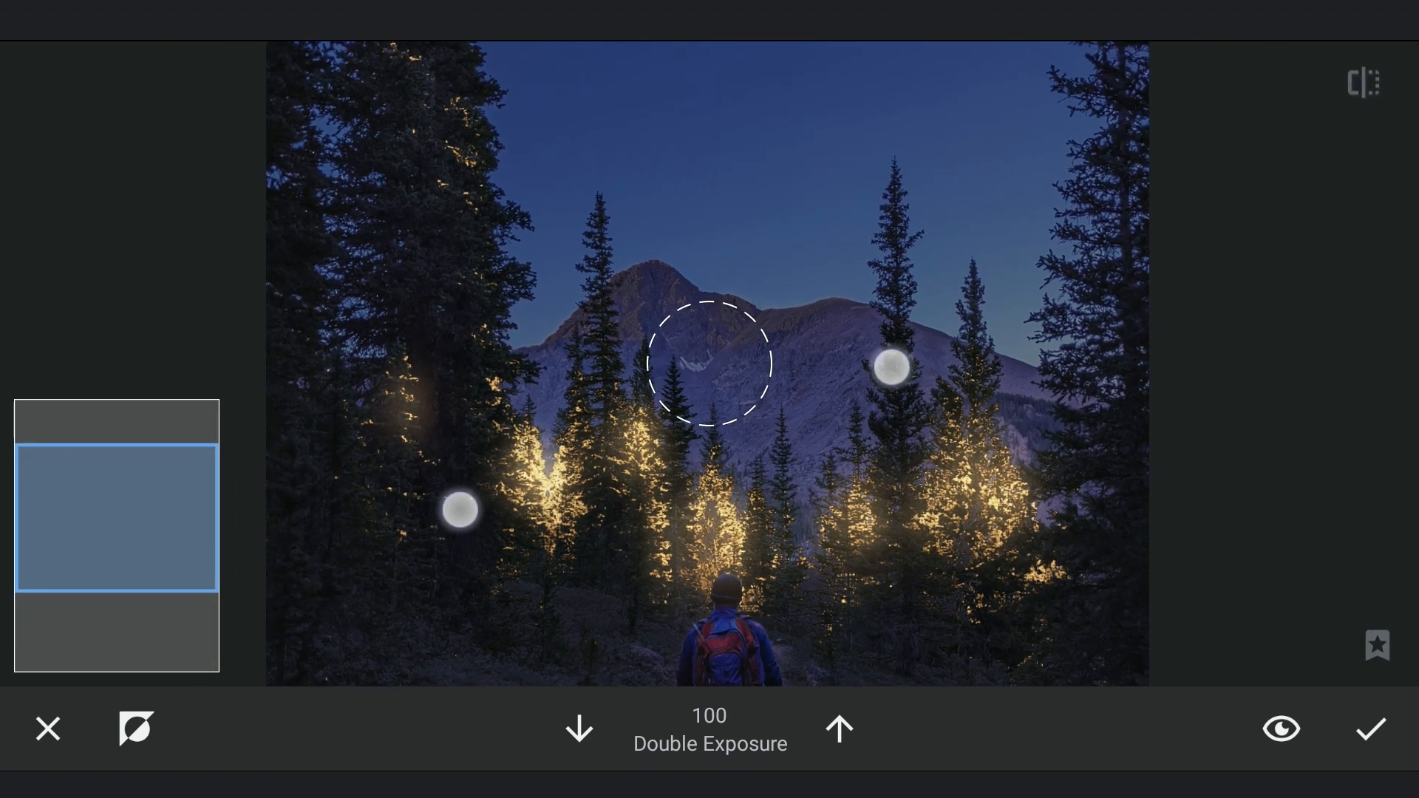
click(579, 727)
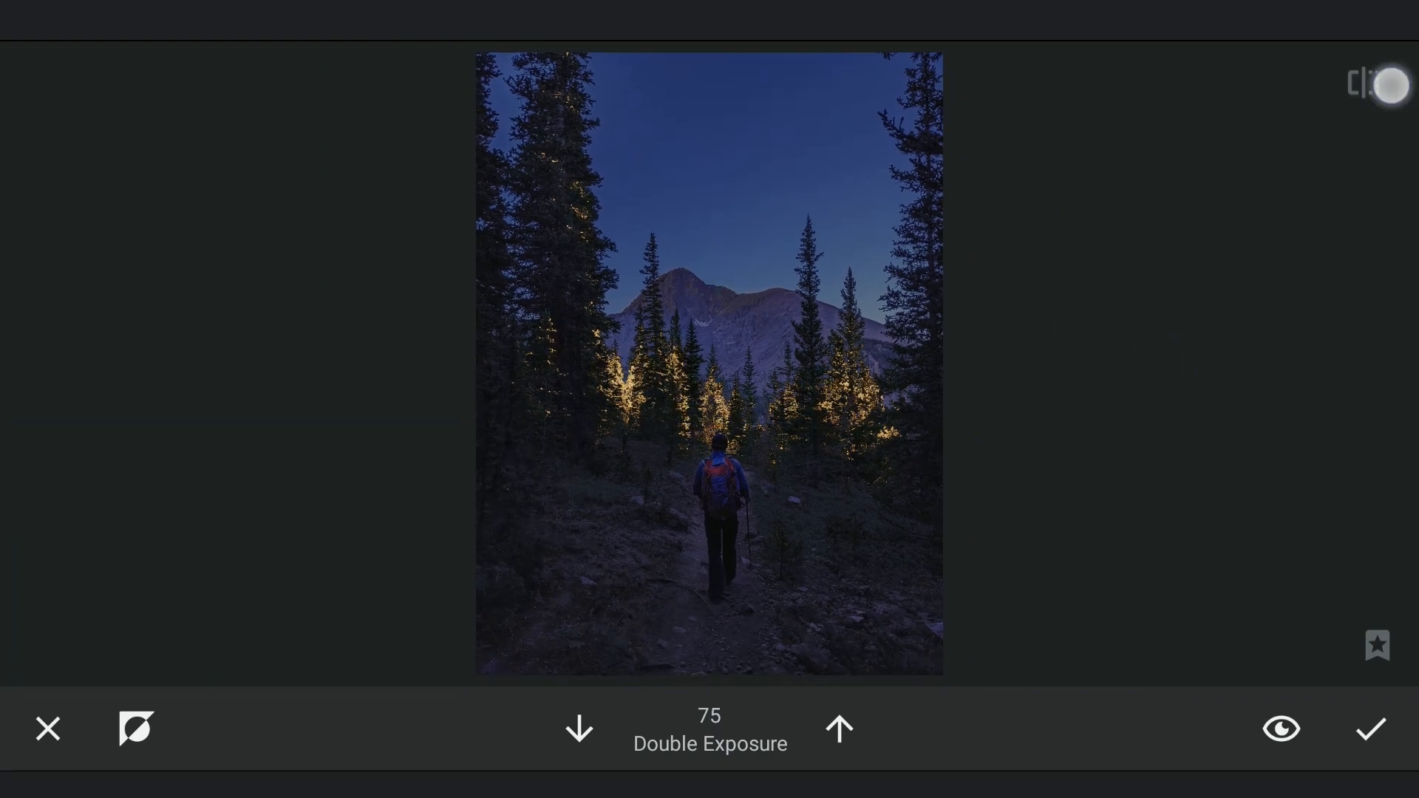
Compare the painted tree glow against the unedited photo
click(1371, 729)
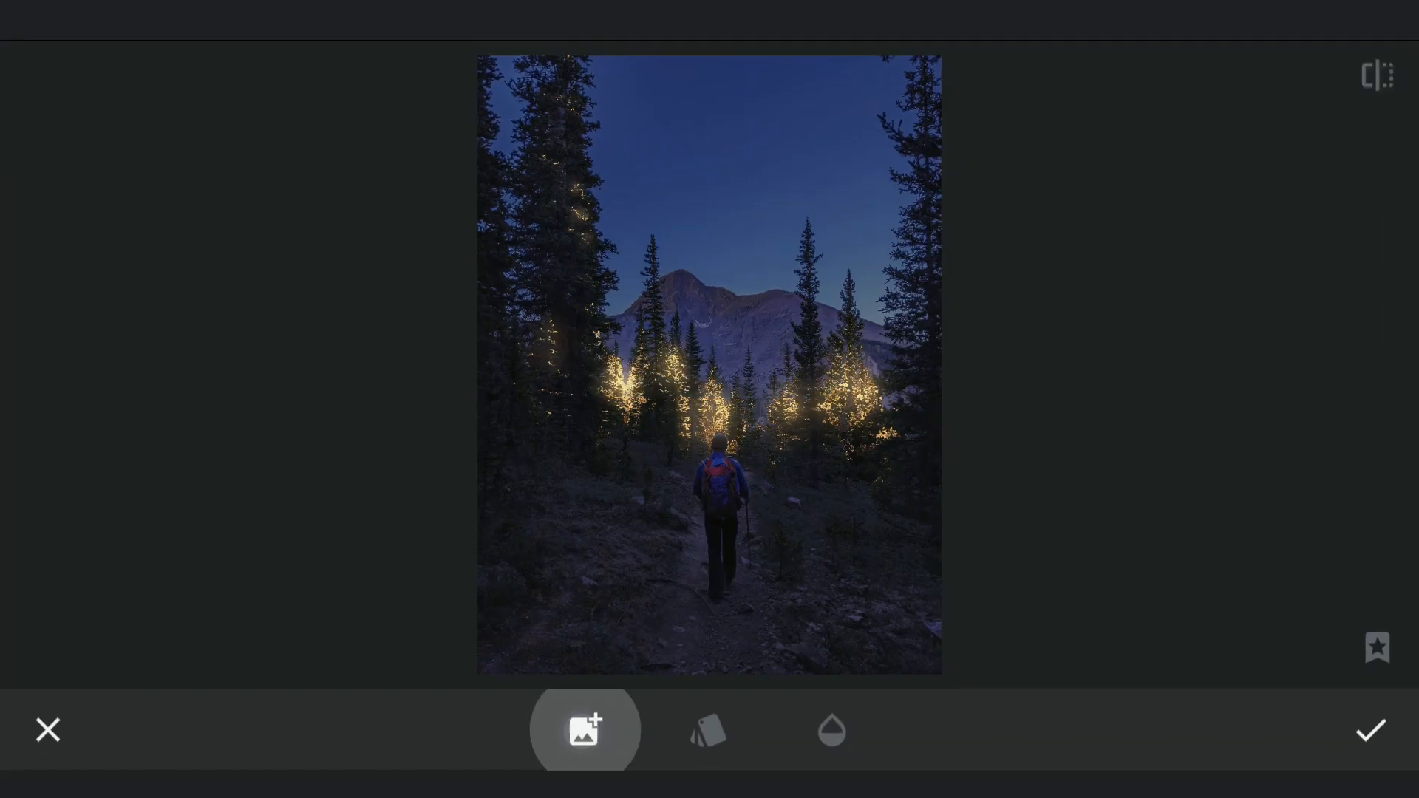
Overlay the horizontal light-streak image with Add blending and apply it
click(584, 730)
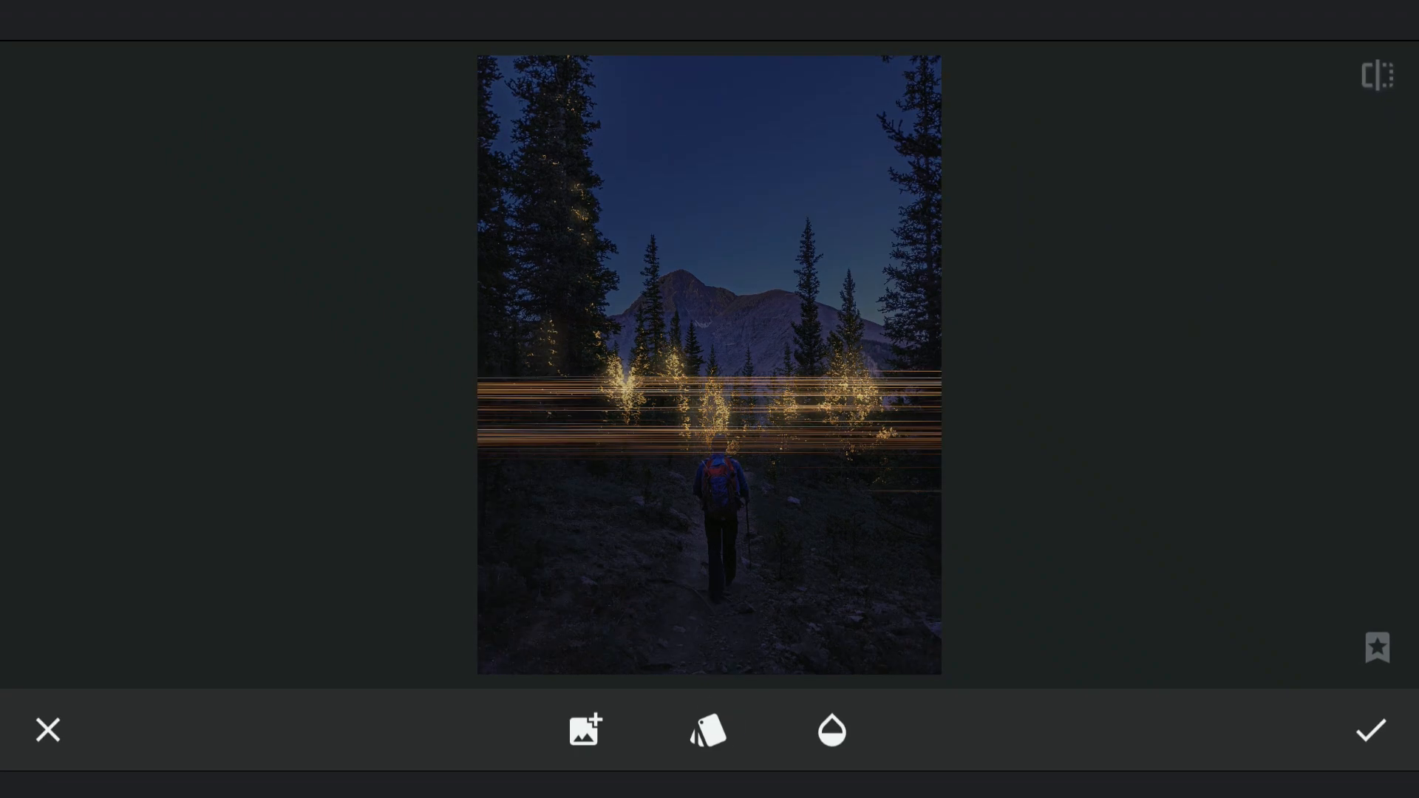
click(708, 731)
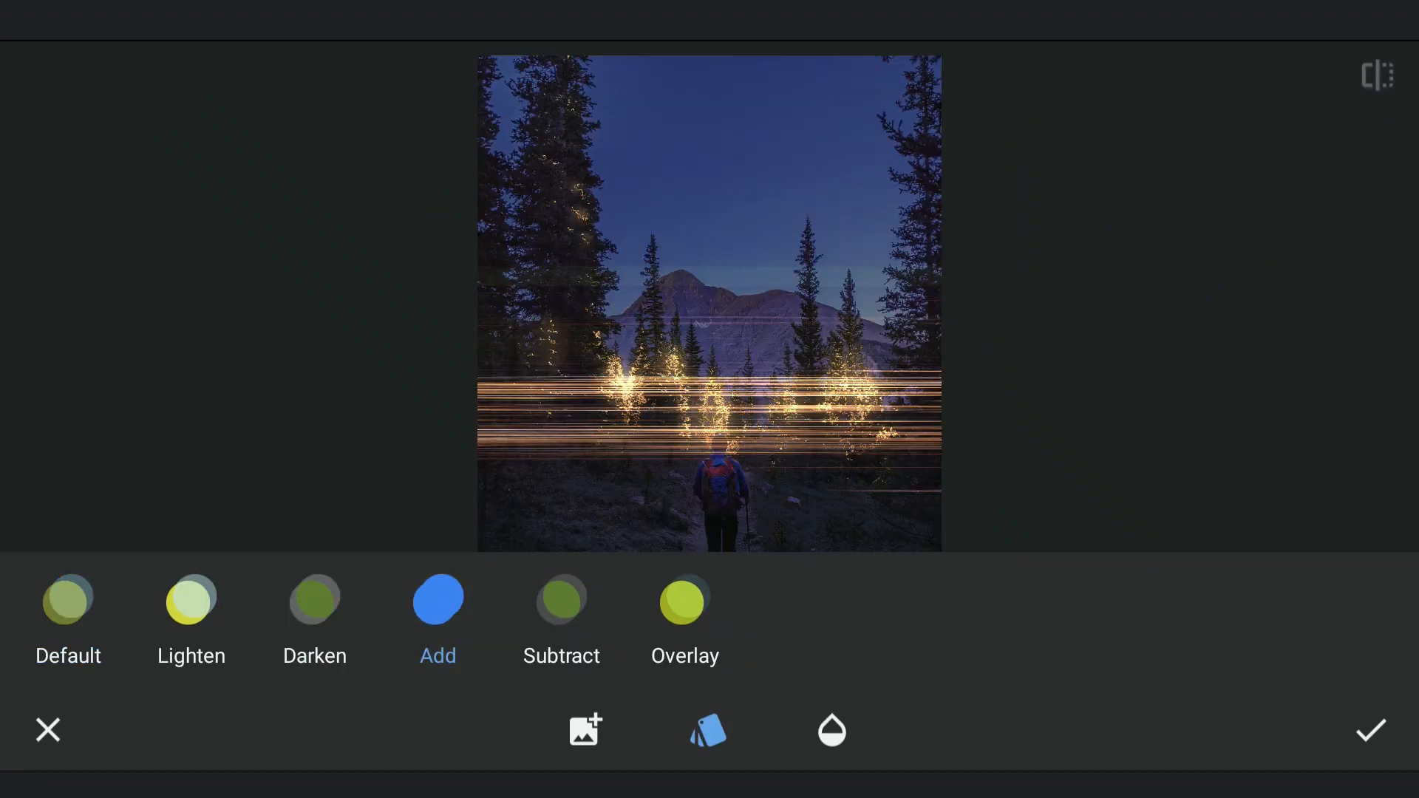
click(1370, 730)
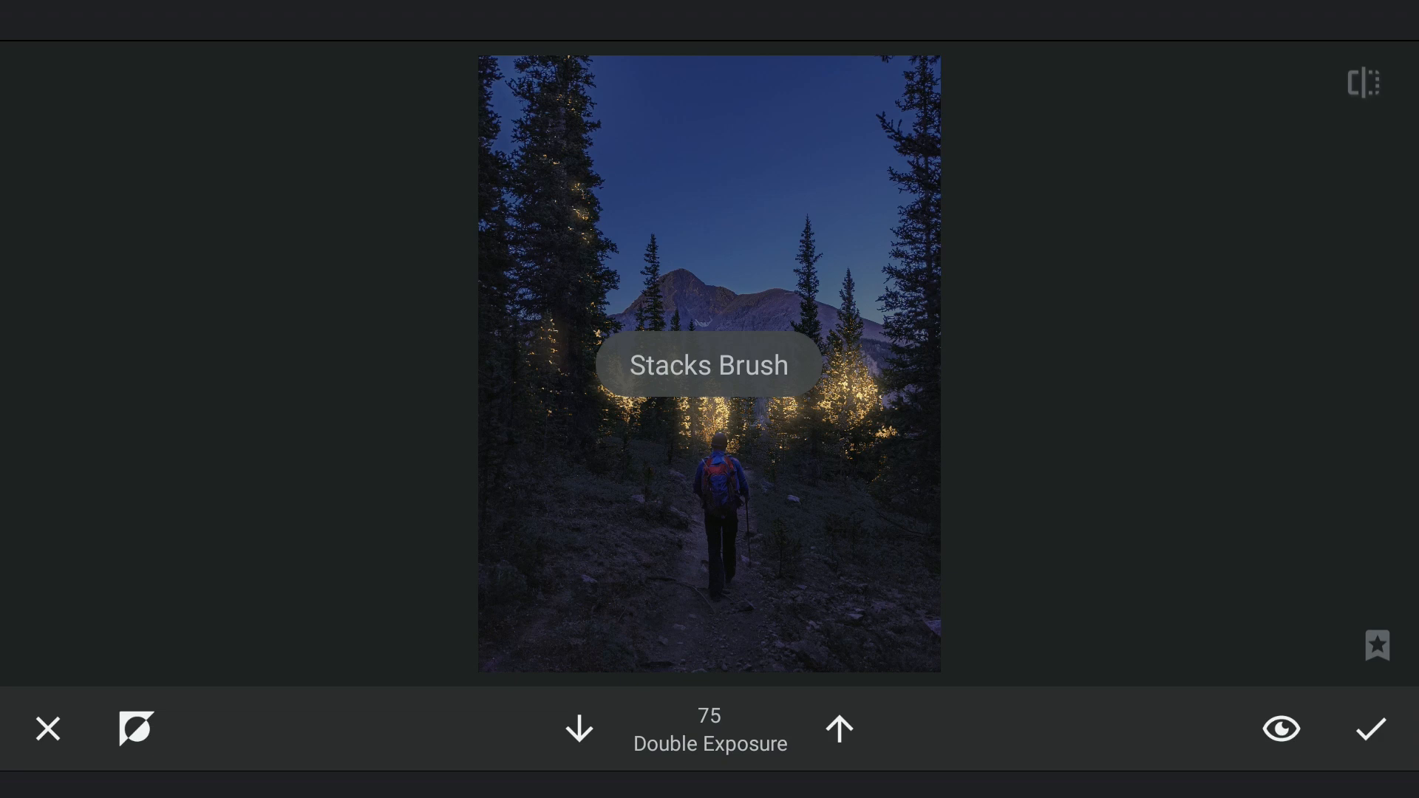
Paint the light streaks onto the central trees only and apply the mask
click(837, 727)
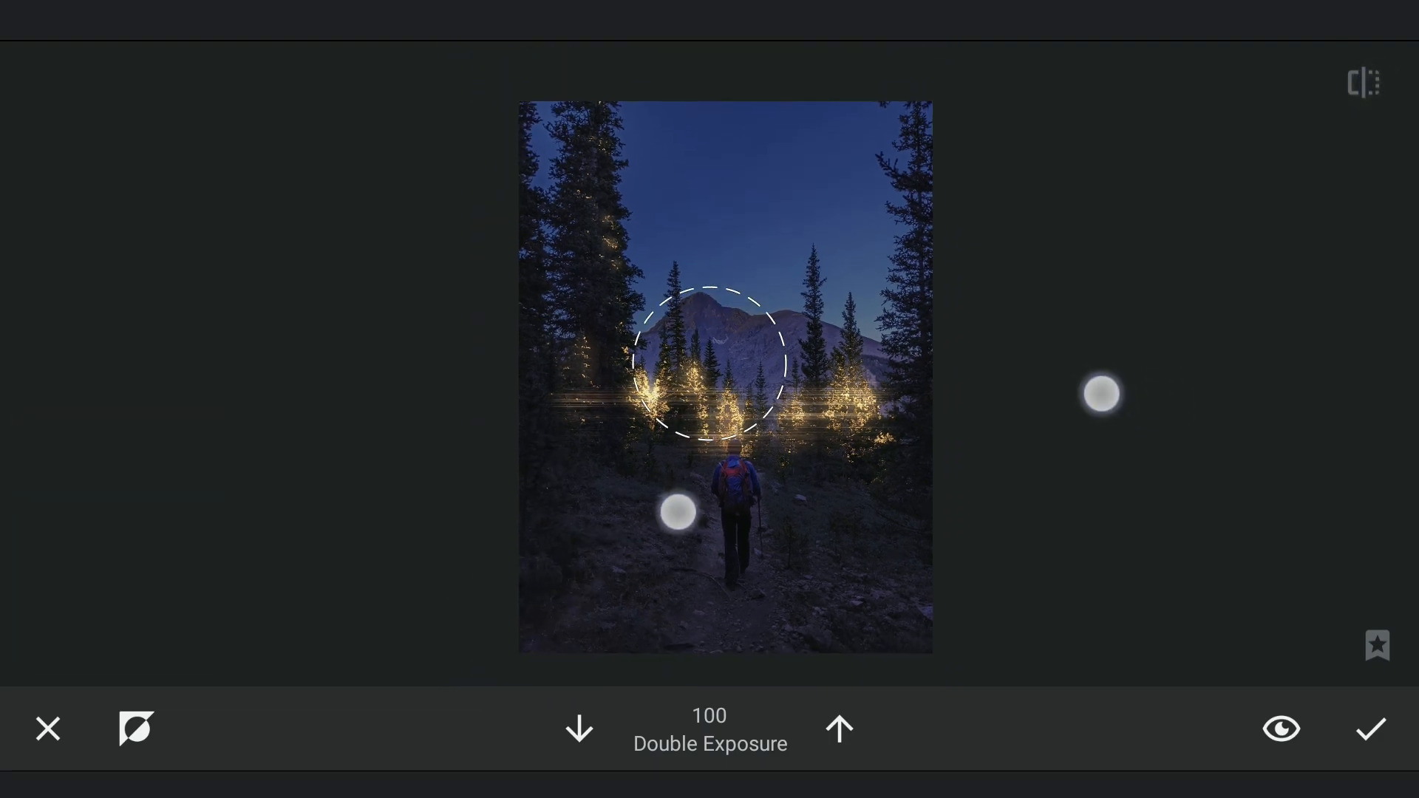
click(1371, 728)
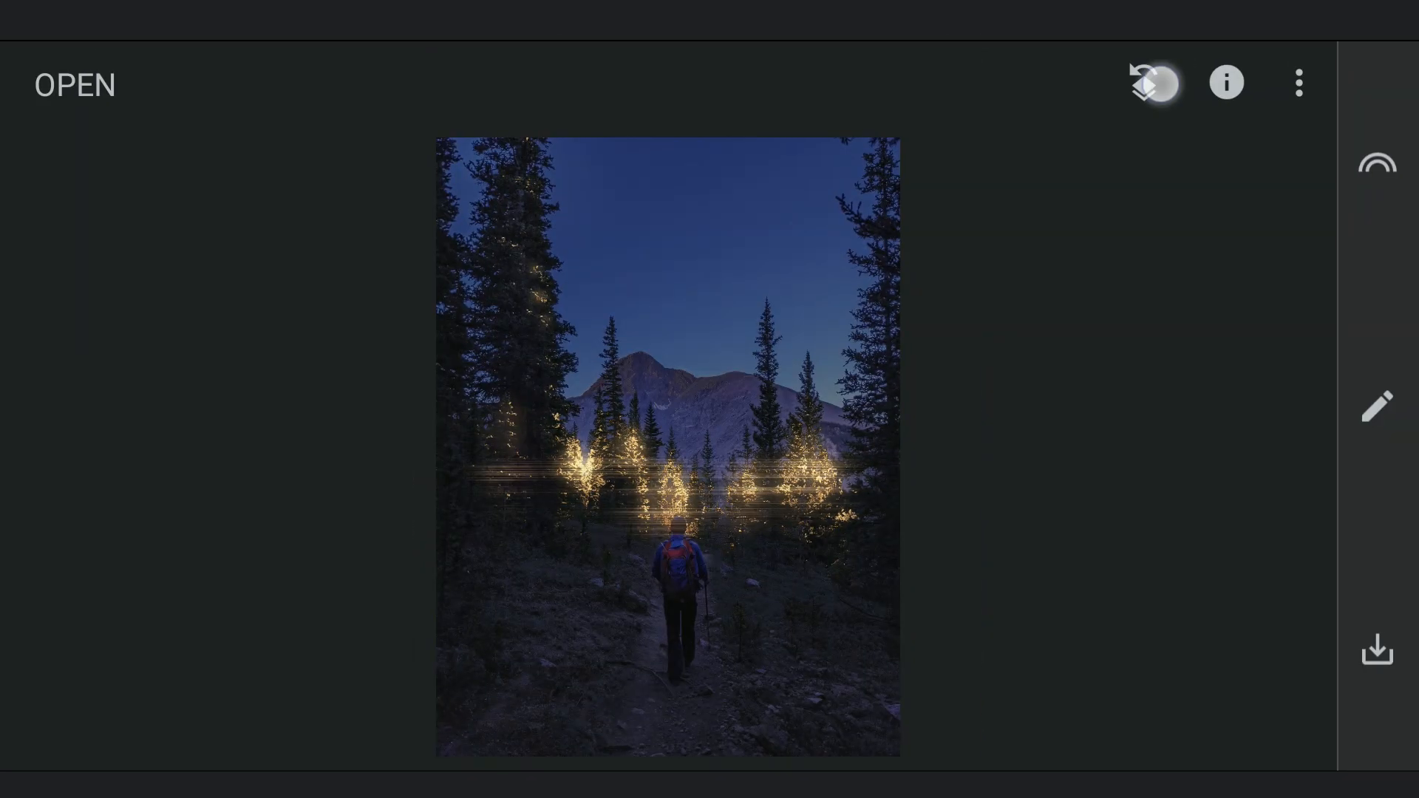
Review the Double Exposure and Curves entries in the Edit Stack, then bring up the tools list
click(1375, 406)
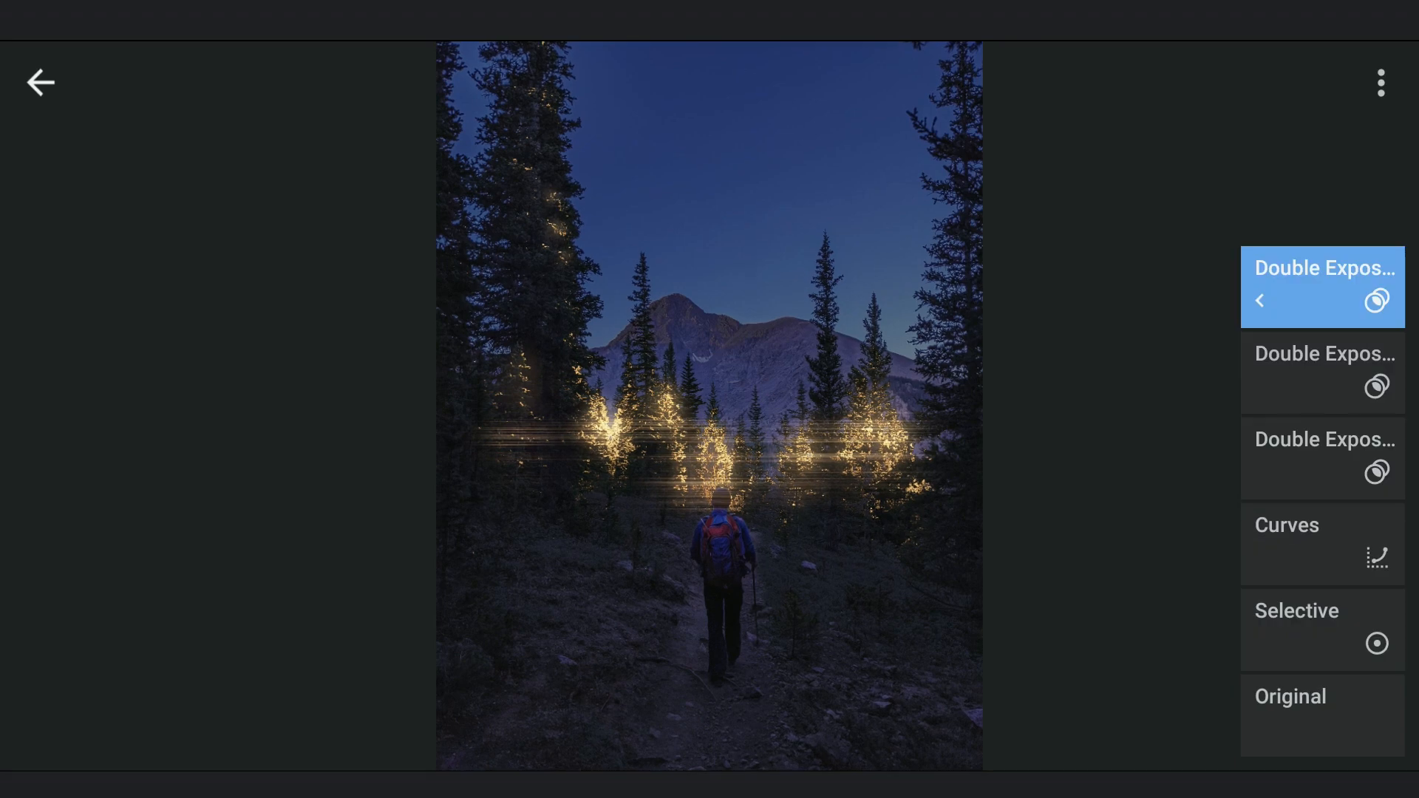
click(1321, 544)
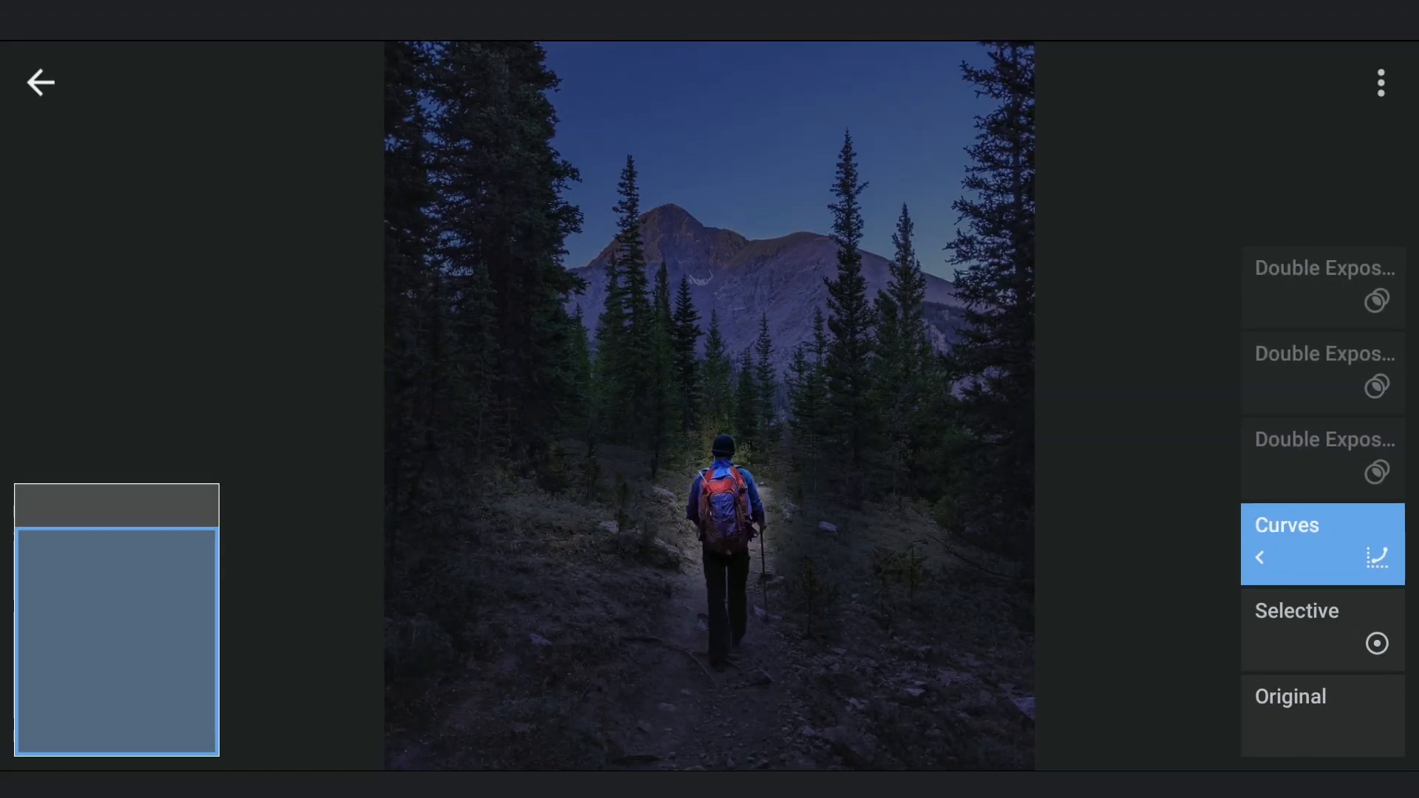
click(1322, 286)
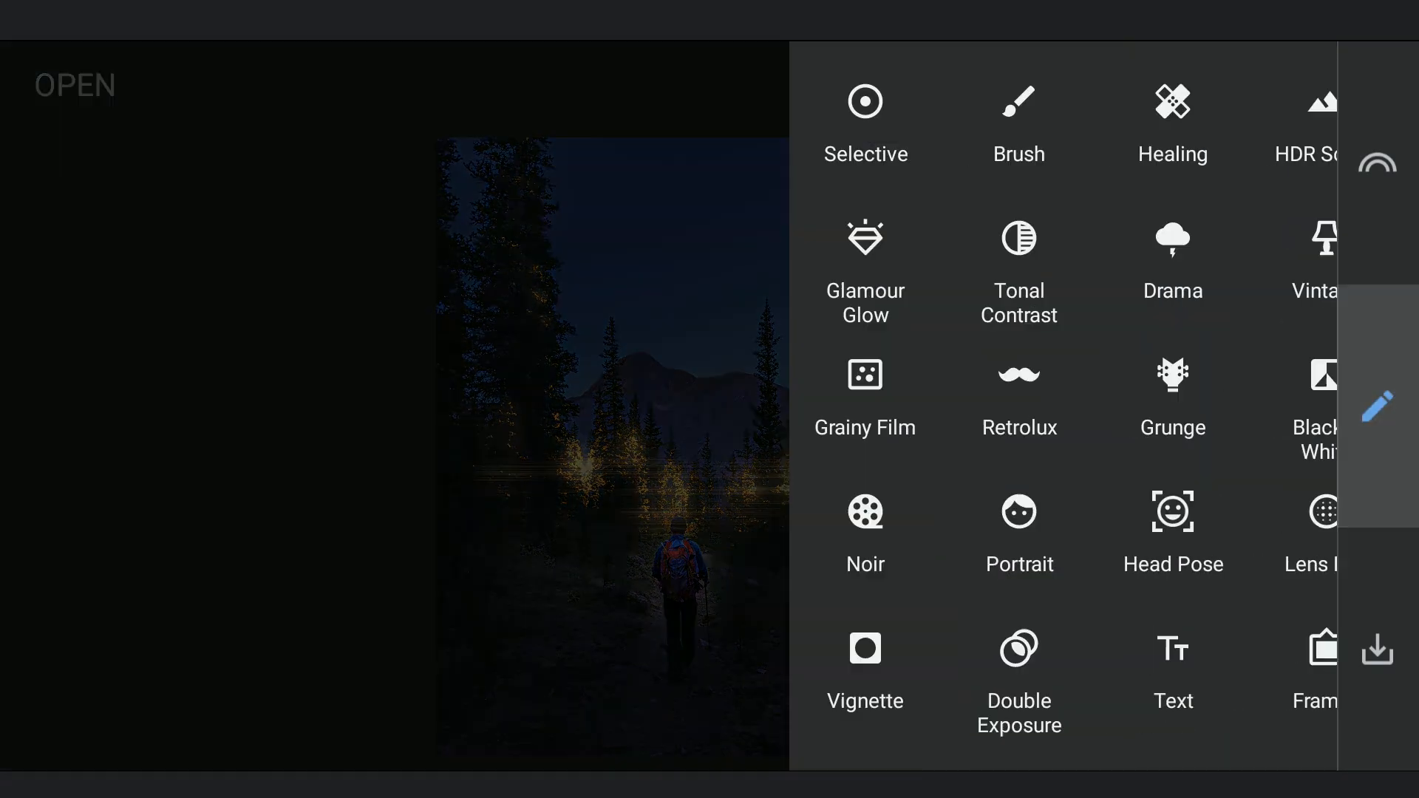
Apply a Tune Image edit with Warmth raised to +100
scroll(up, 3)
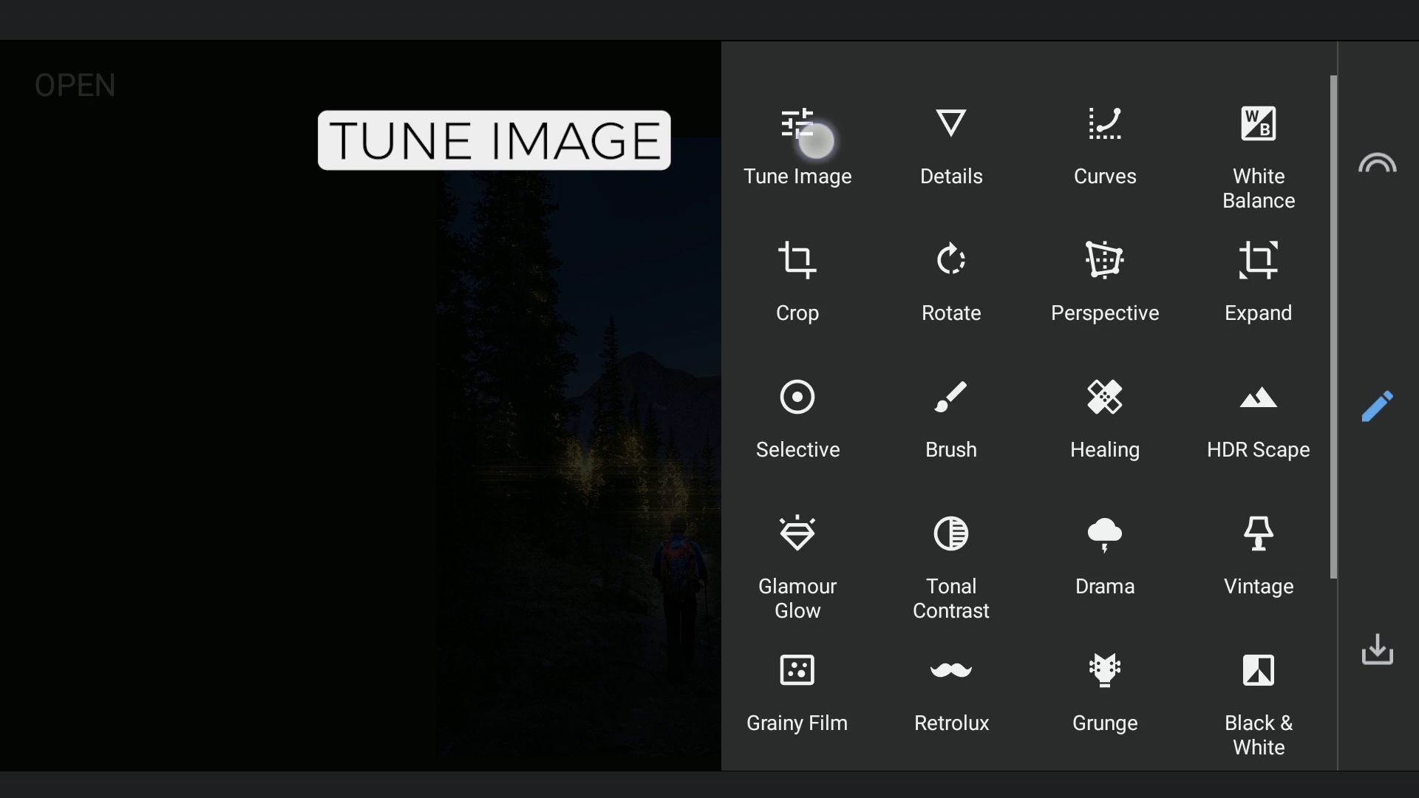
click(798, 145)
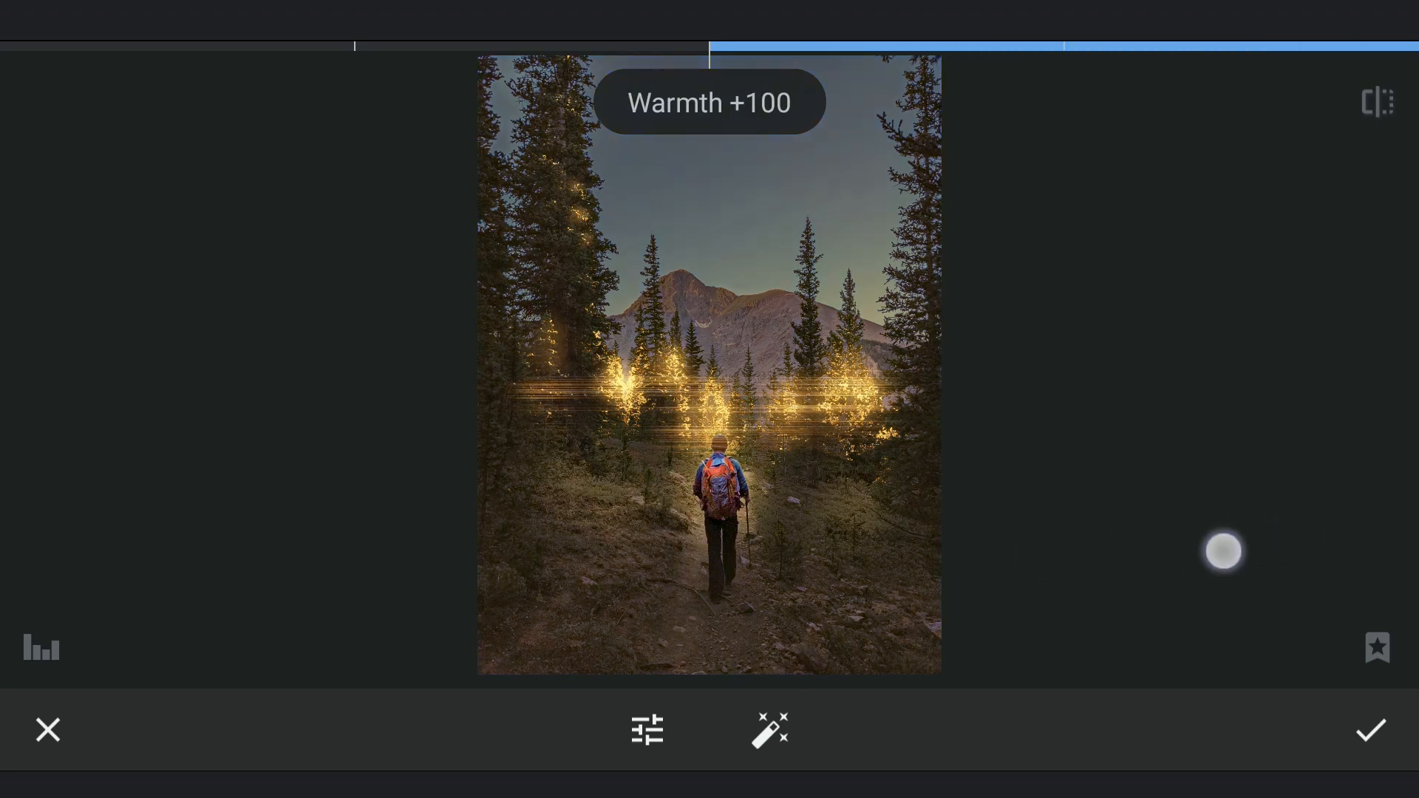
click(1370, 730)
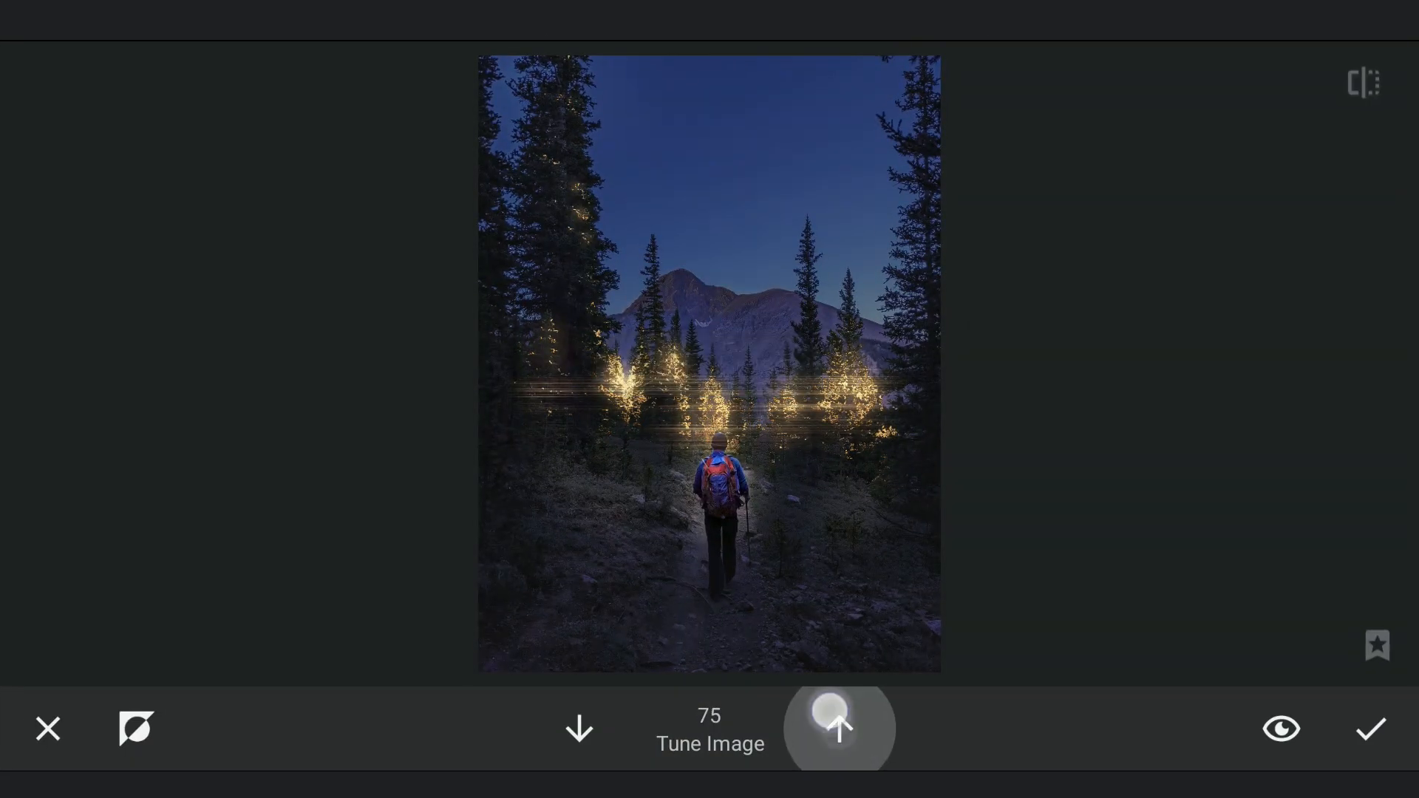
Paint the warm Tune Image glow over the trail around the hiker at strength 50
click(838, 727)
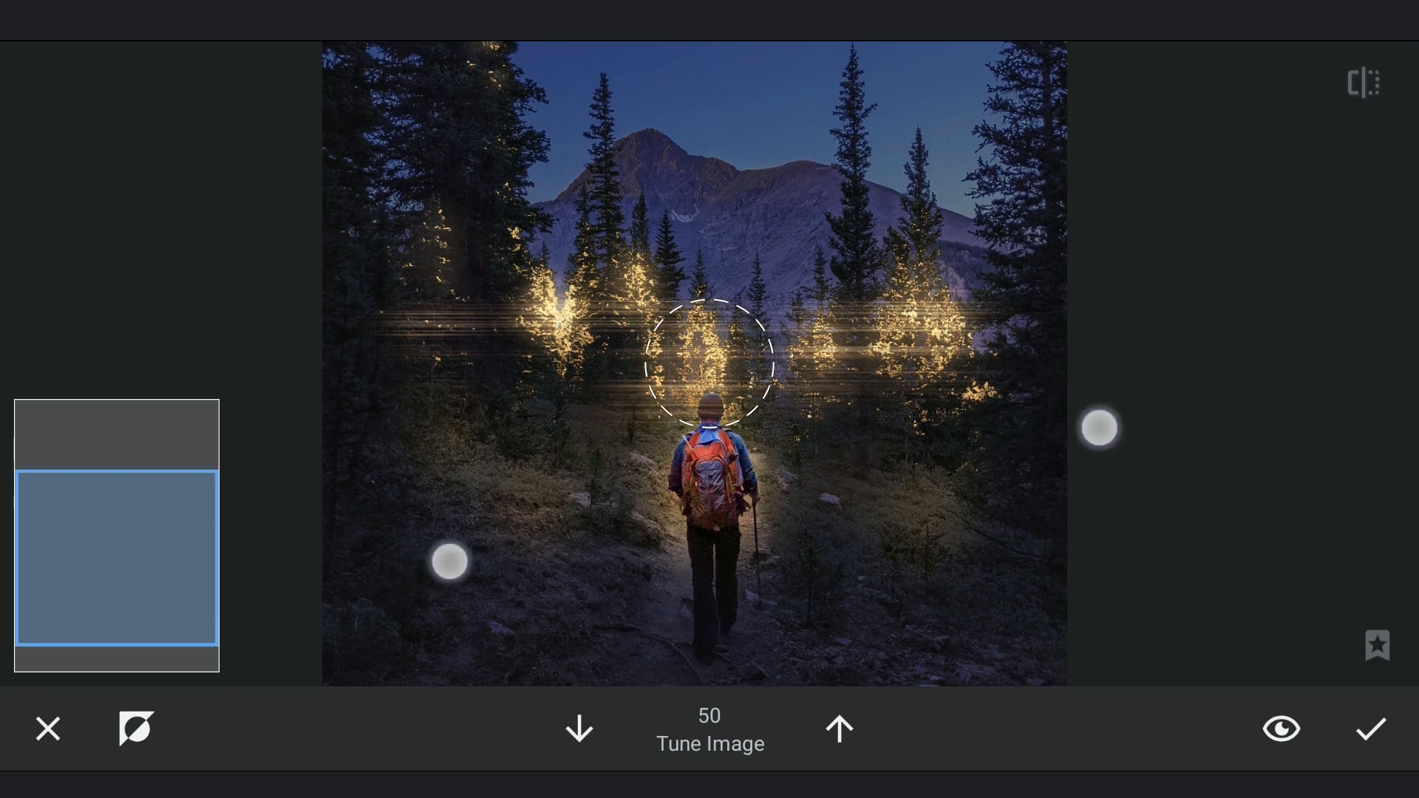
click(1372, 729)
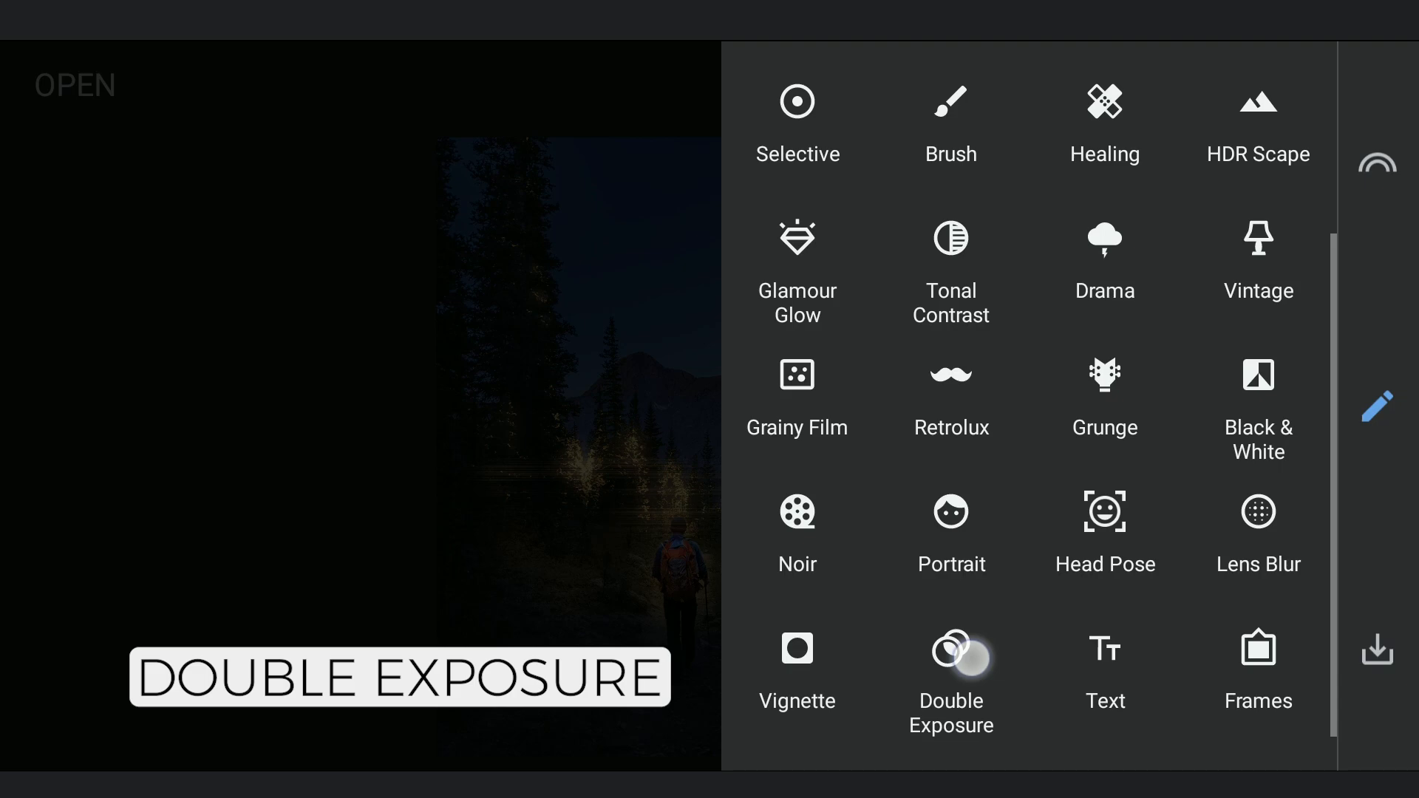
Blend the crescent-moon sky image over the photo with Double Exposure at lowered opacity
click(950, 674)
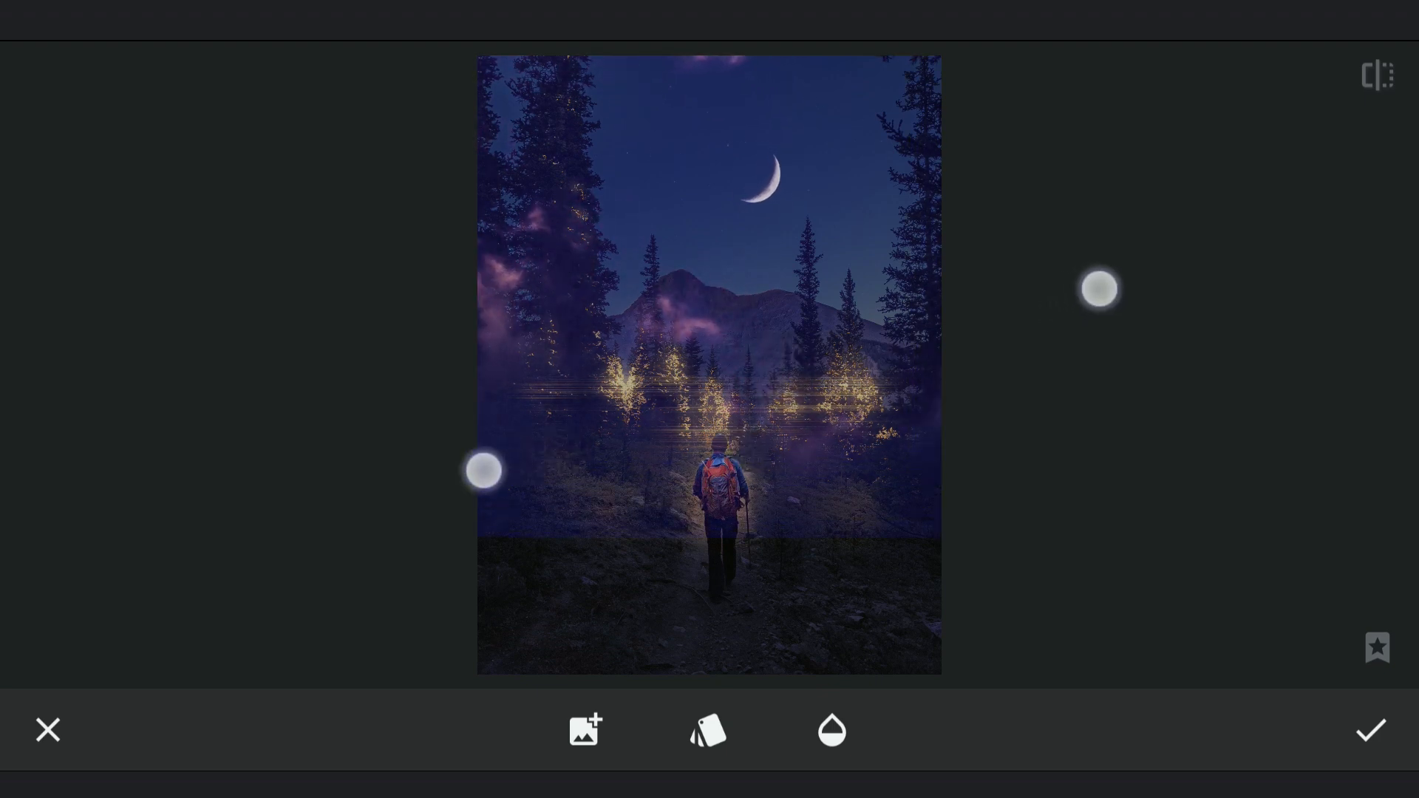
click(829, 729)
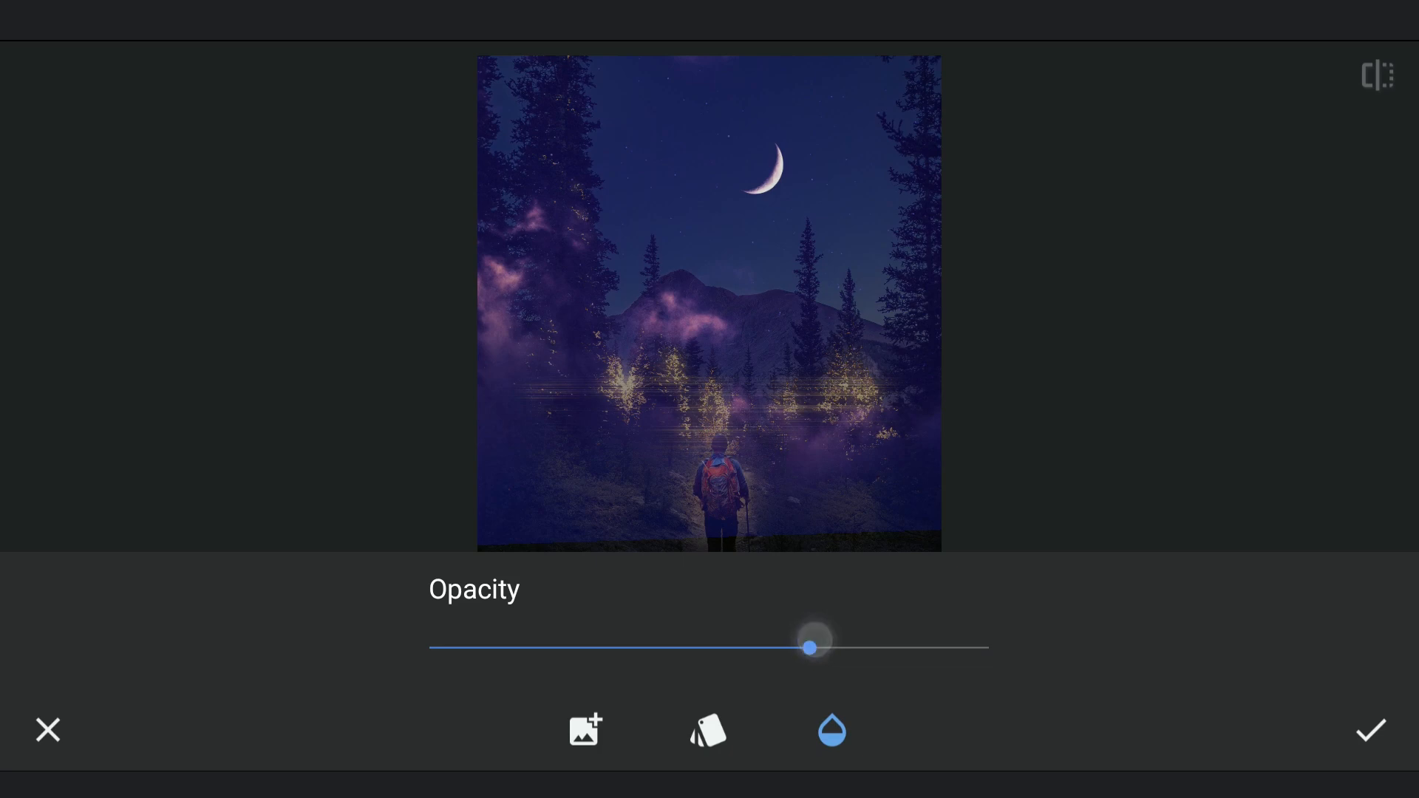
click(1298, 84)
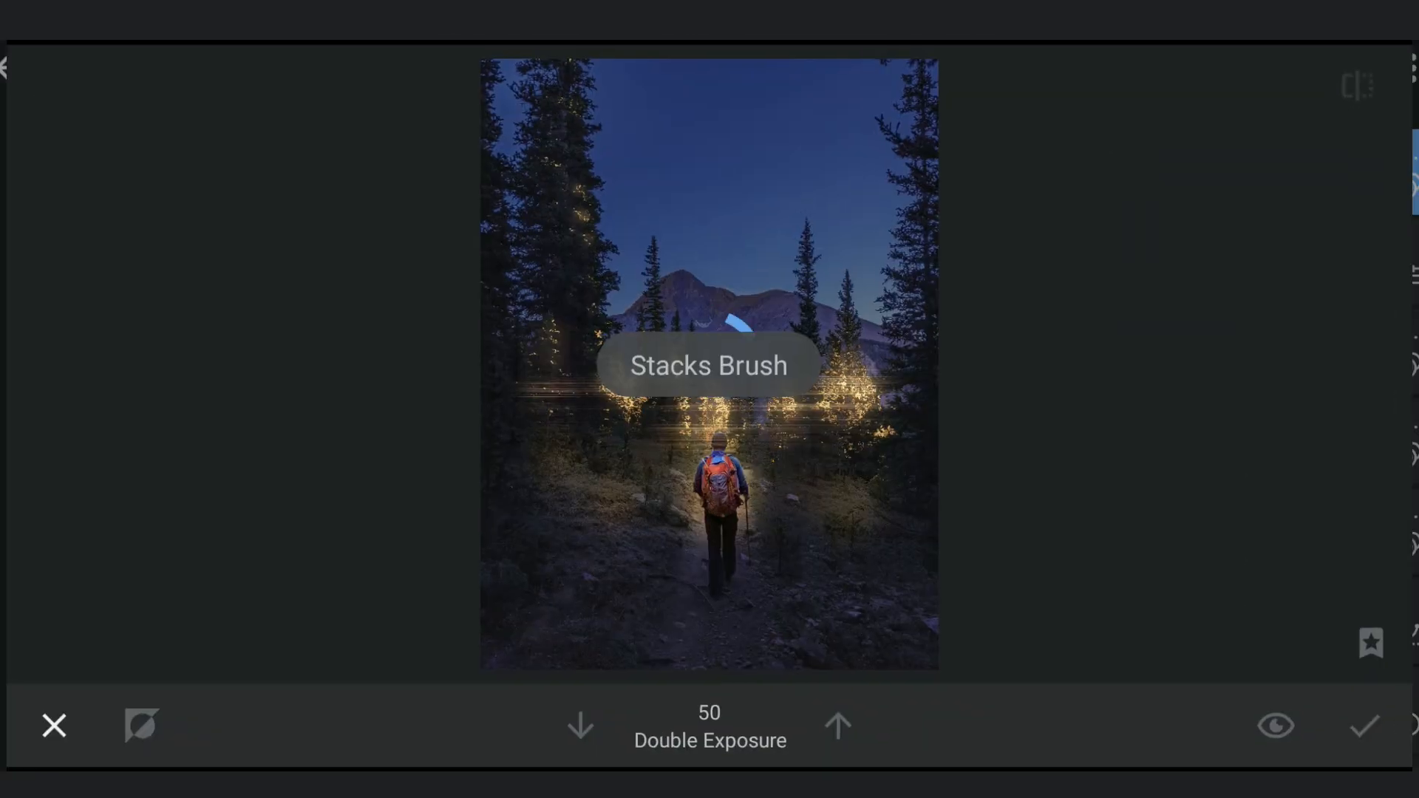
Mask the moon sky blend onto the upper sky, painting at strengths from 25 to 100
click(837, 726)
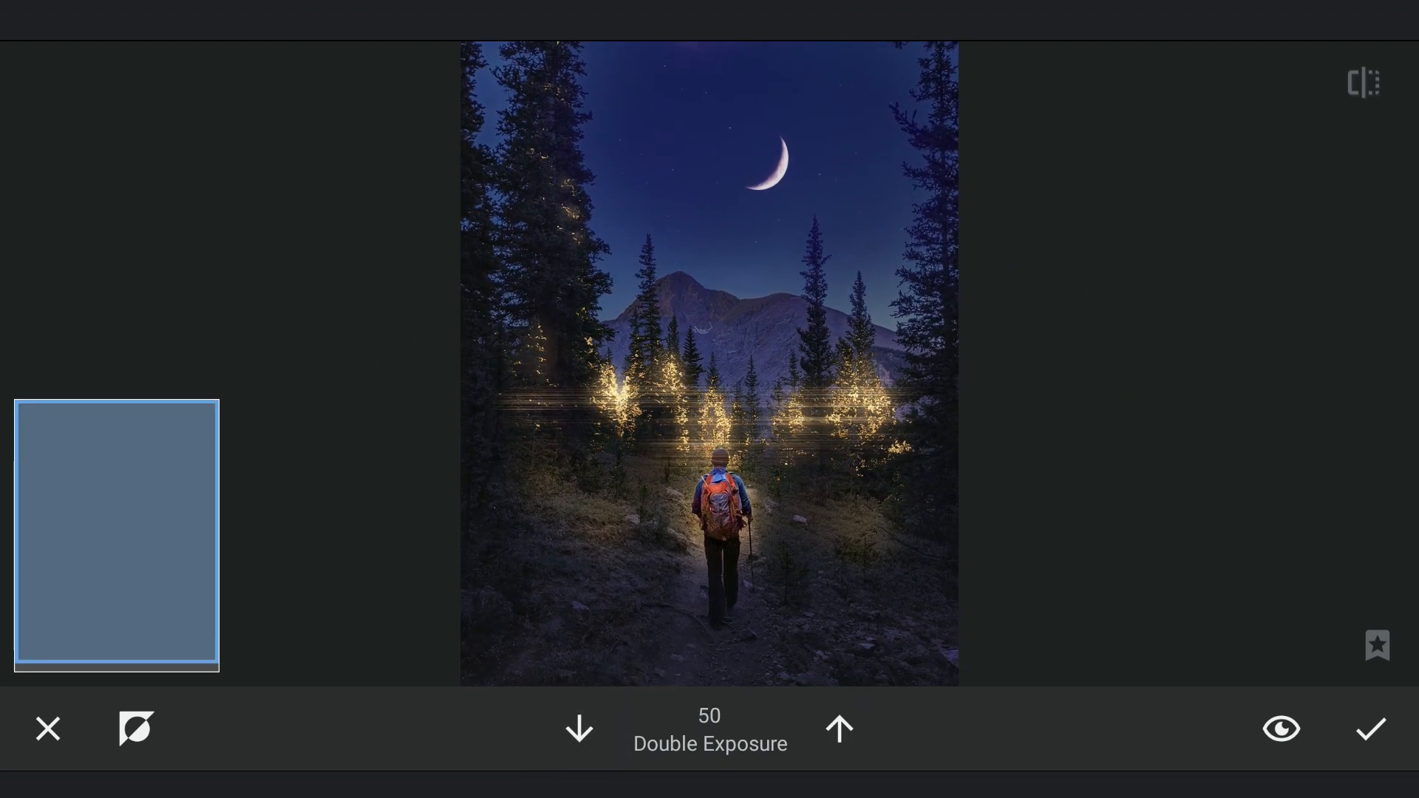
click(578, 729)
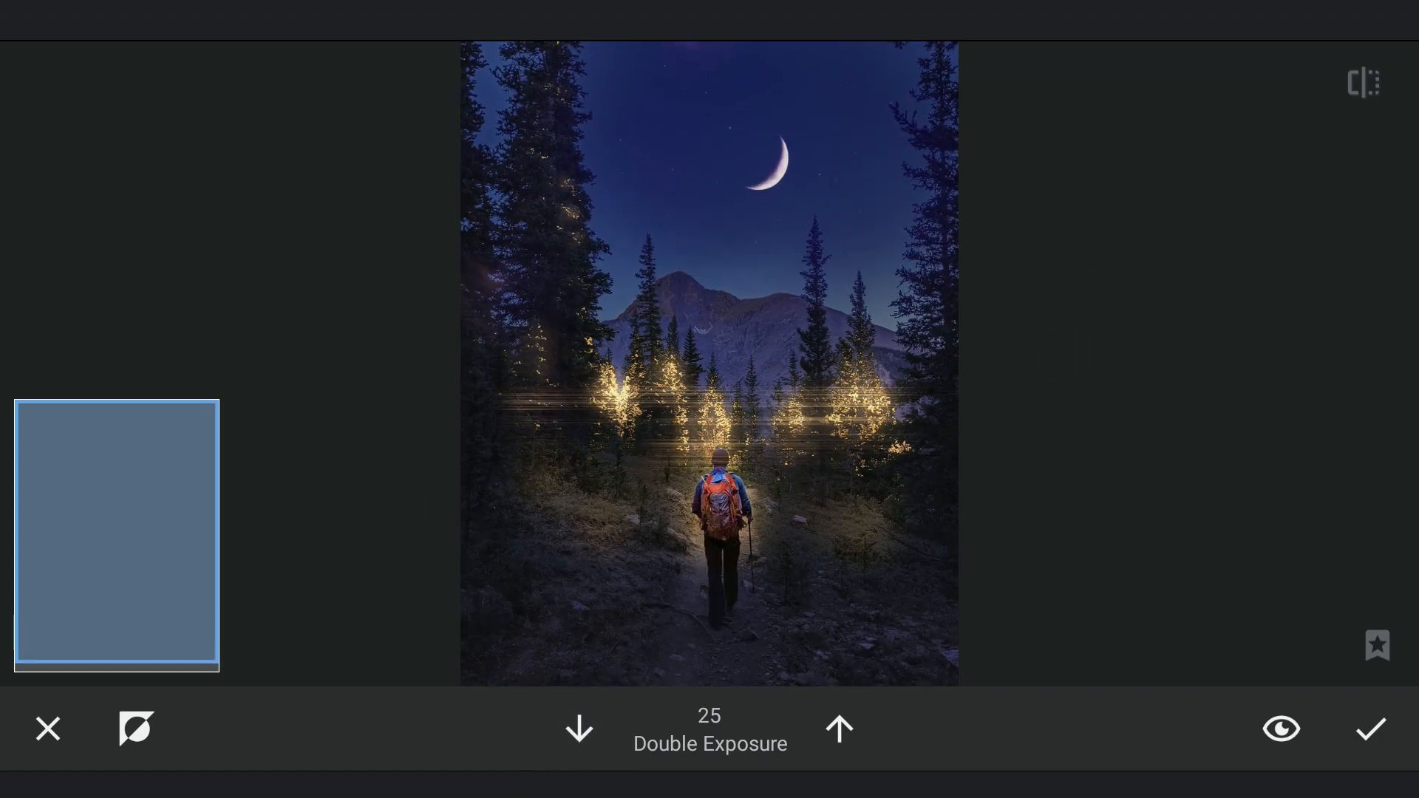
click(836, 728)
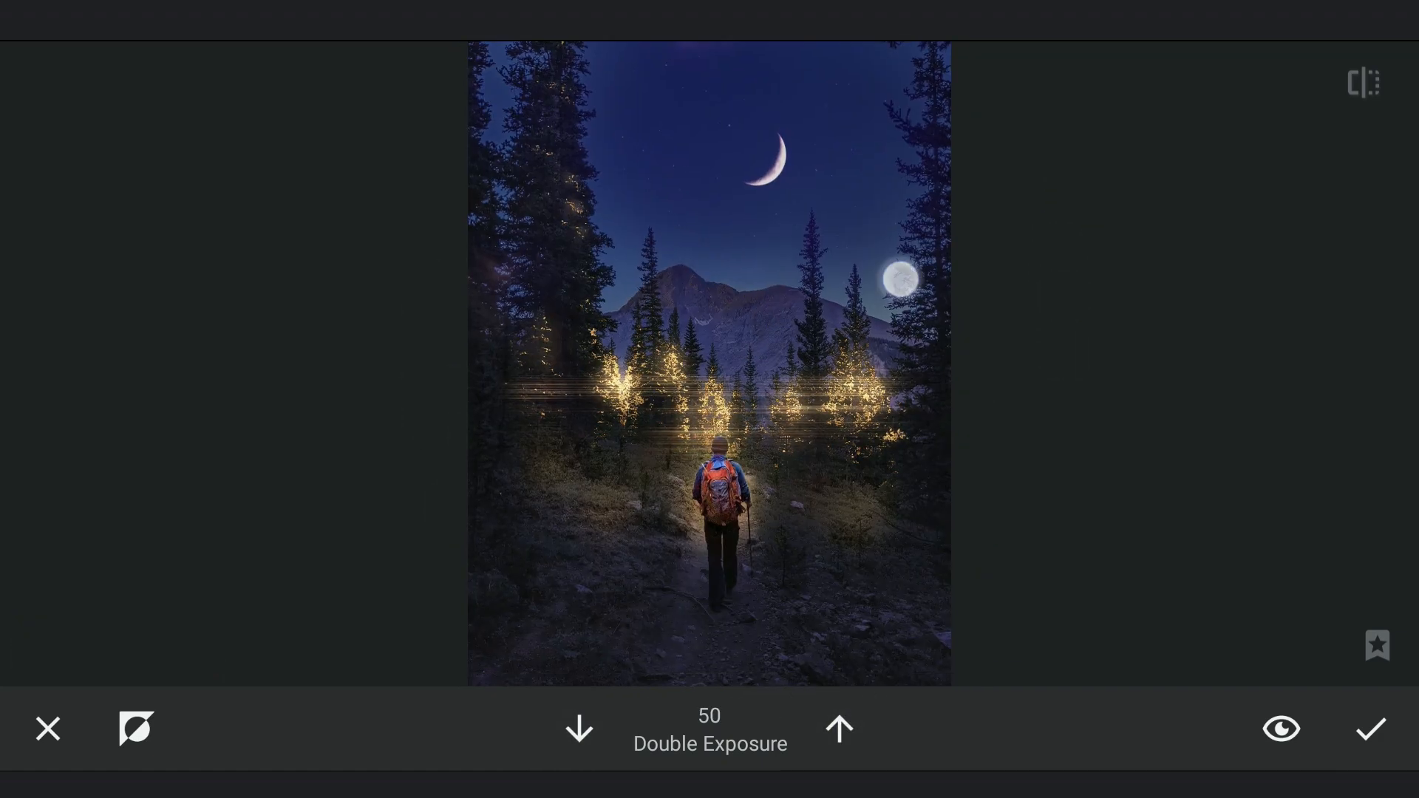
click(837, 728)
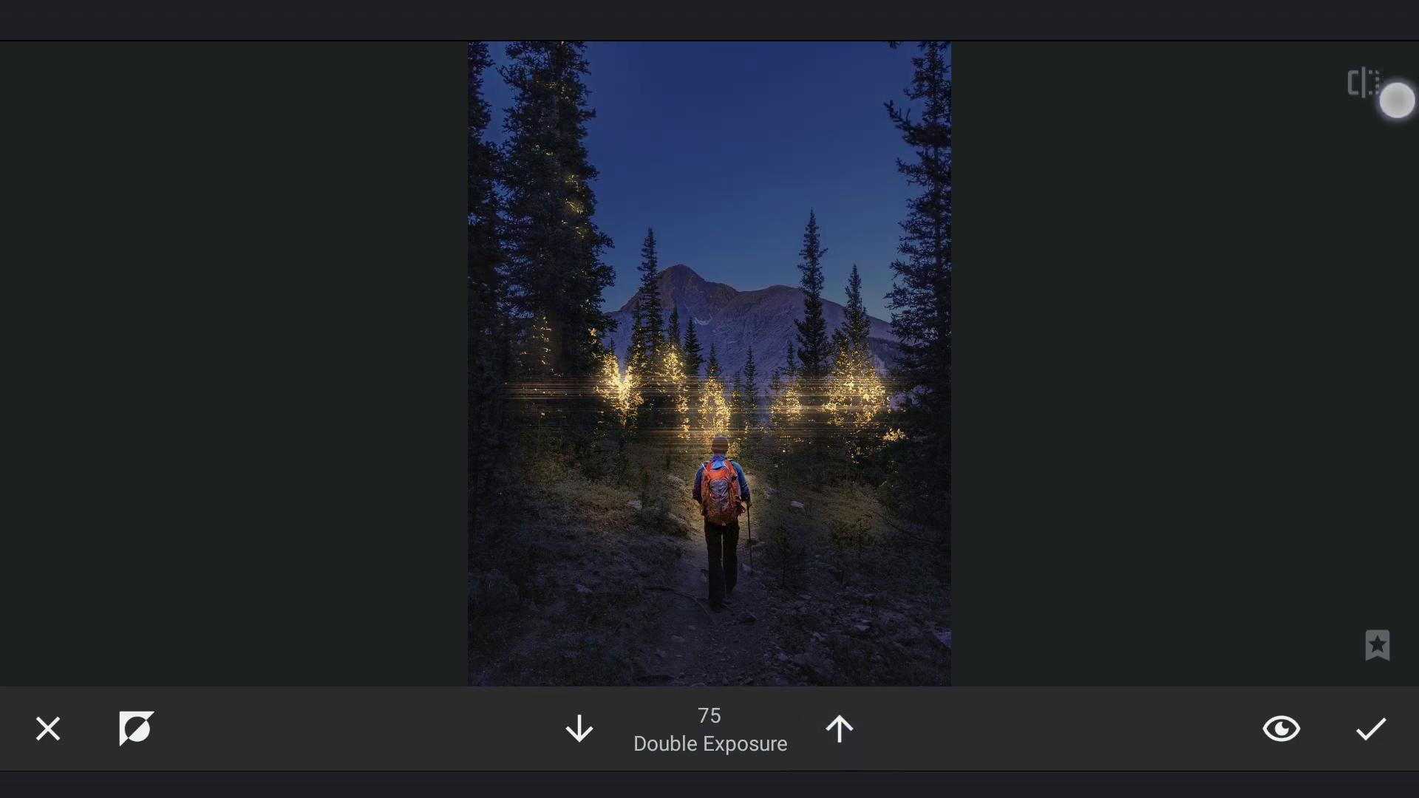
click(838, 729)
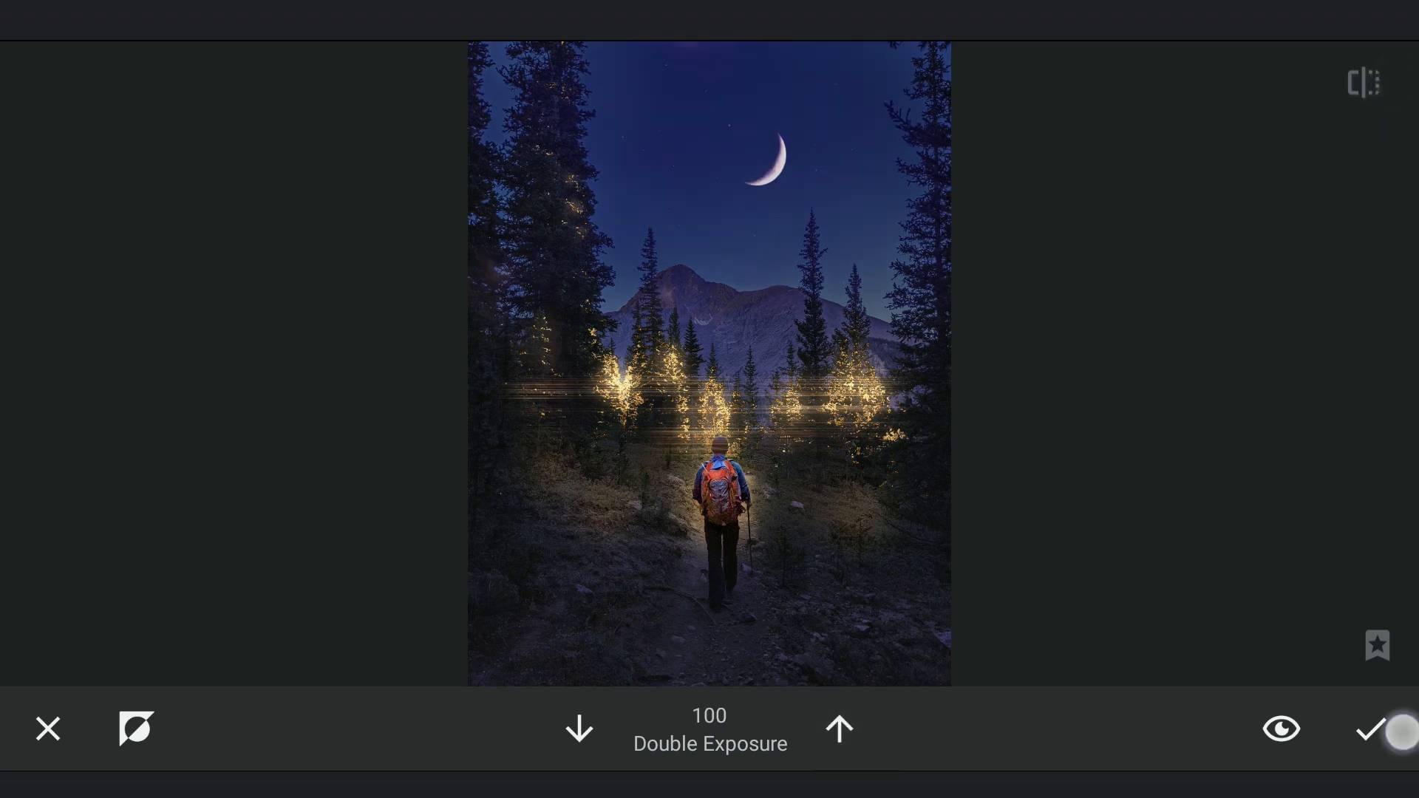
click(1368, 729)
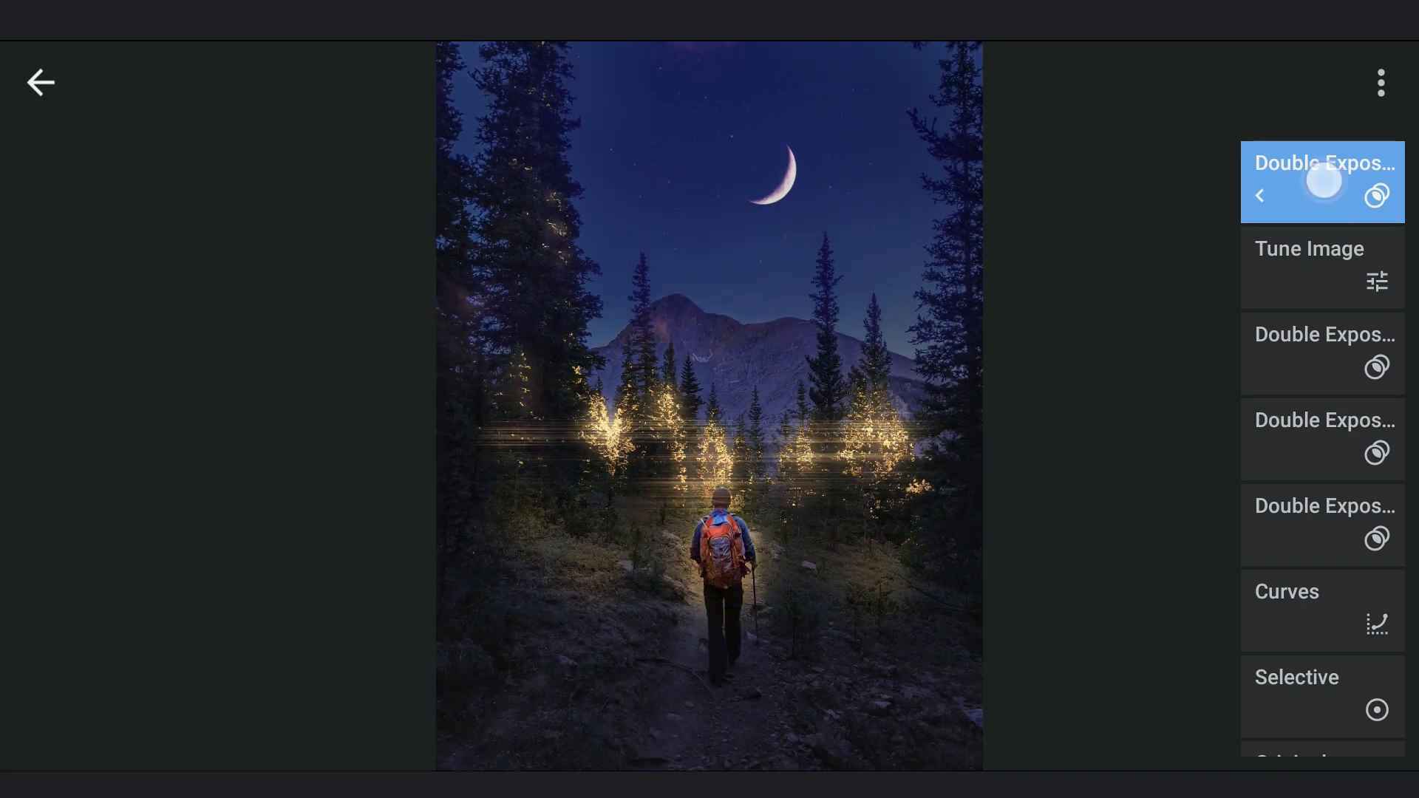
Reopen the Double Exposure settings, revise the sky blend, and reapply it
click(1321, 182)
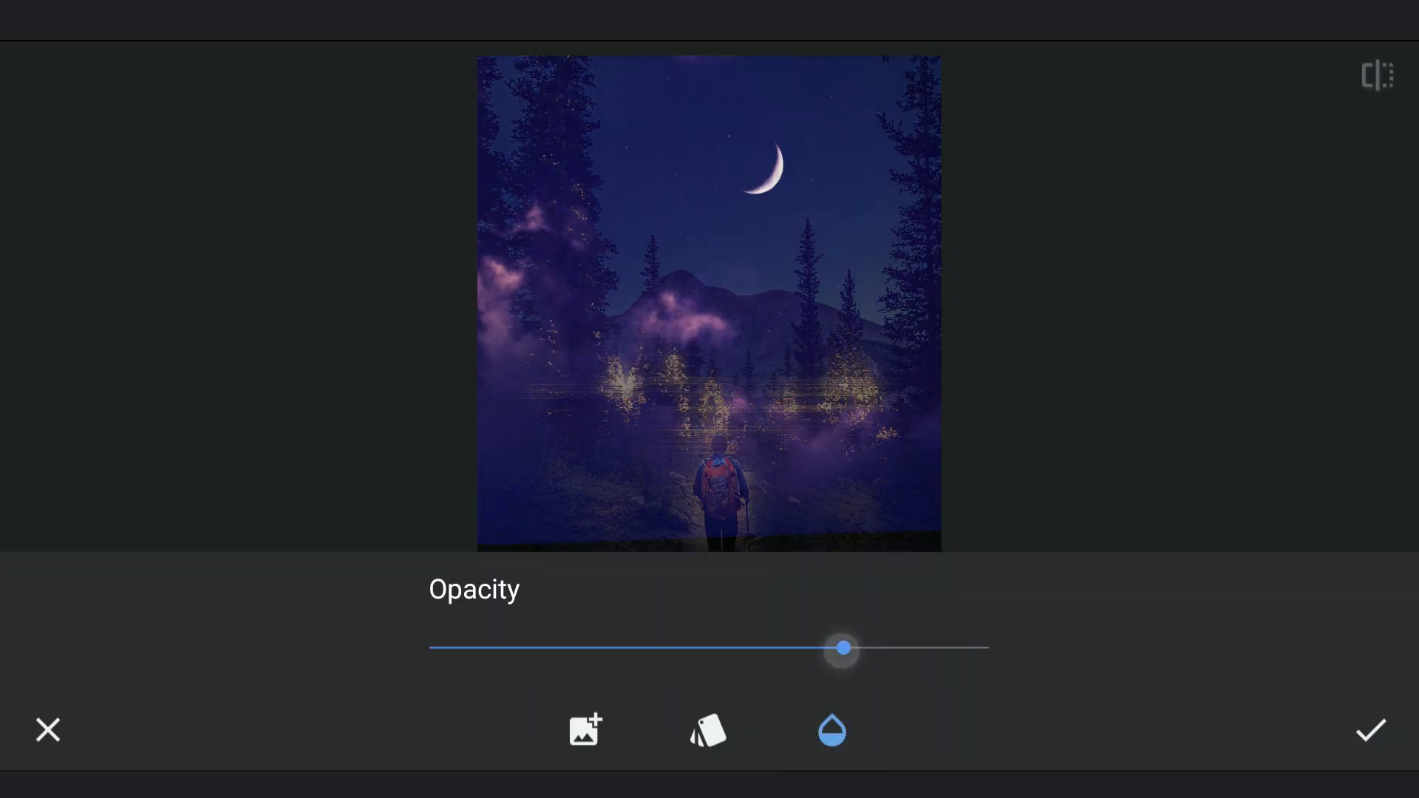
click(1370, 729)
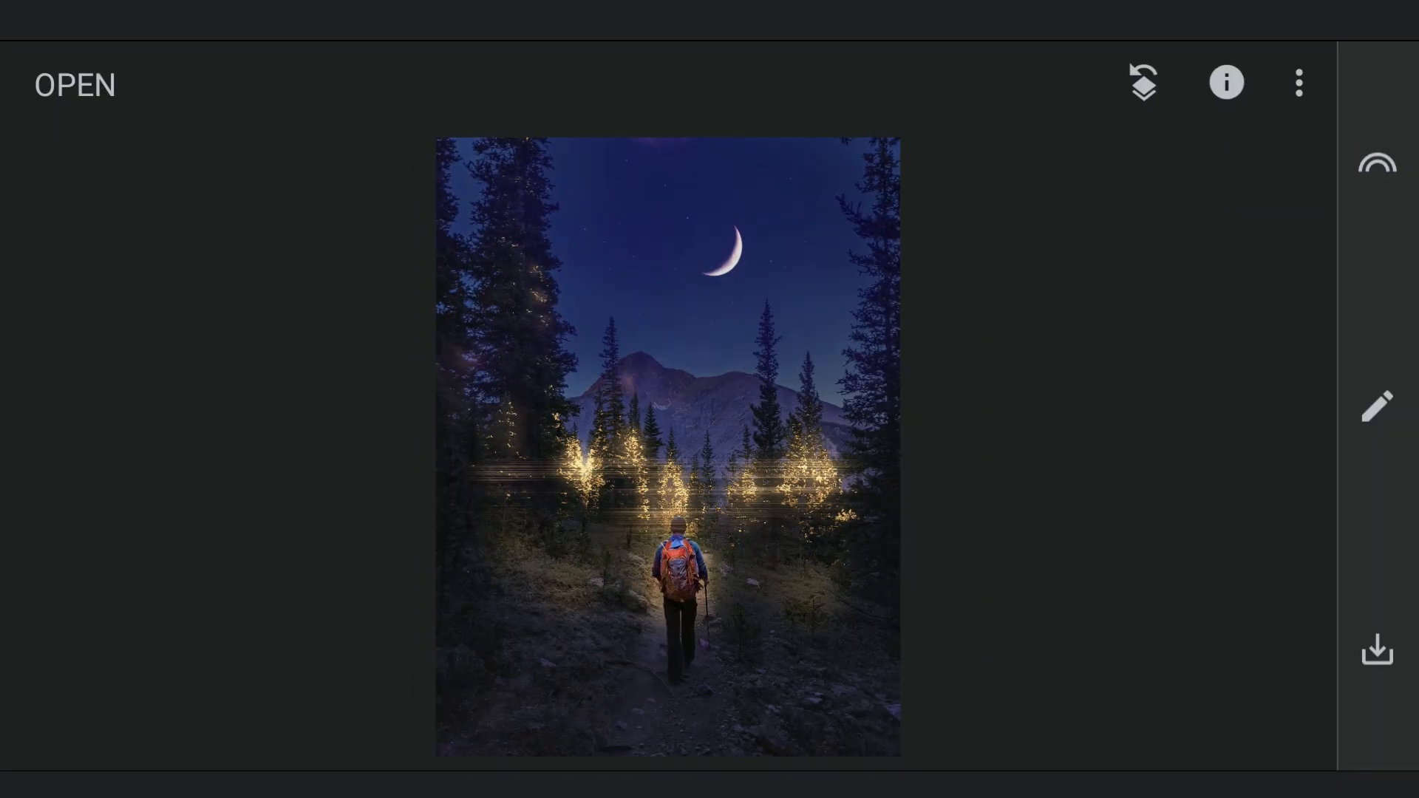
click(1375, 407)
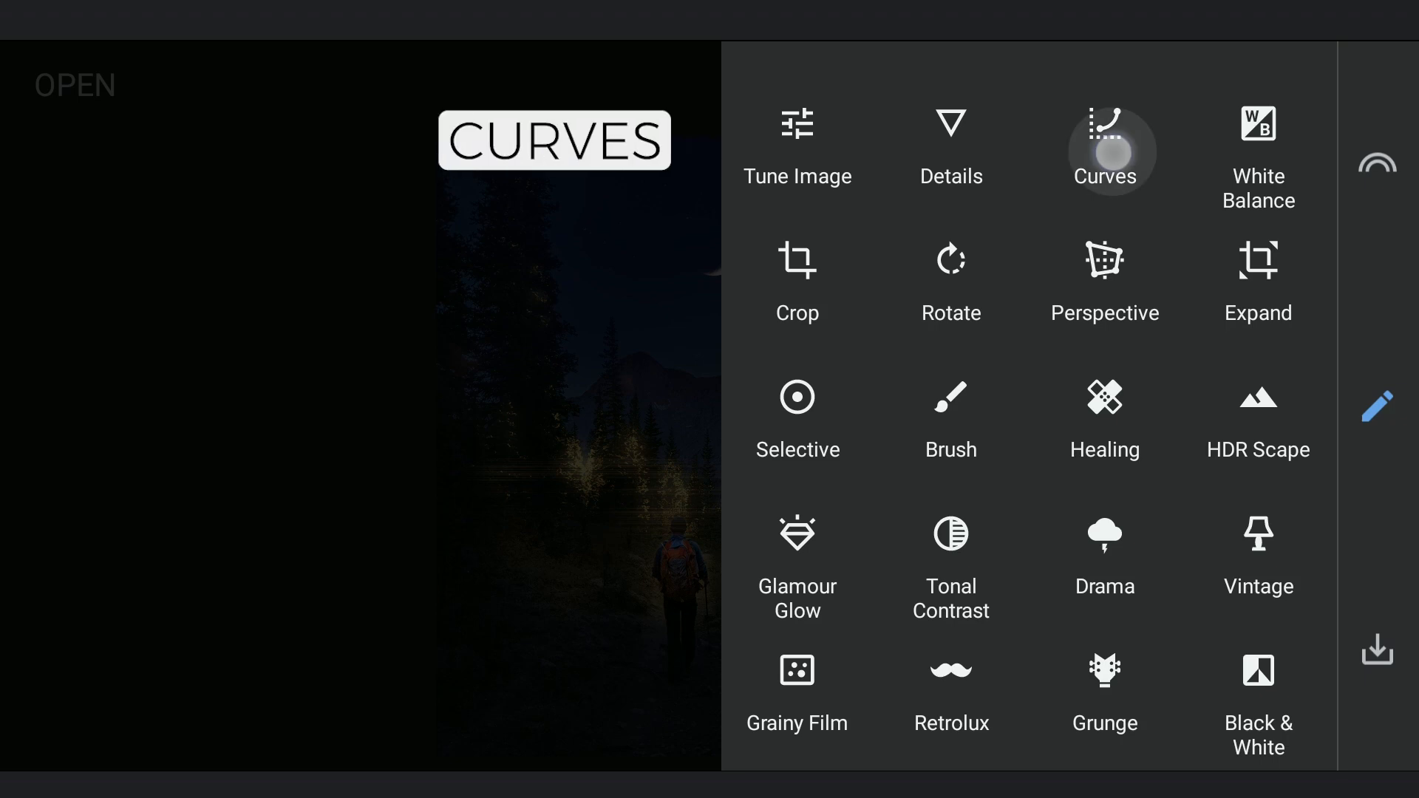
Apply a Curves adjustment lifting the red-channel midtones to warm the night scene
click(1104, 144)
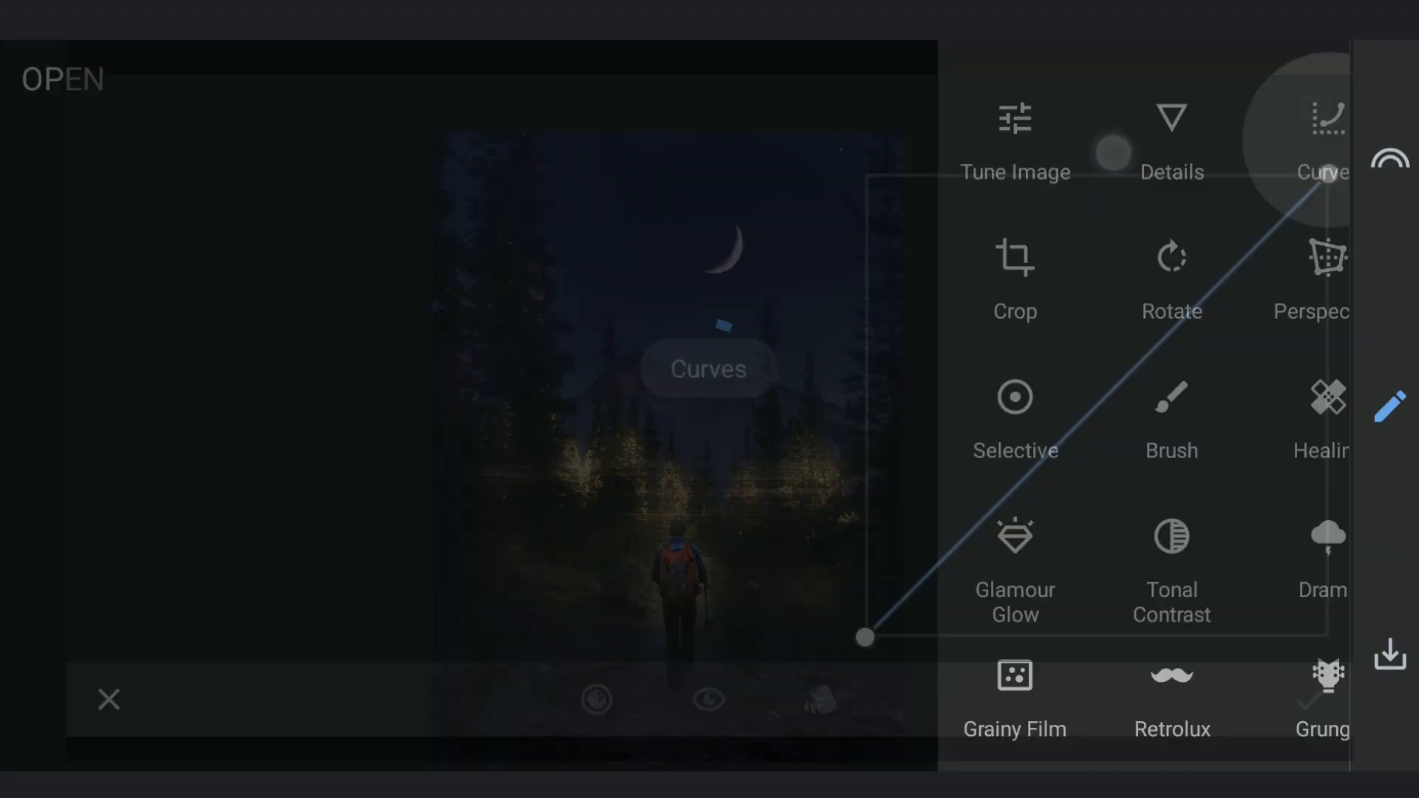
click(1321, 136)
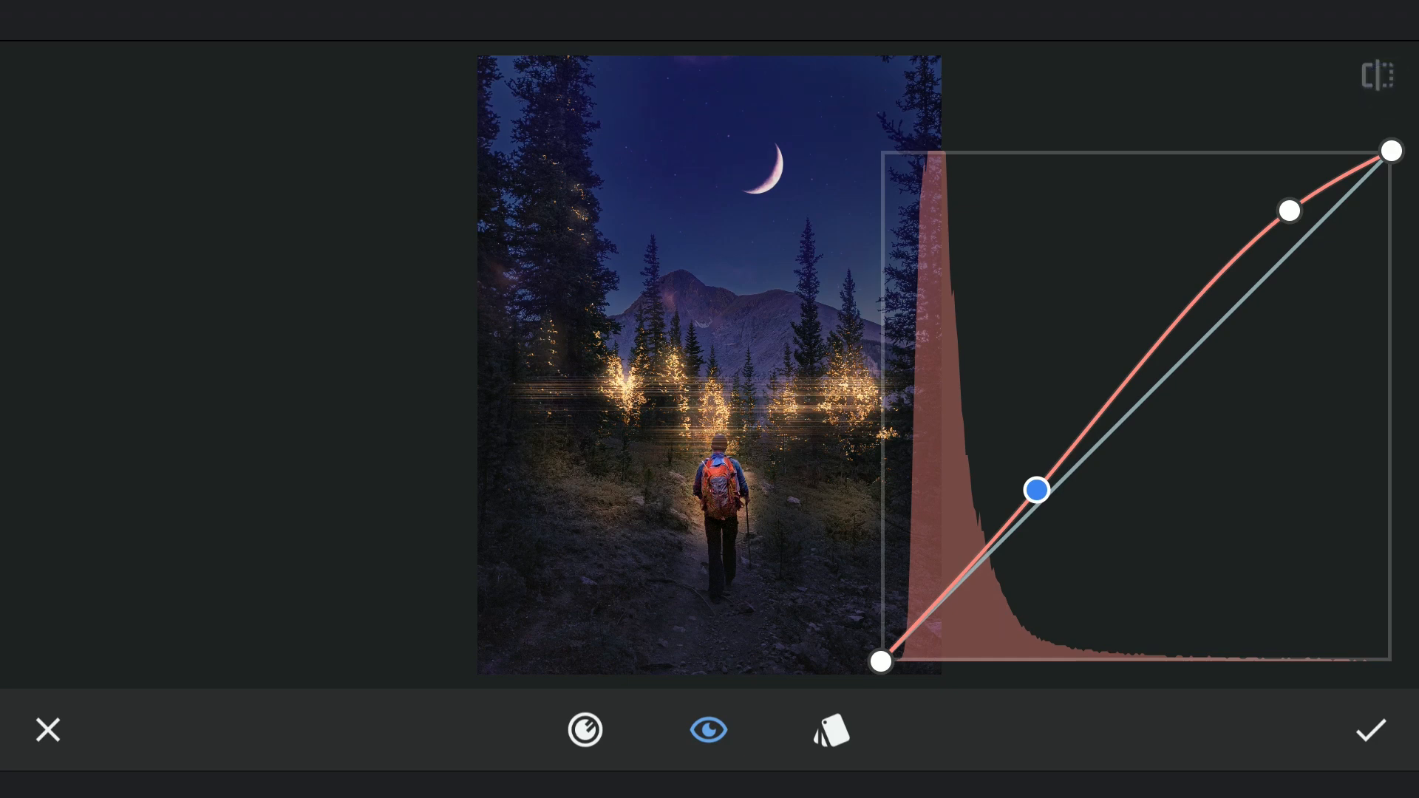
click(1369, 729)
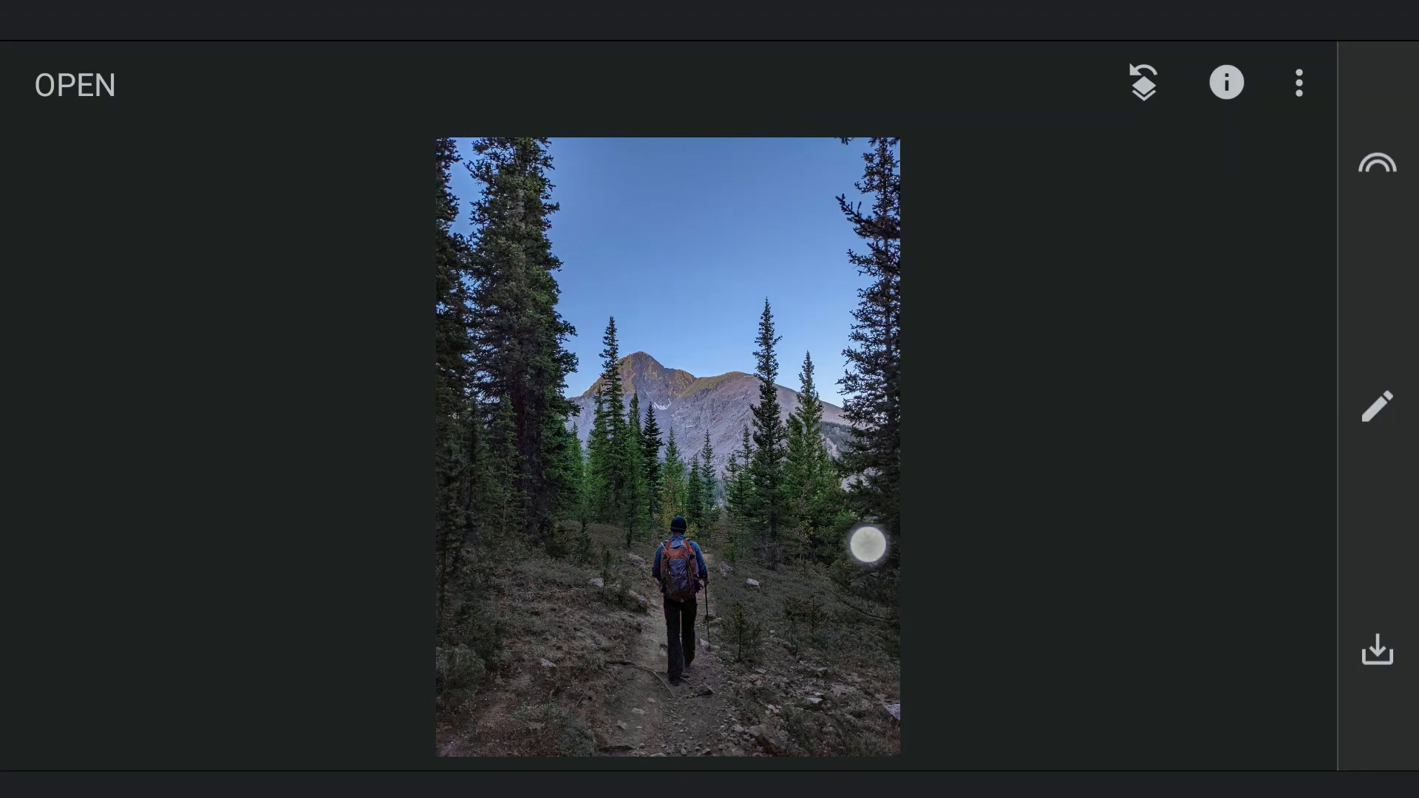
Step back to the Original entry in the Edit Stack to view the unedited daylight photo
click(1142, 82)
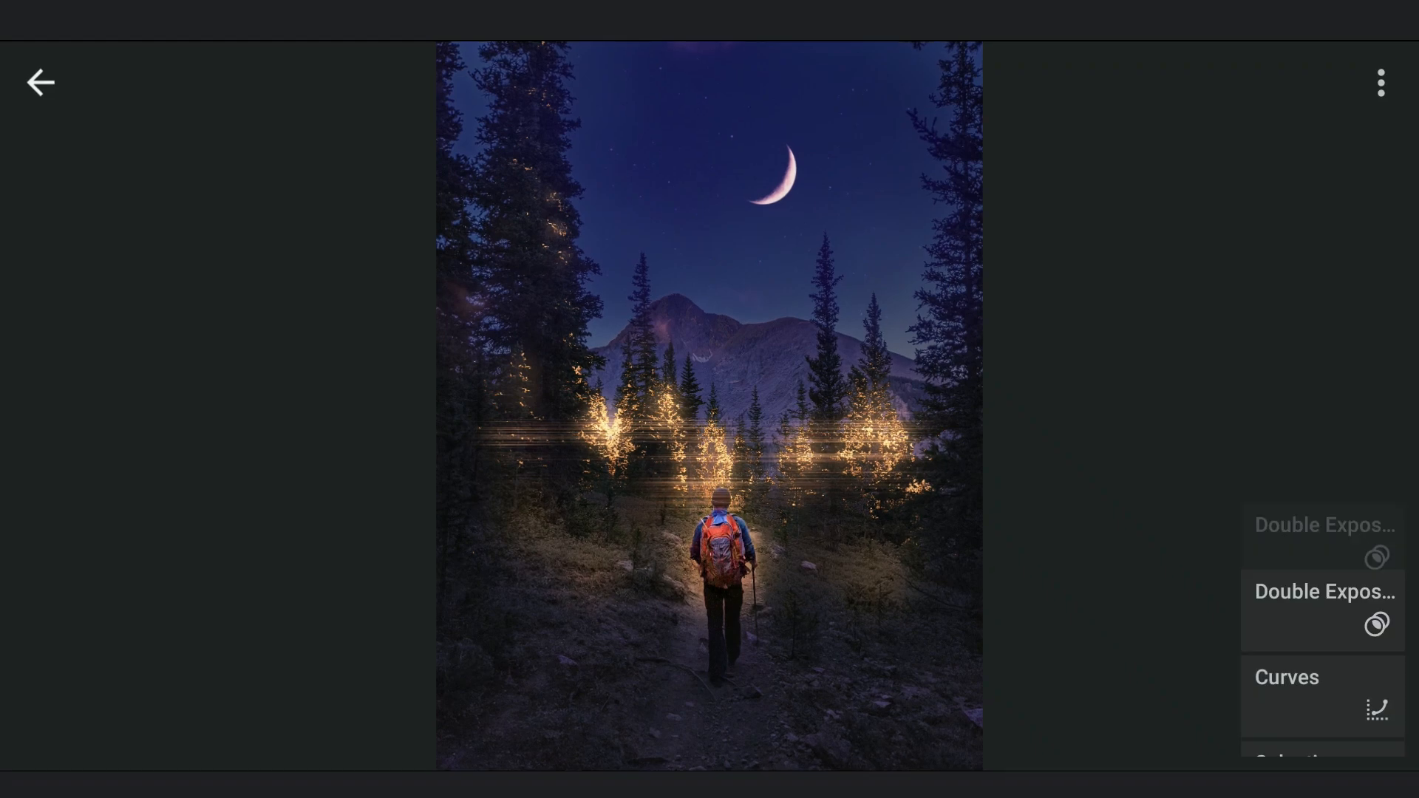
click(1322, 714)
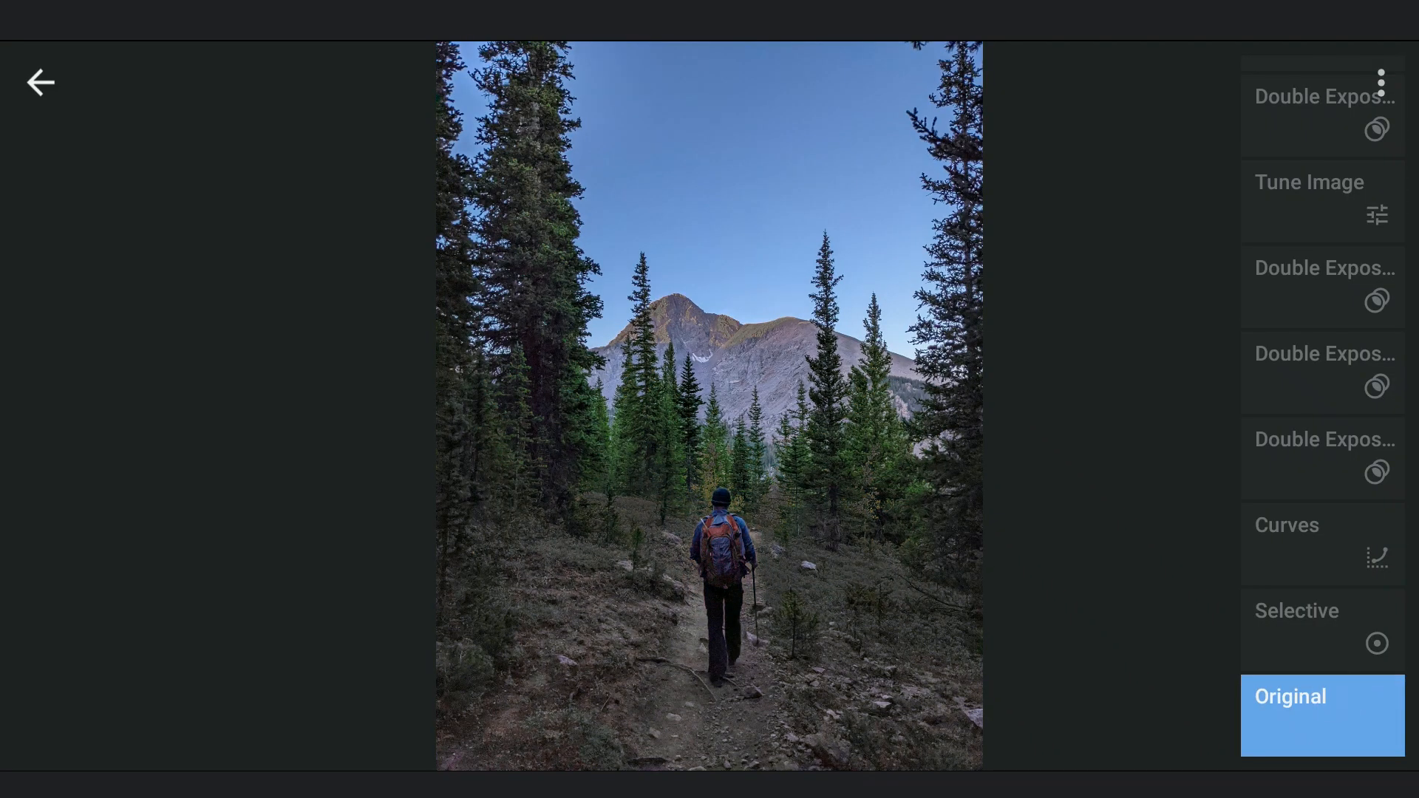